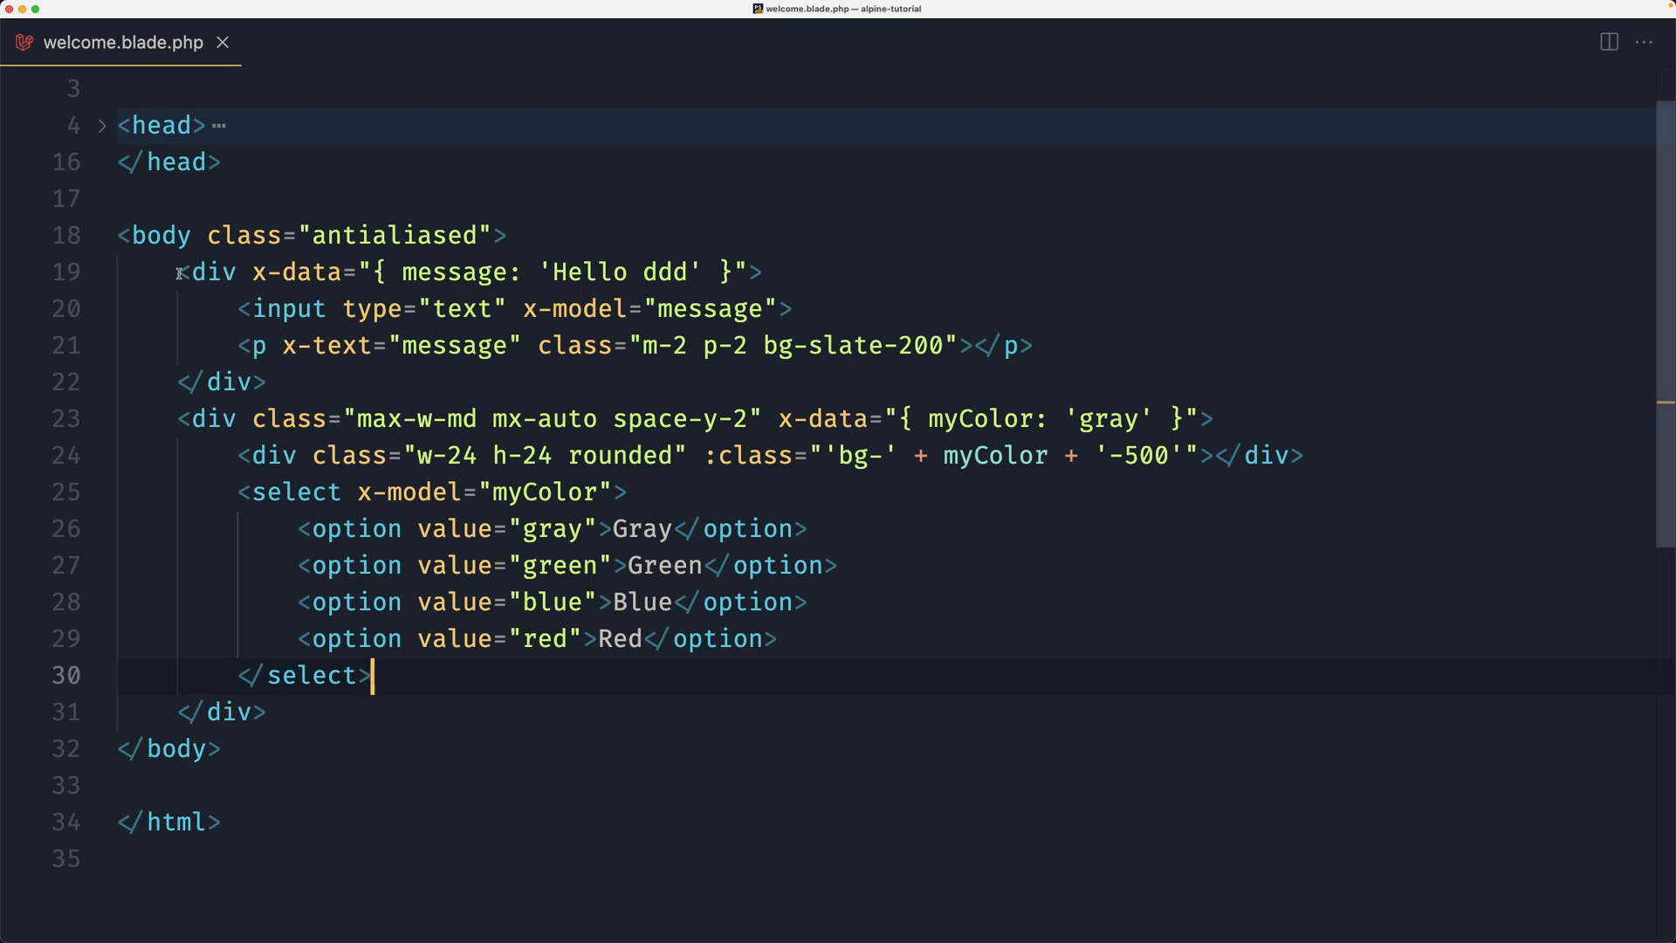
# Step: Clear the old message-input and colour-picker examples from the body
pyautogui.moveTo(178, 271); pyautogui.dragTo(267, 713)
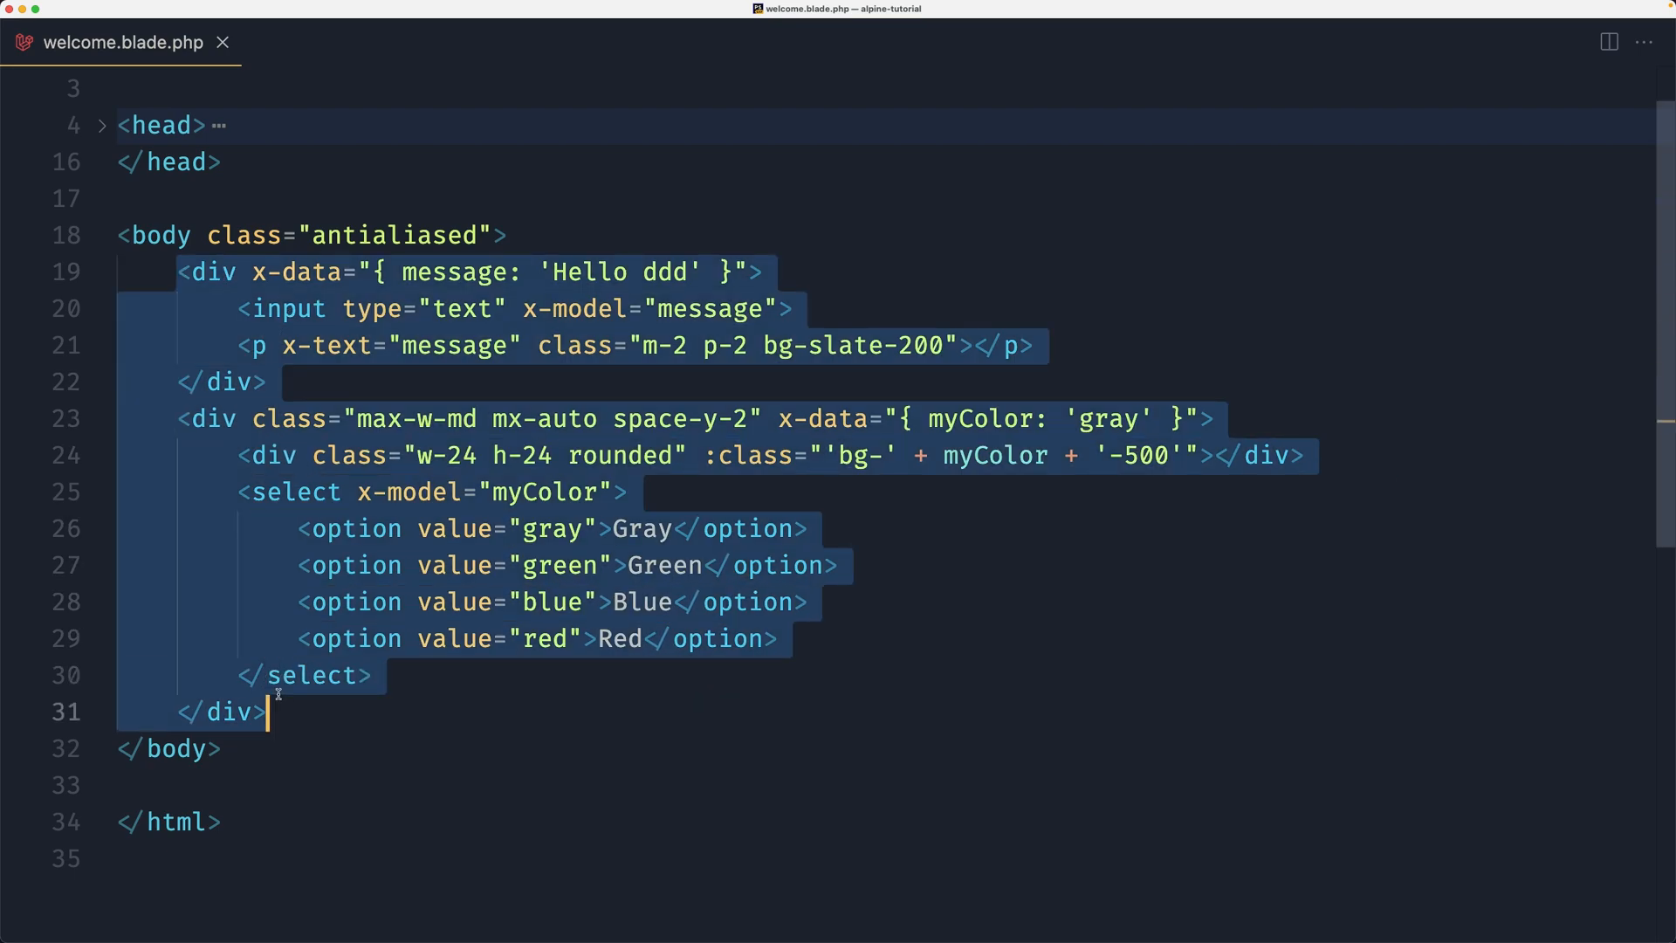
pyautogui.press('Delete')
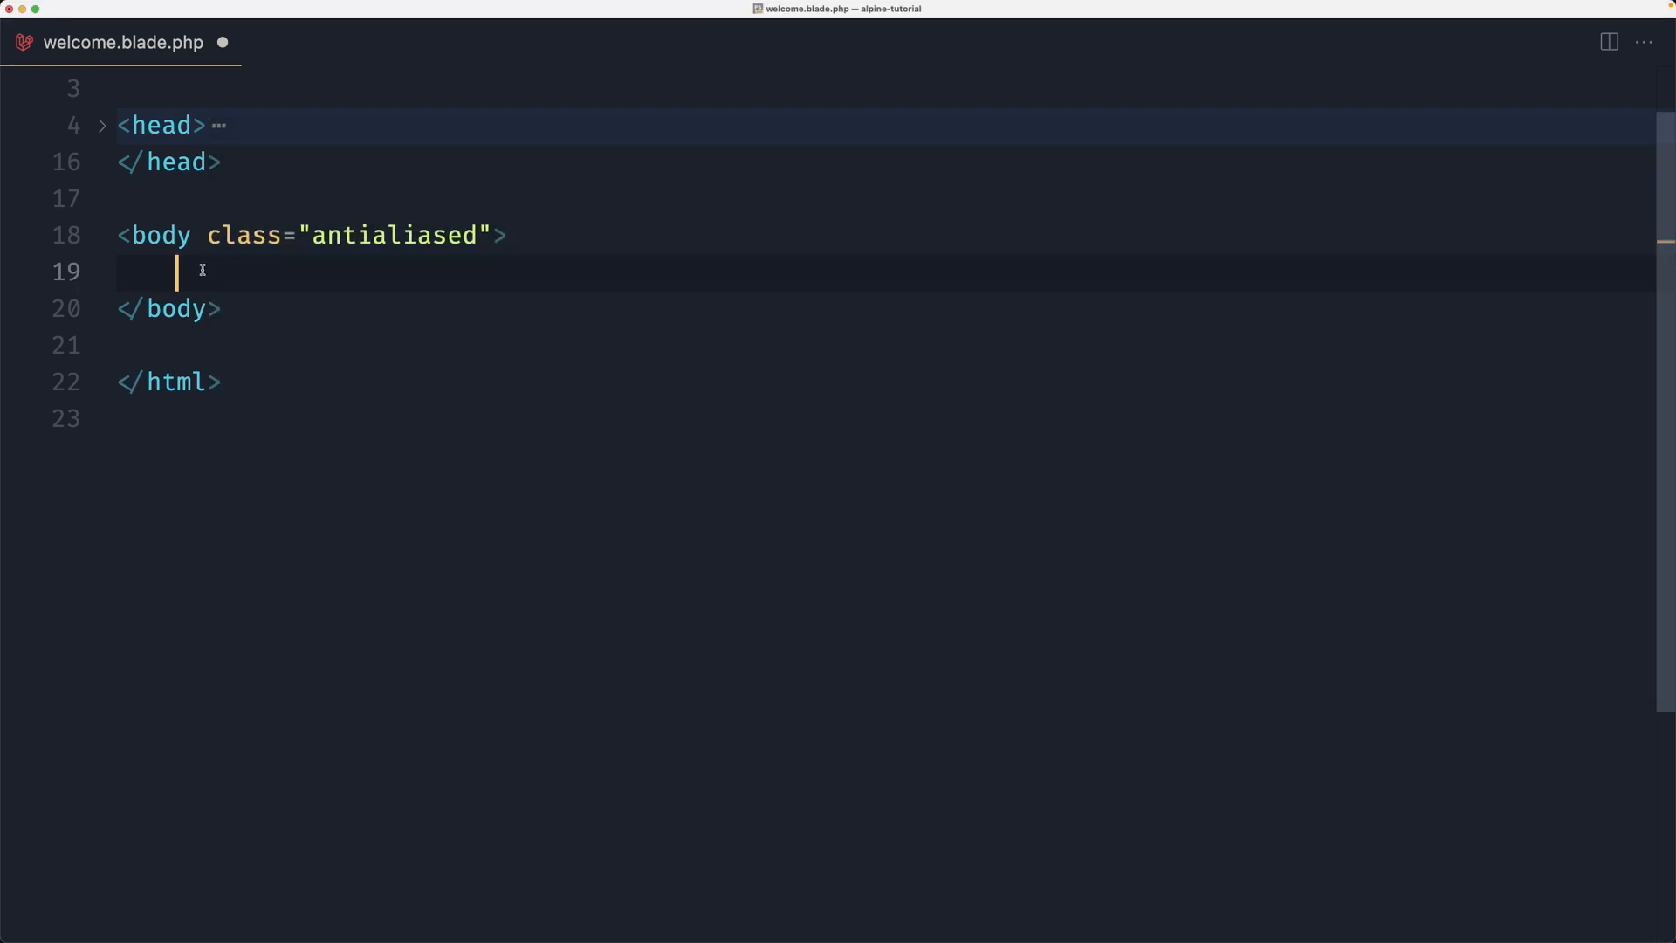
# Step: Add a wrapper div with x-data="{show: true}"
pyautogui.write('<')
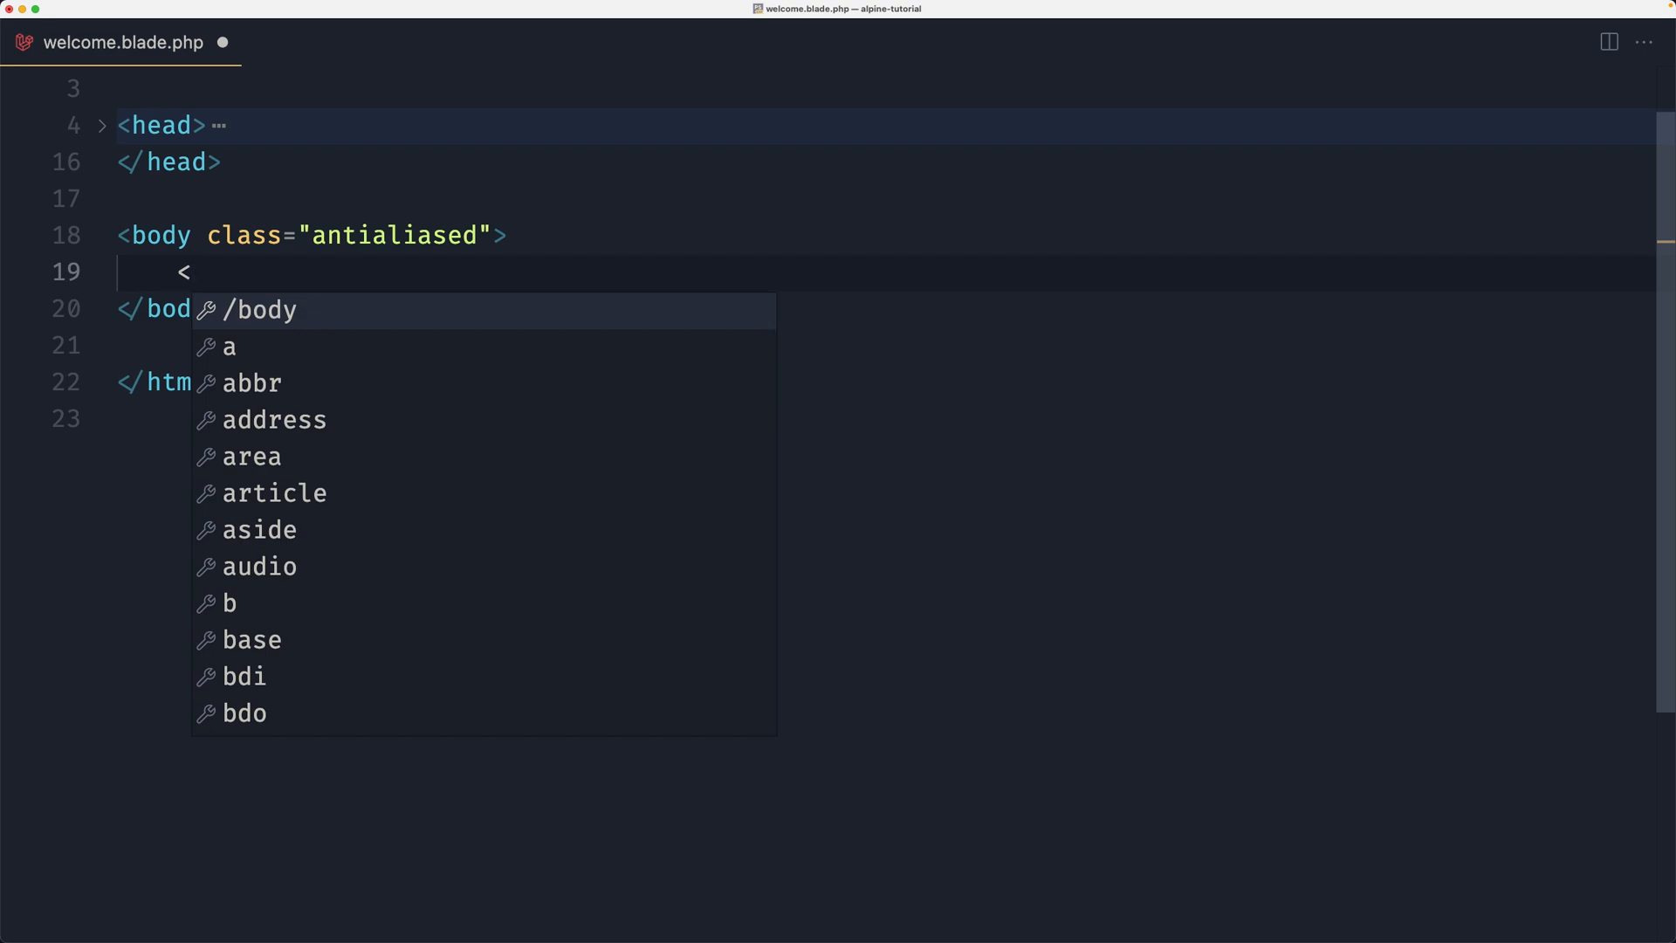
pyautogui.write('div c')
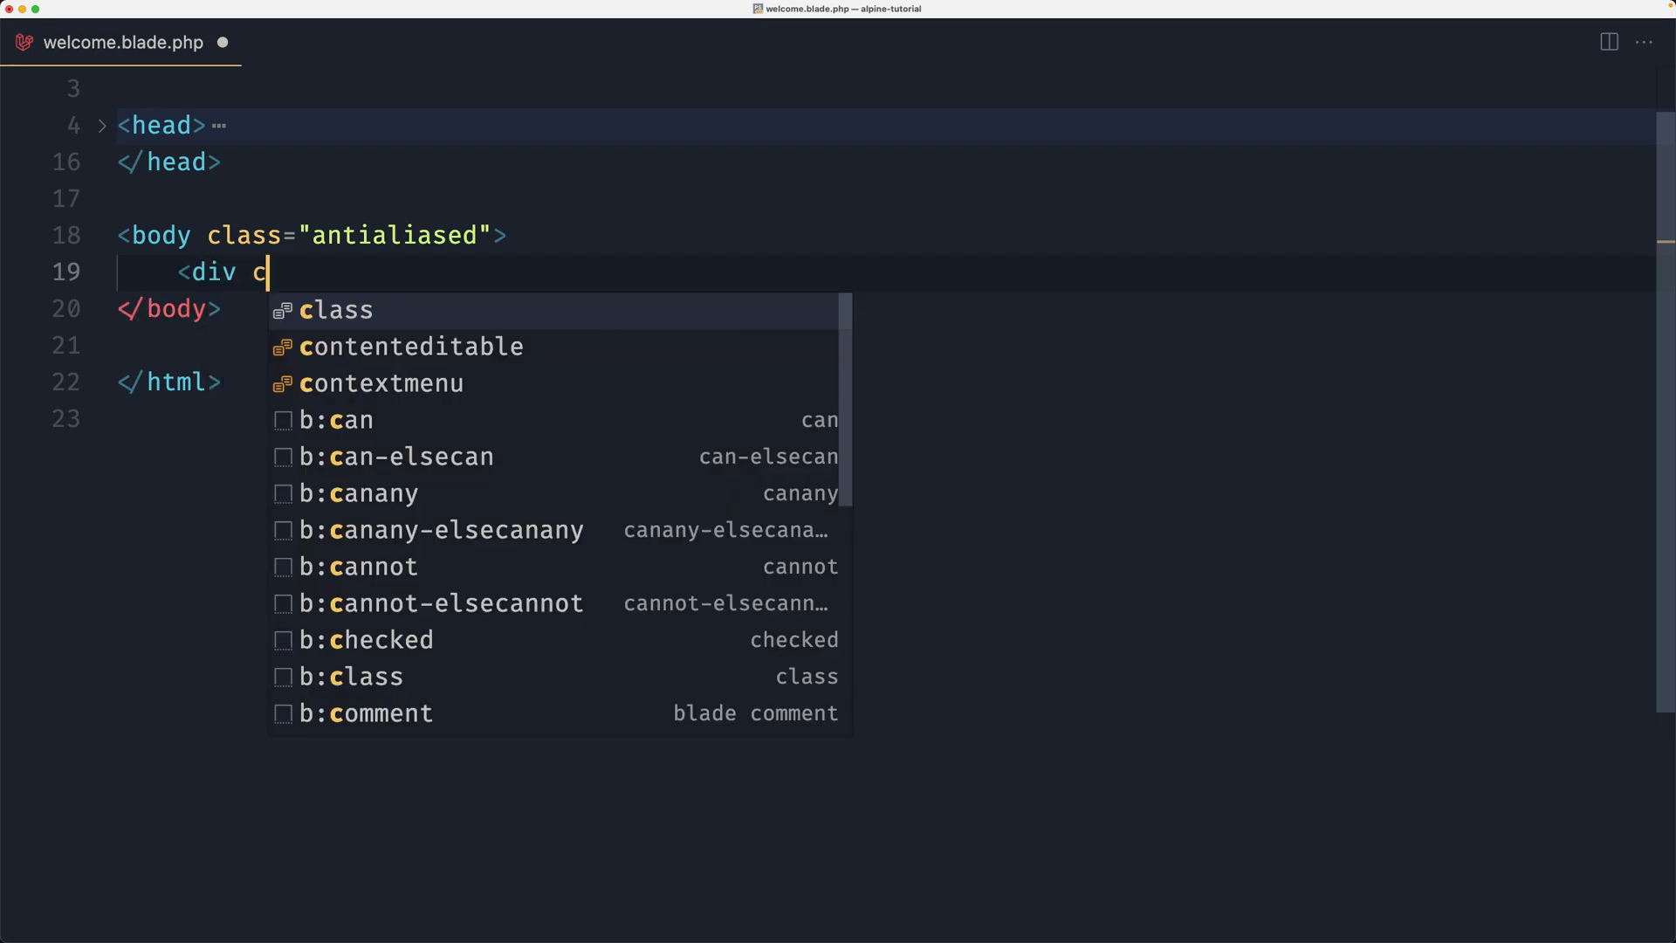
pyautogui.press('Backspace')
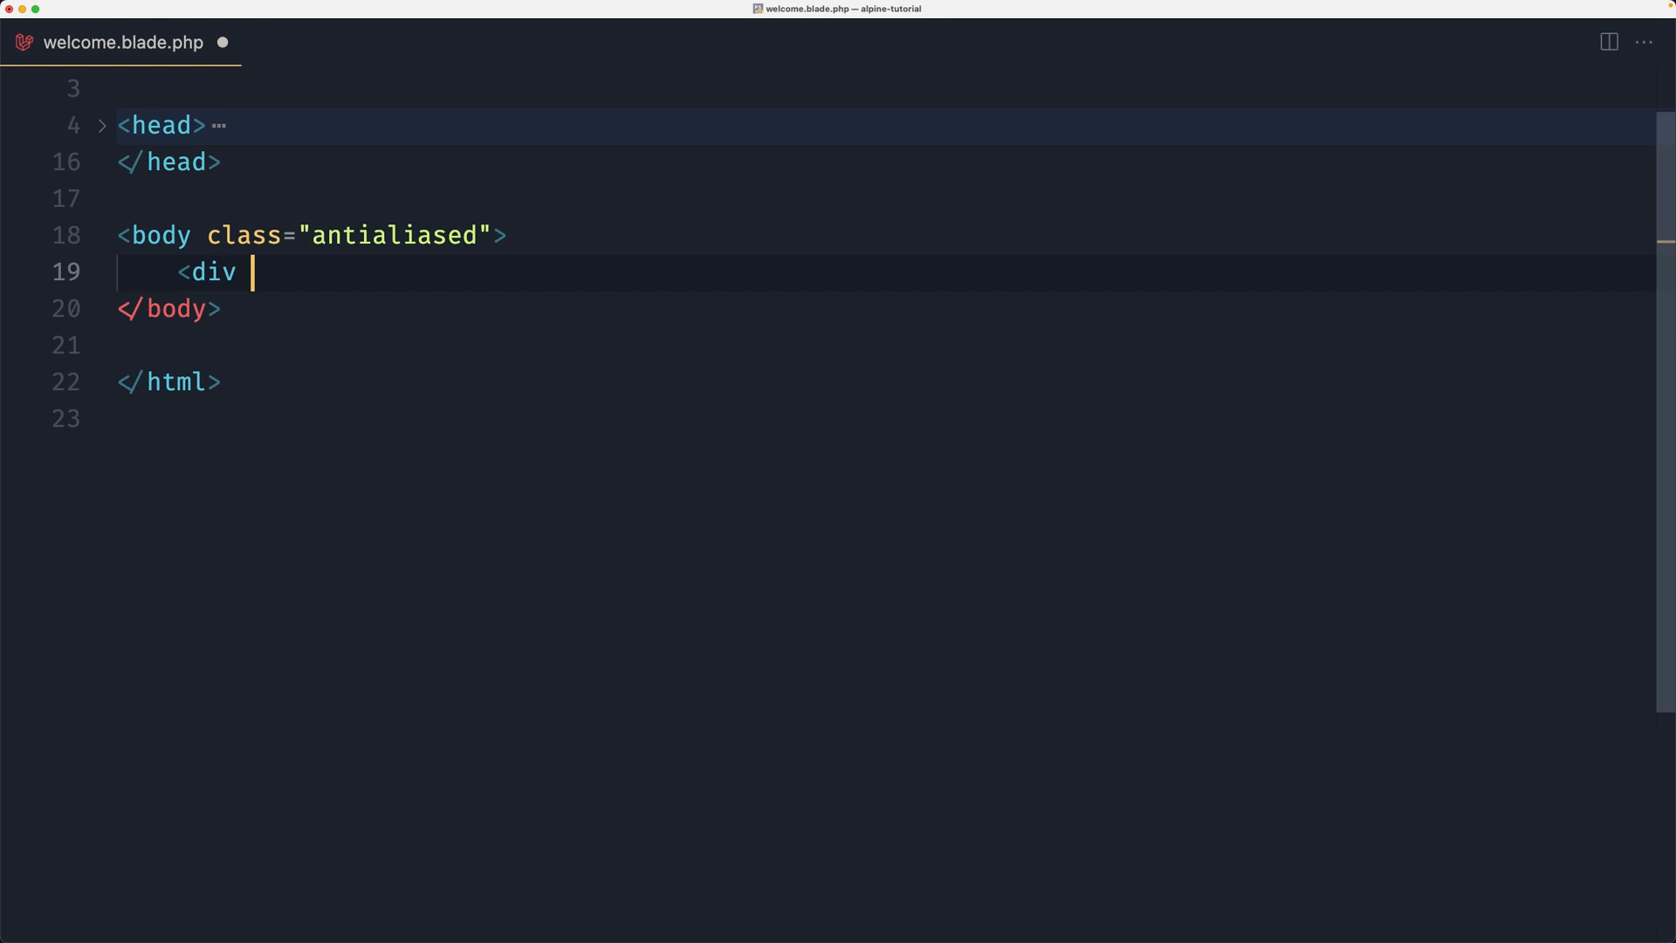
pyautogui.write('x-da')
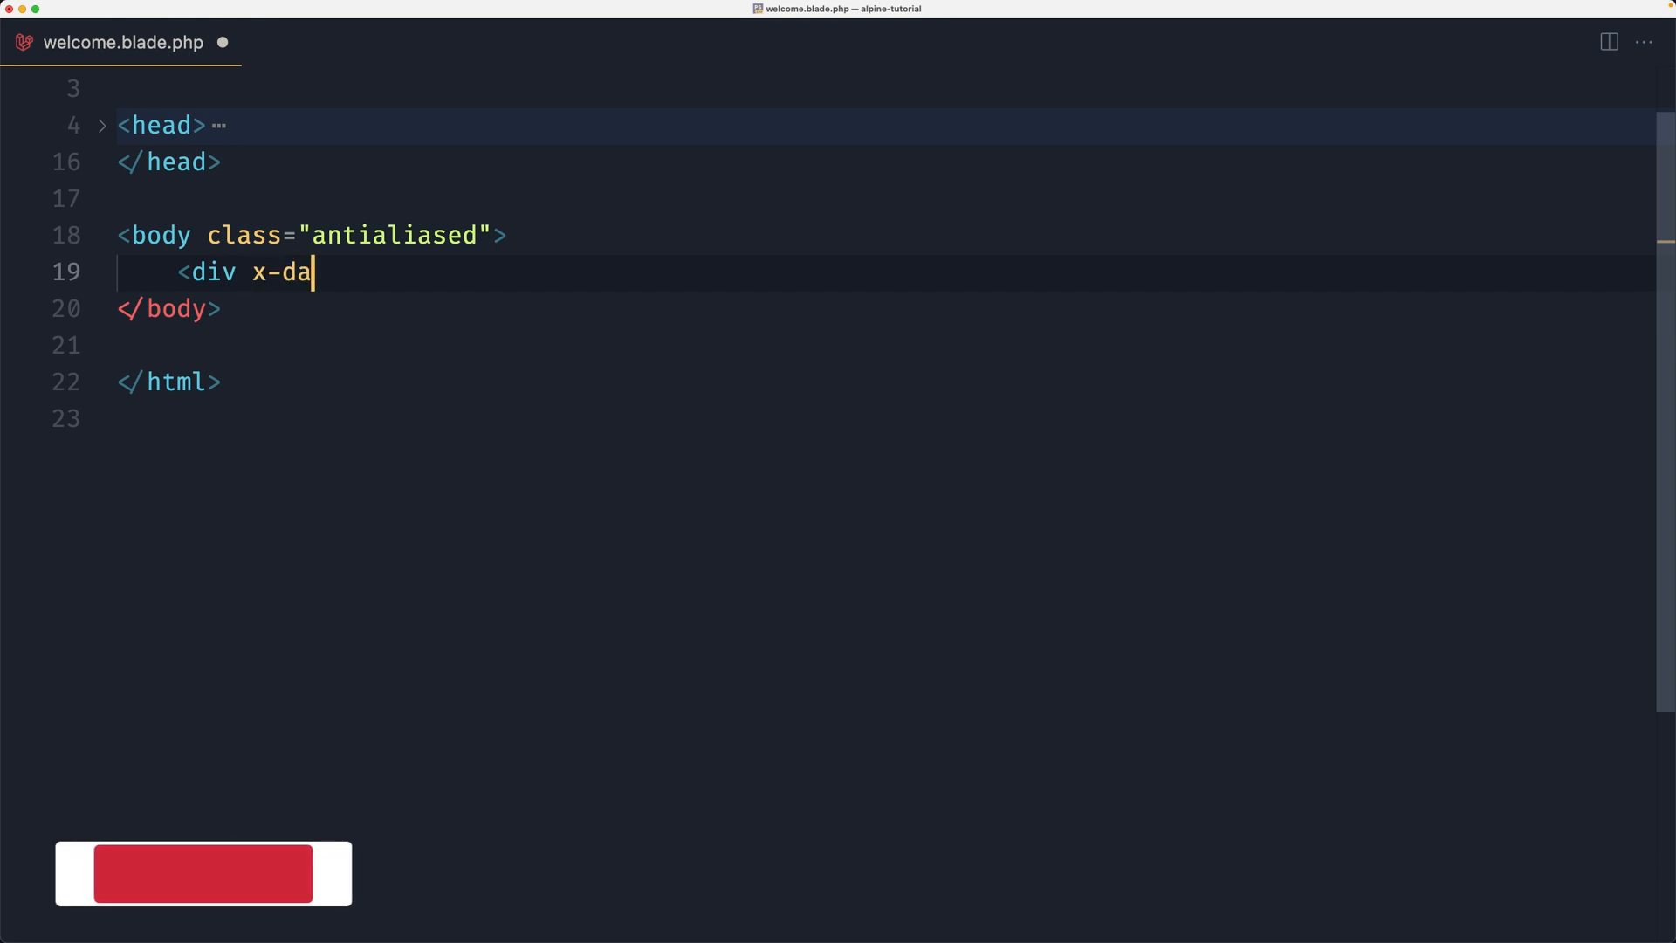
pyautogui.write('ta=""')
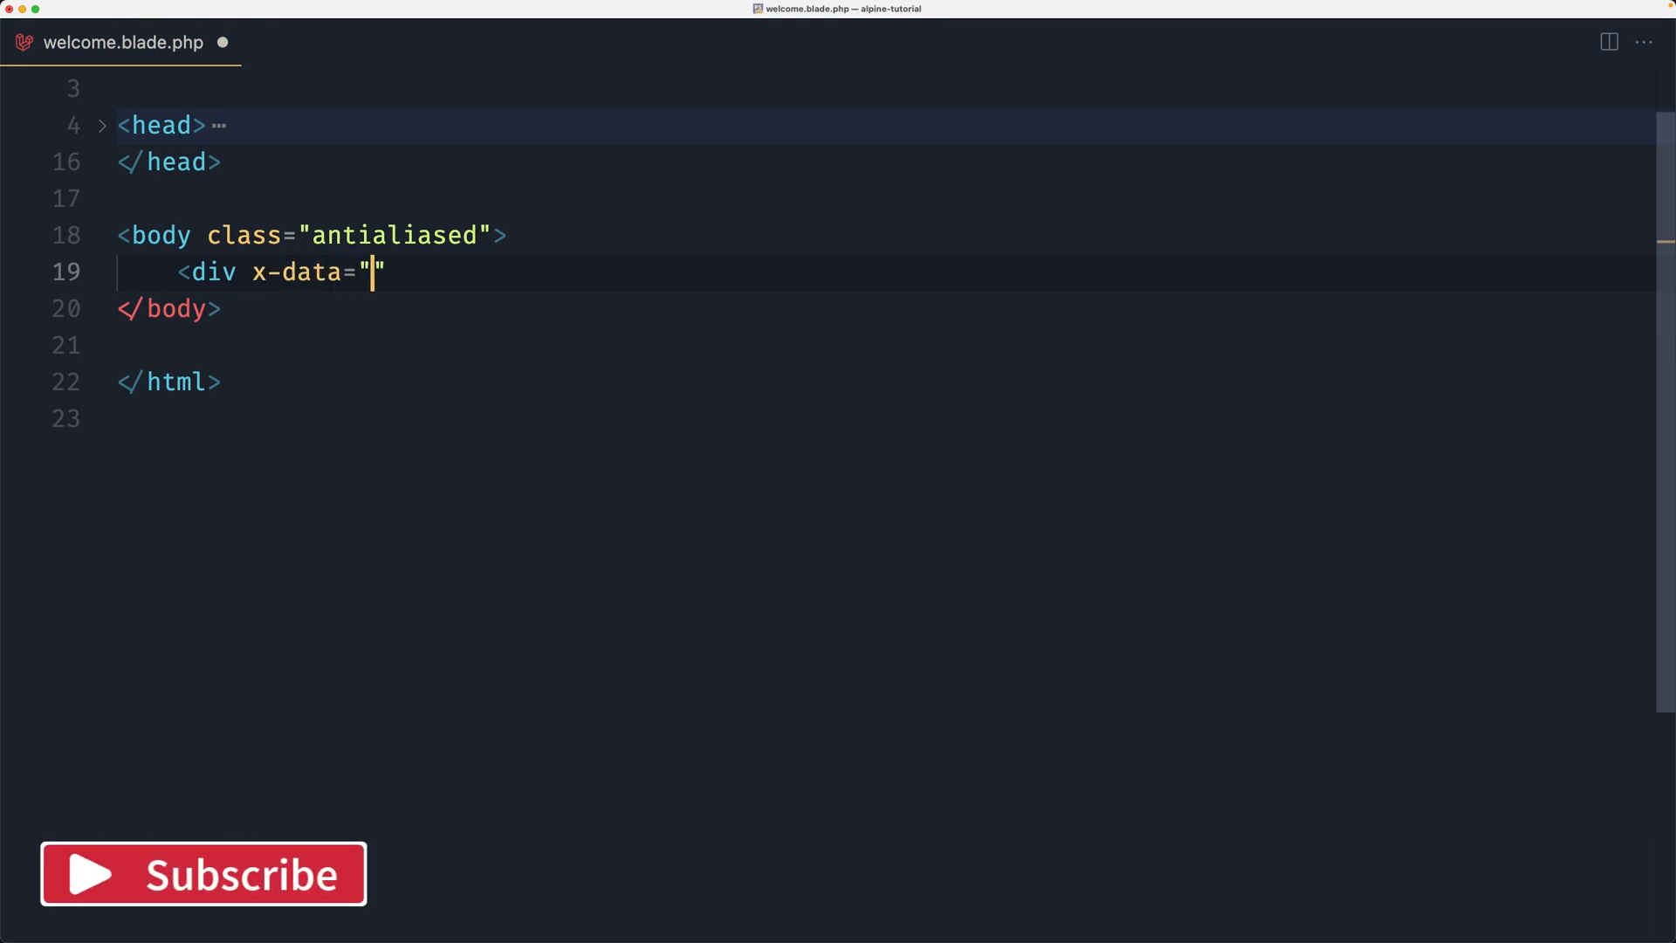
pyautogui.write('{}')
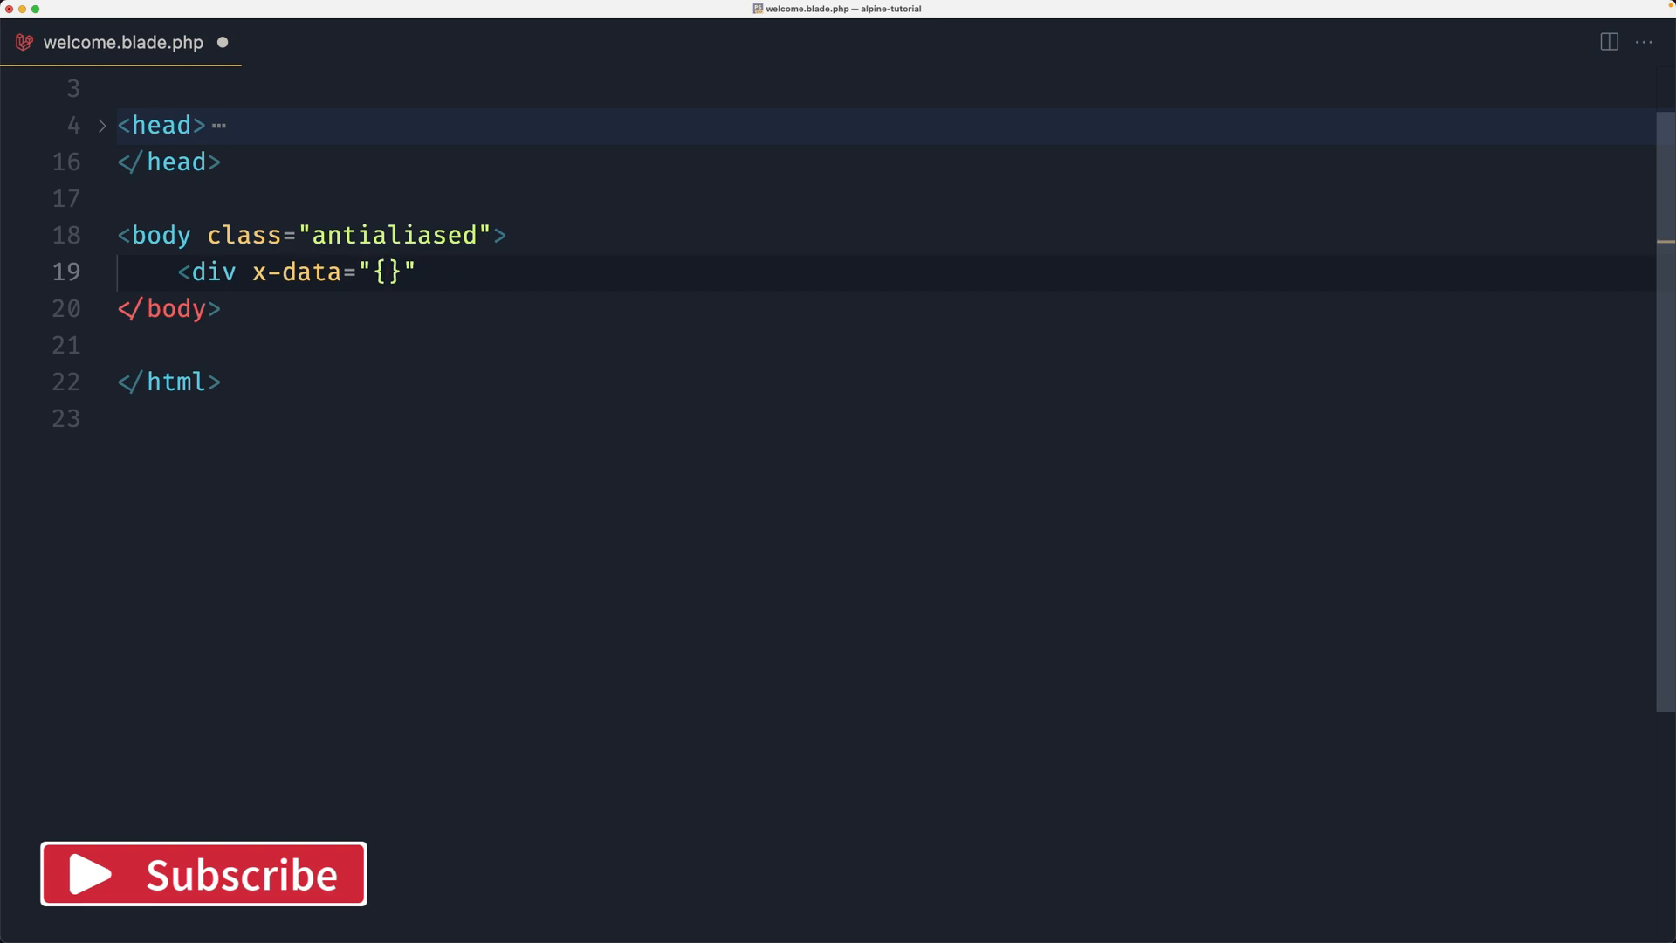
pyautogui.write('show')
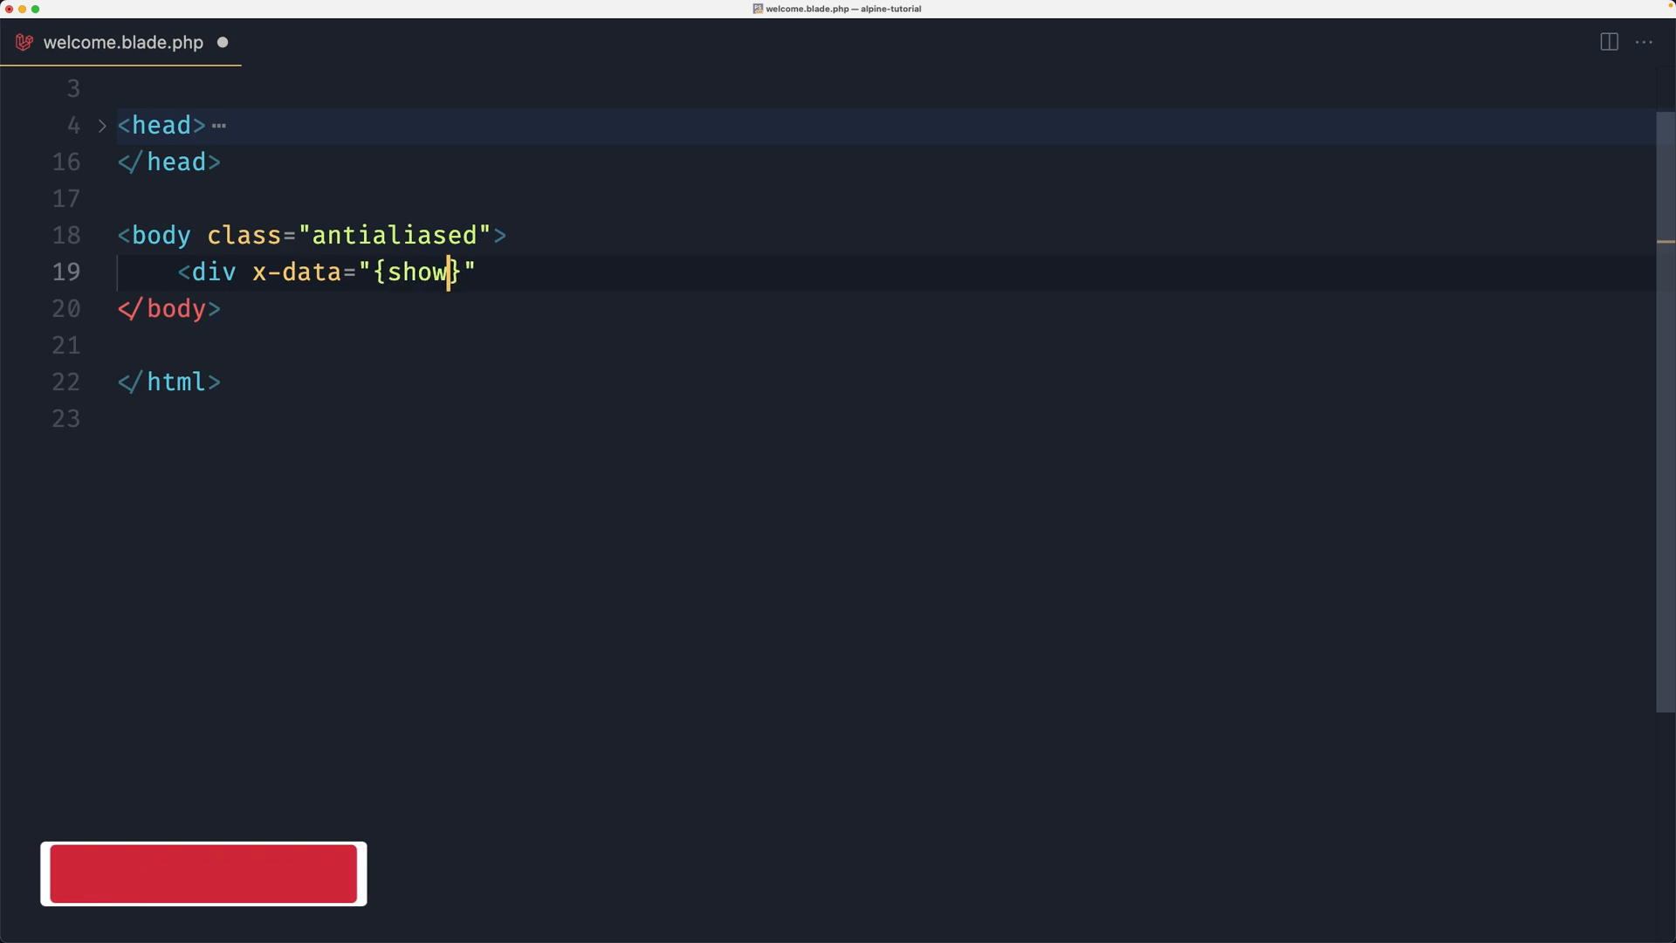
pyautogui.write(': true')
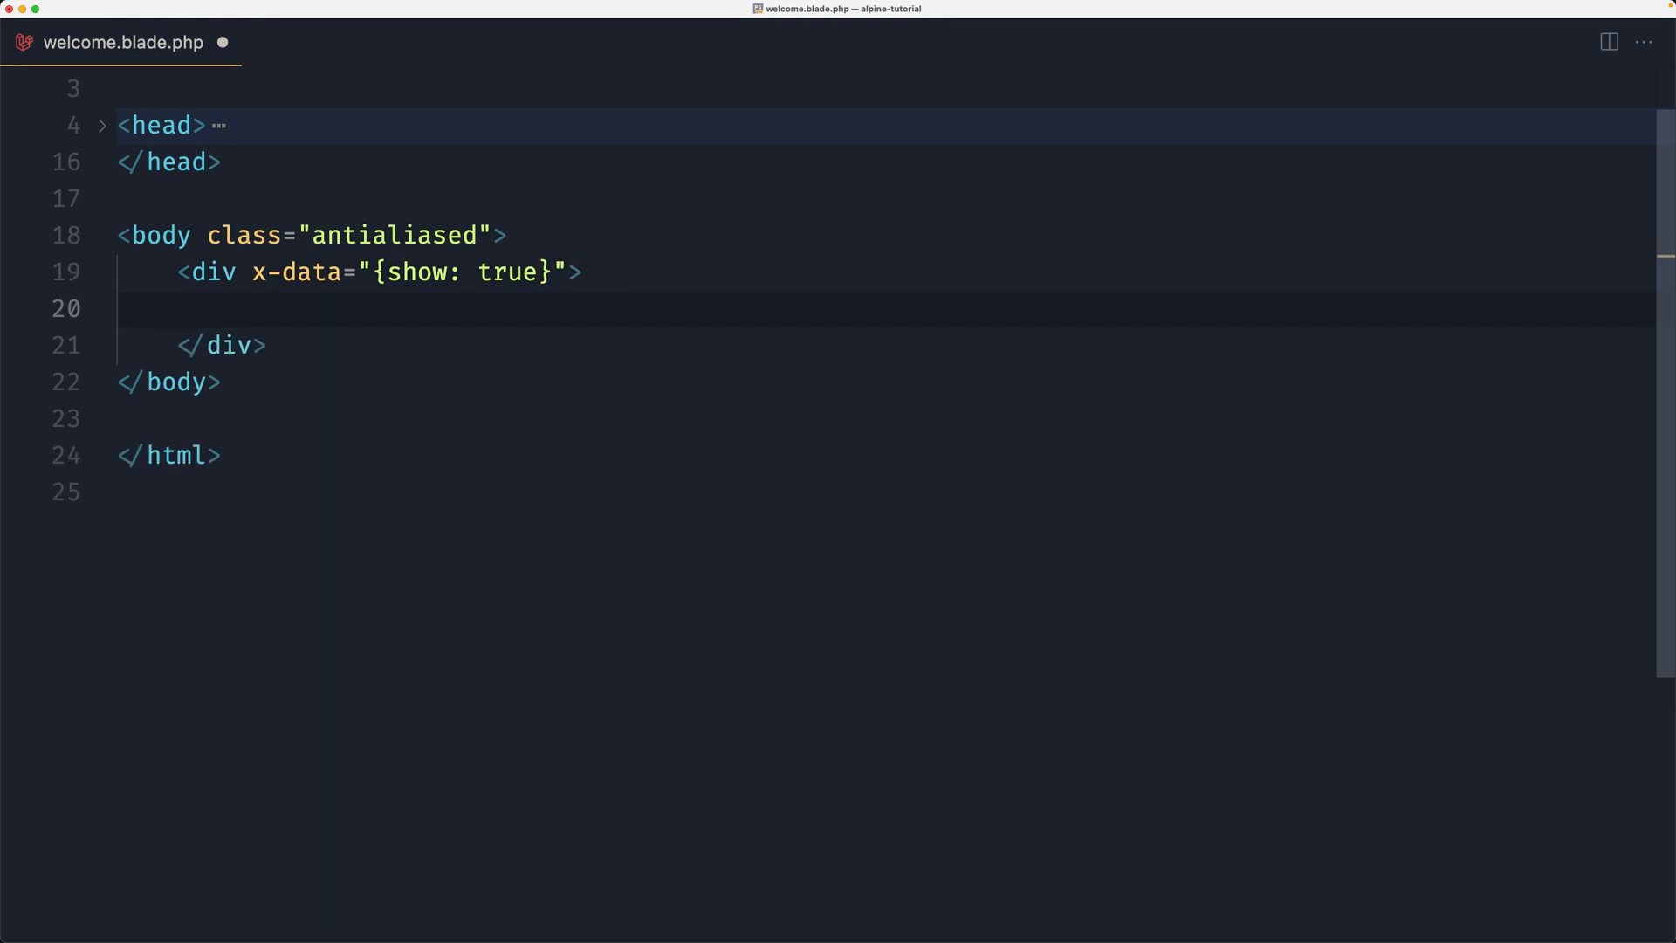
# Step: Nest an inner div with x-show="show" inside the wrapper
pyautogui.write('<di')
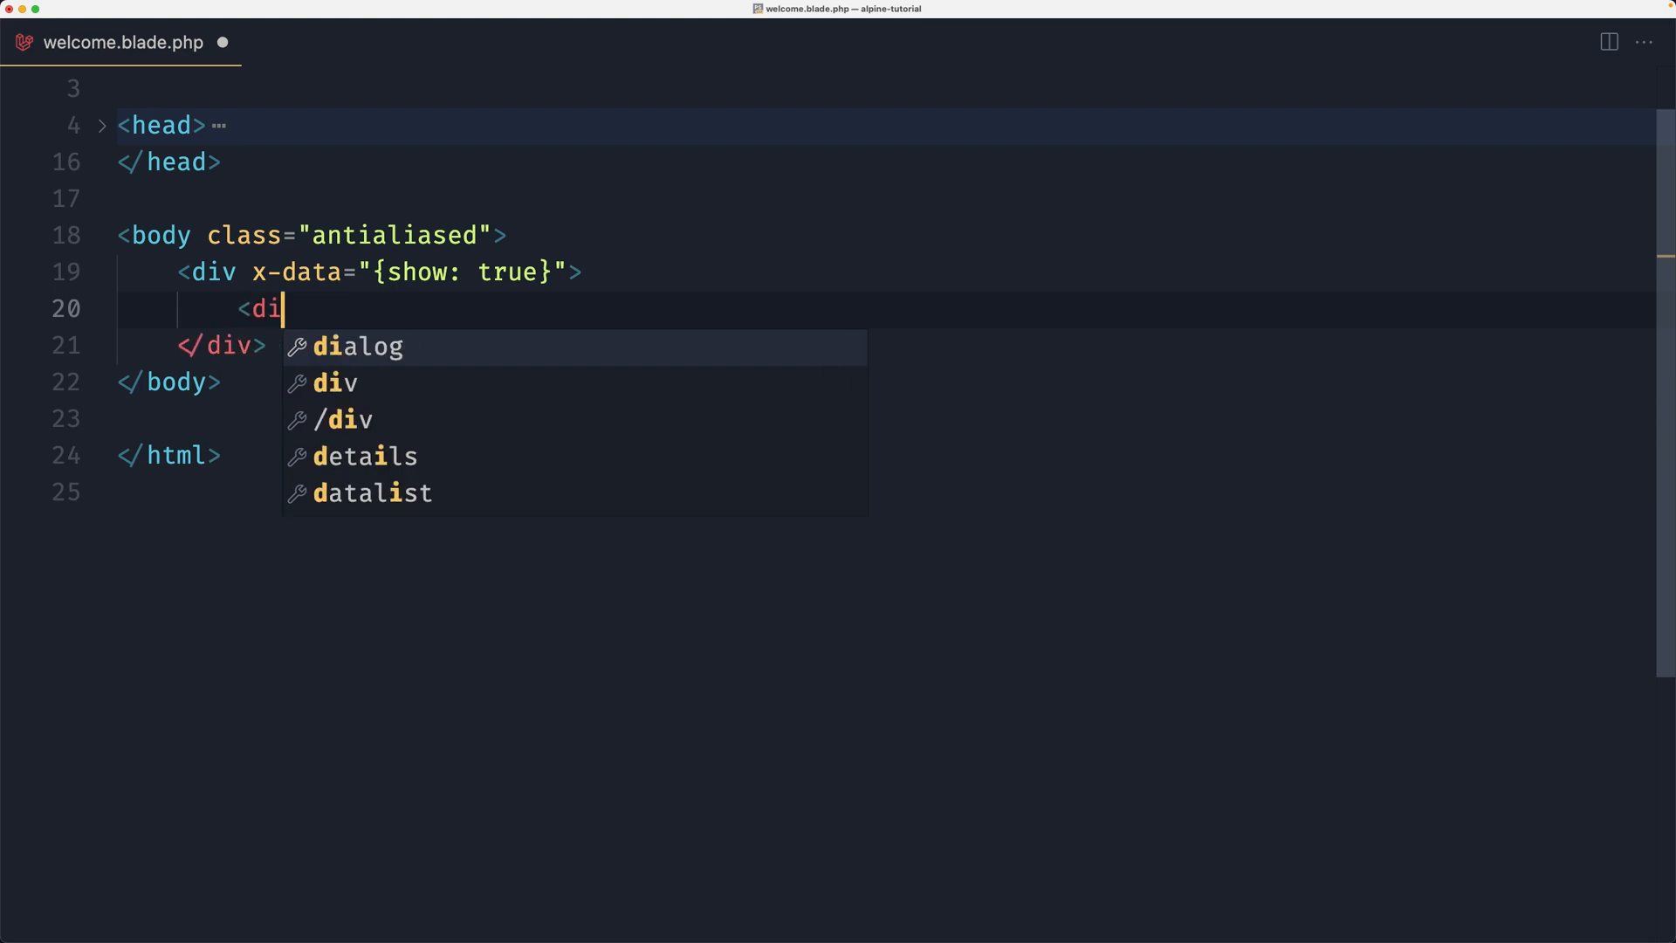
pyautogui.write('v')
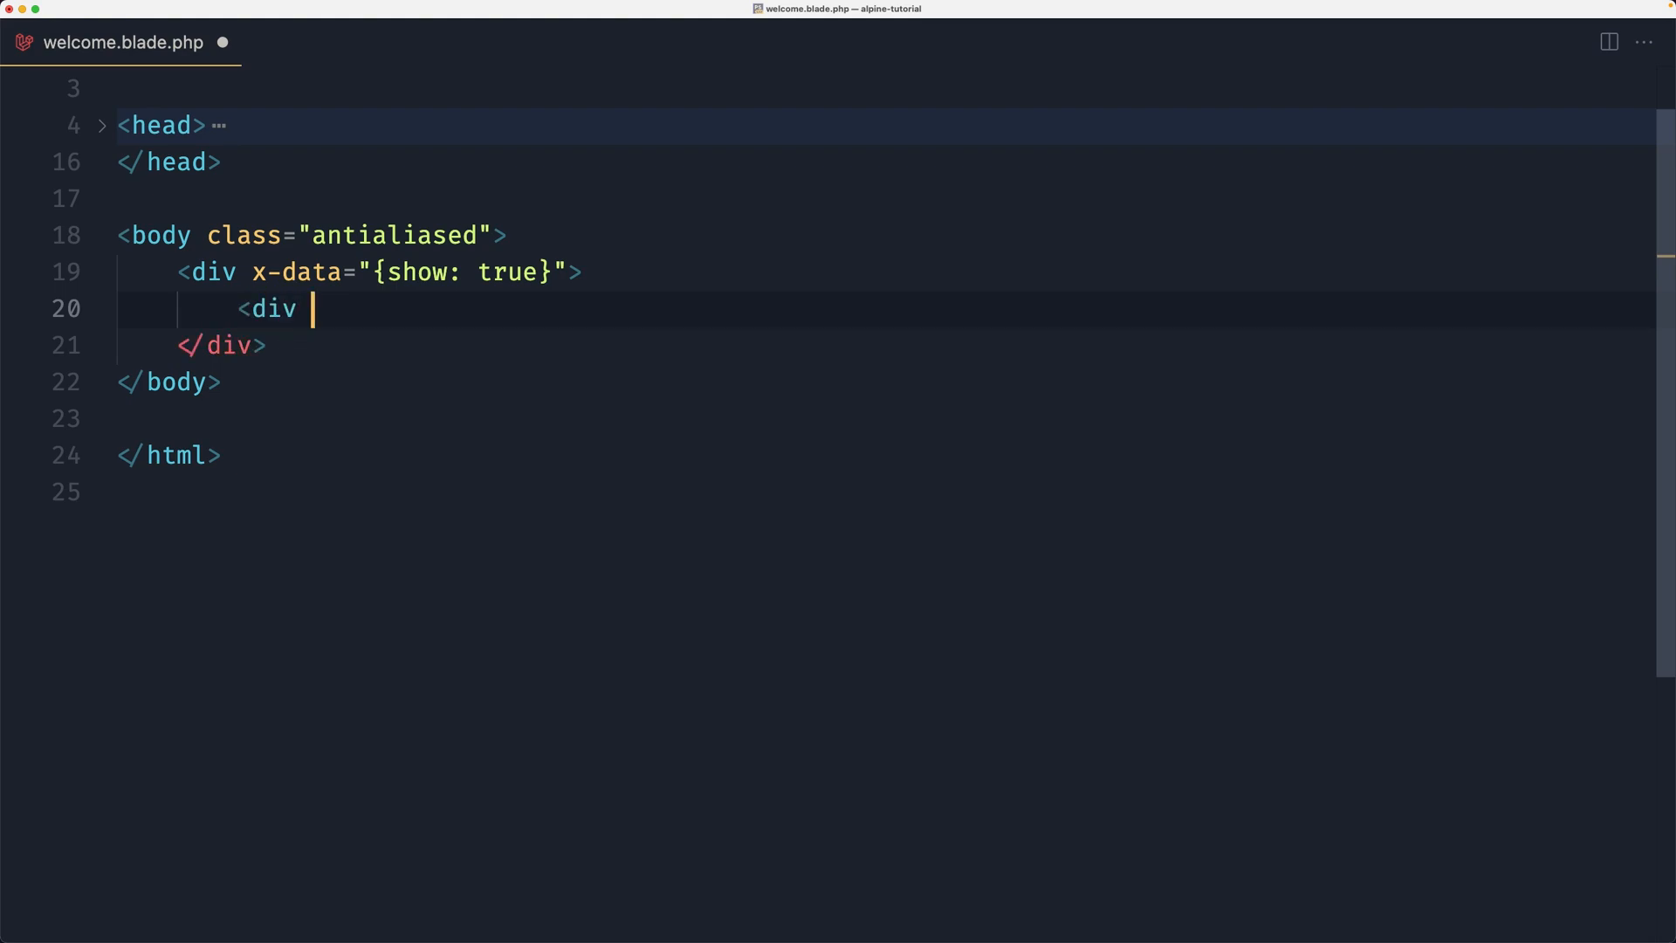
pyautogui.write('x-')
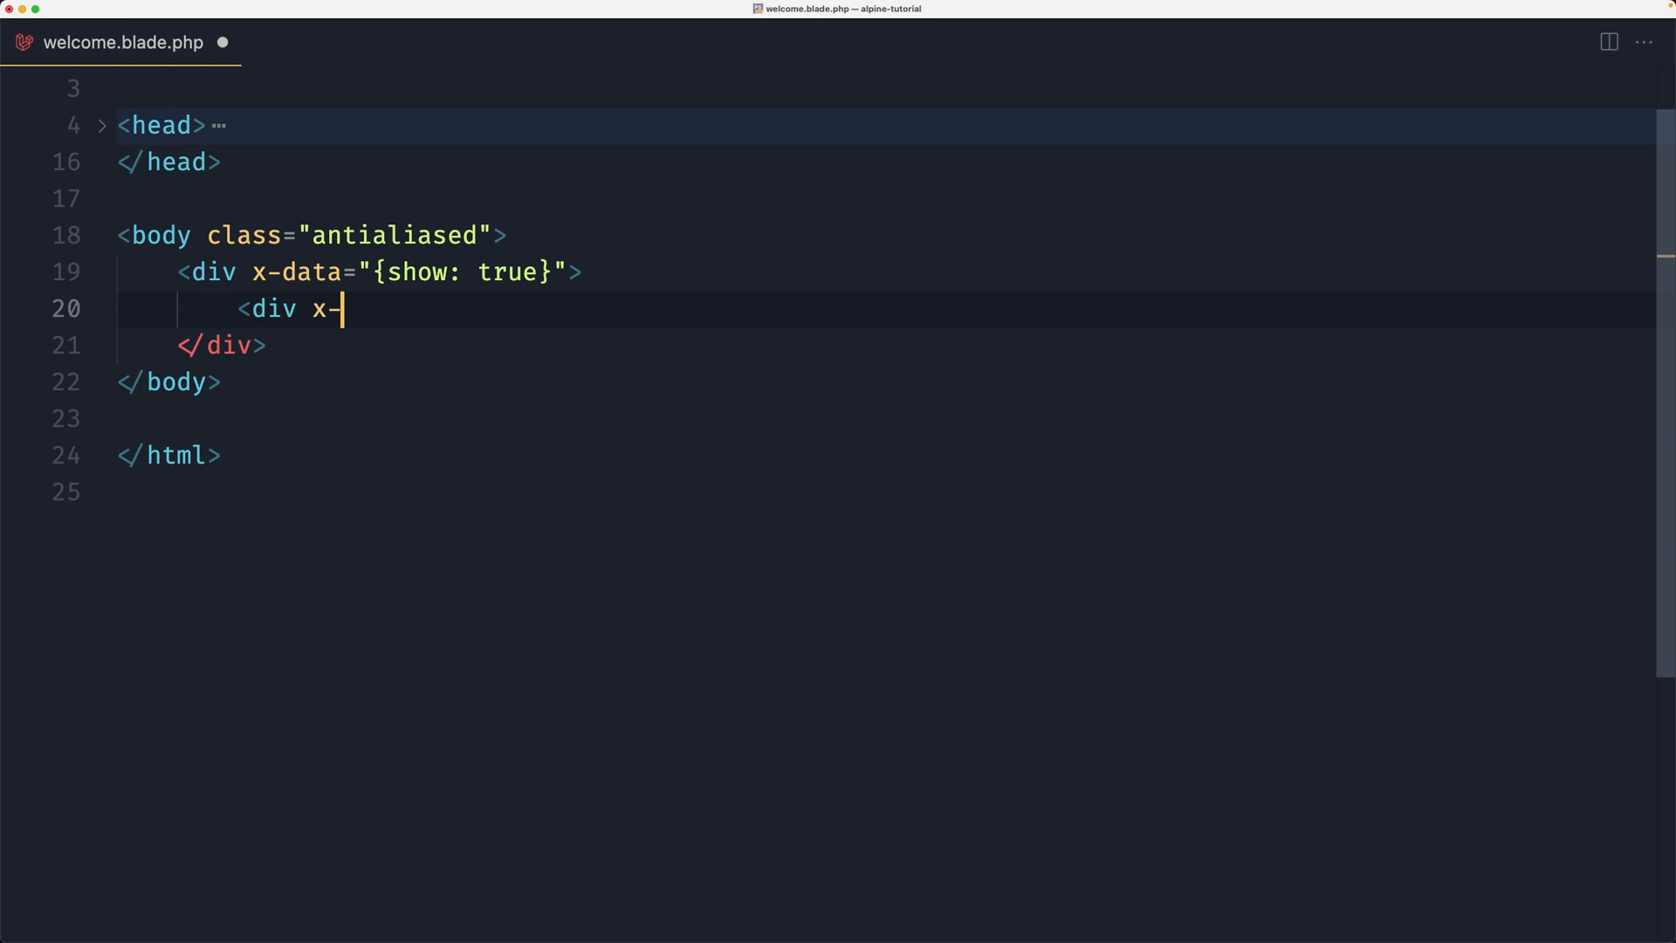
pyautogui.write('show="')
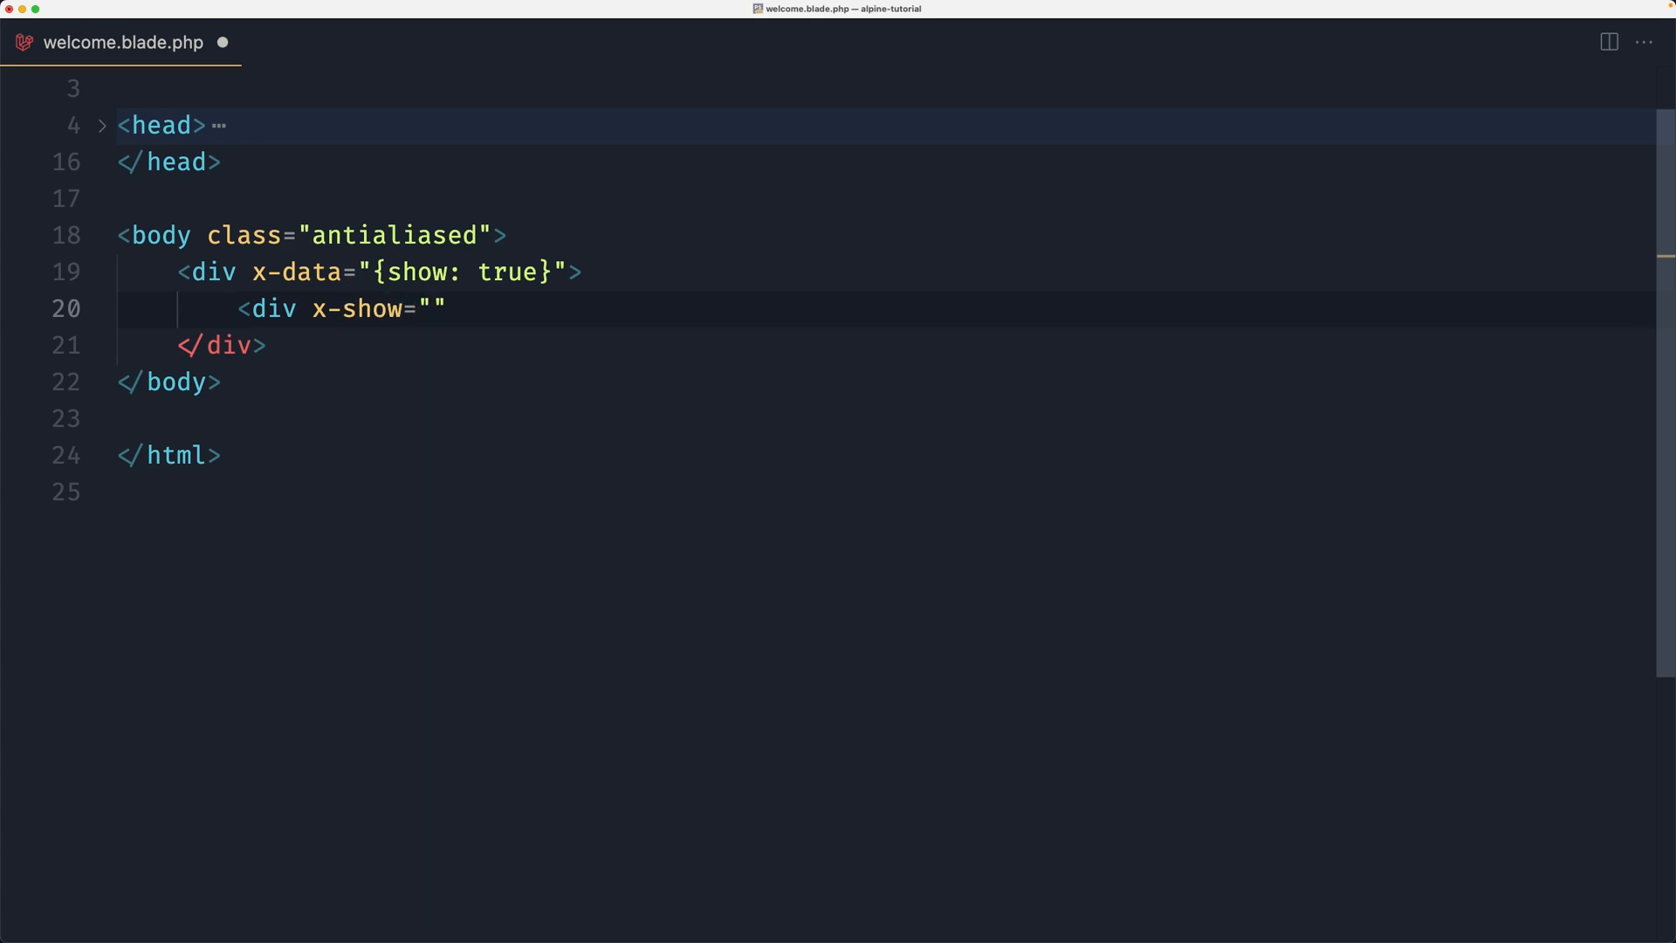
pyautogui.write('show')
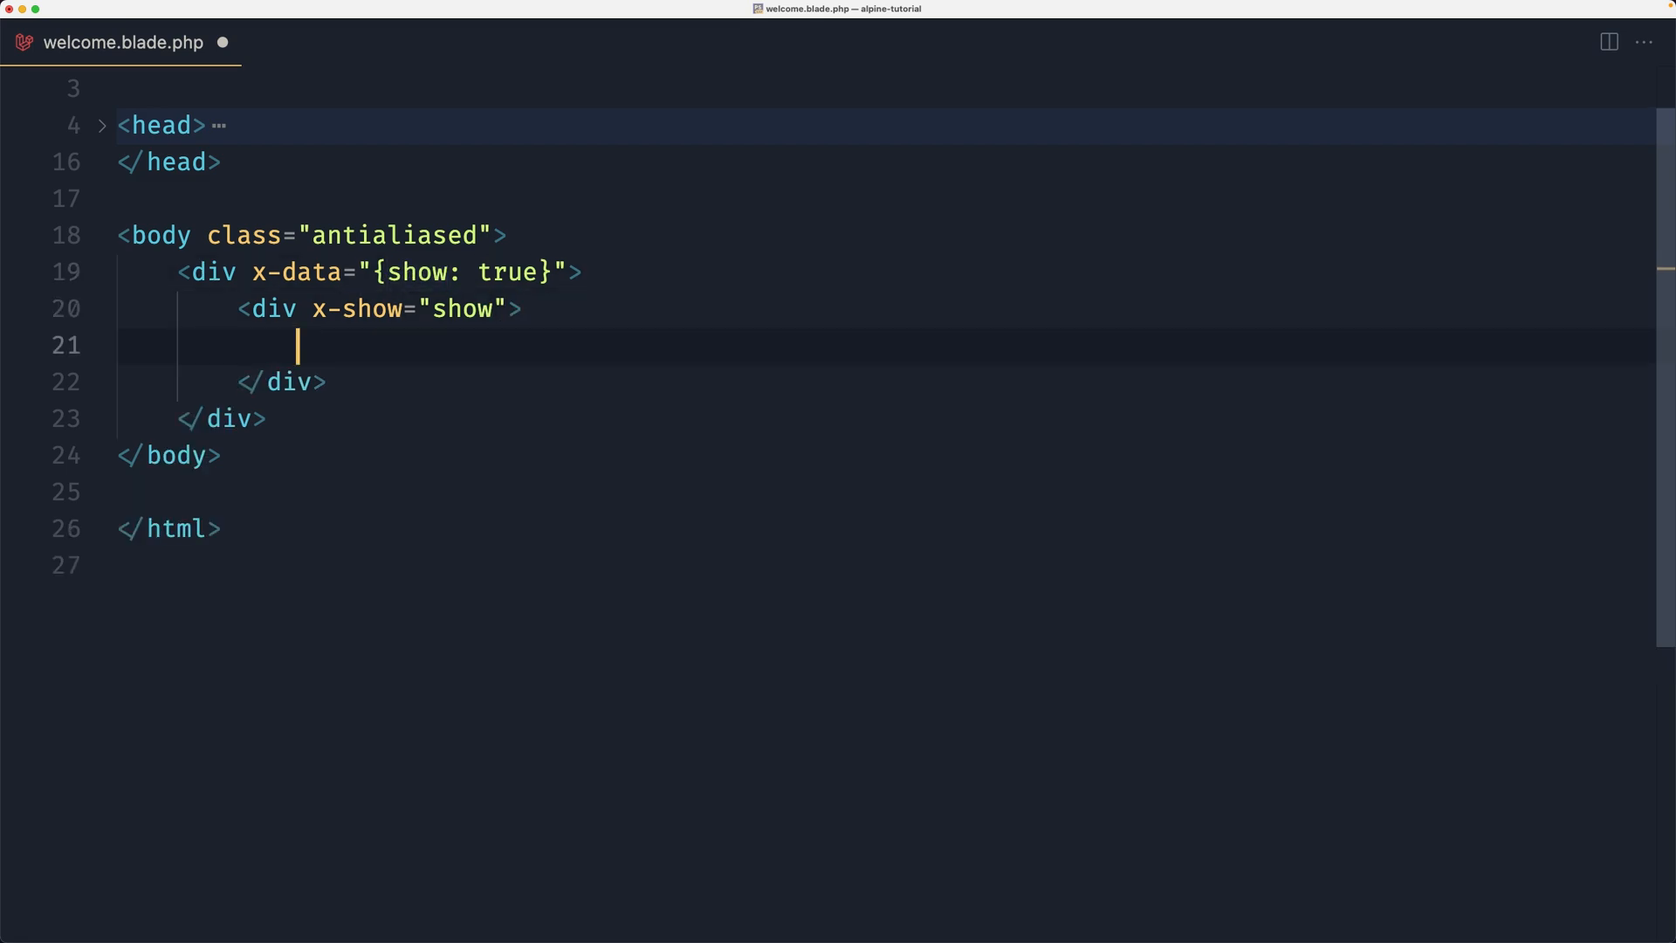
# Step: Write "This element will be shown or hidden based on the show value" inside the x-show div
pyautogui.write('Thi')
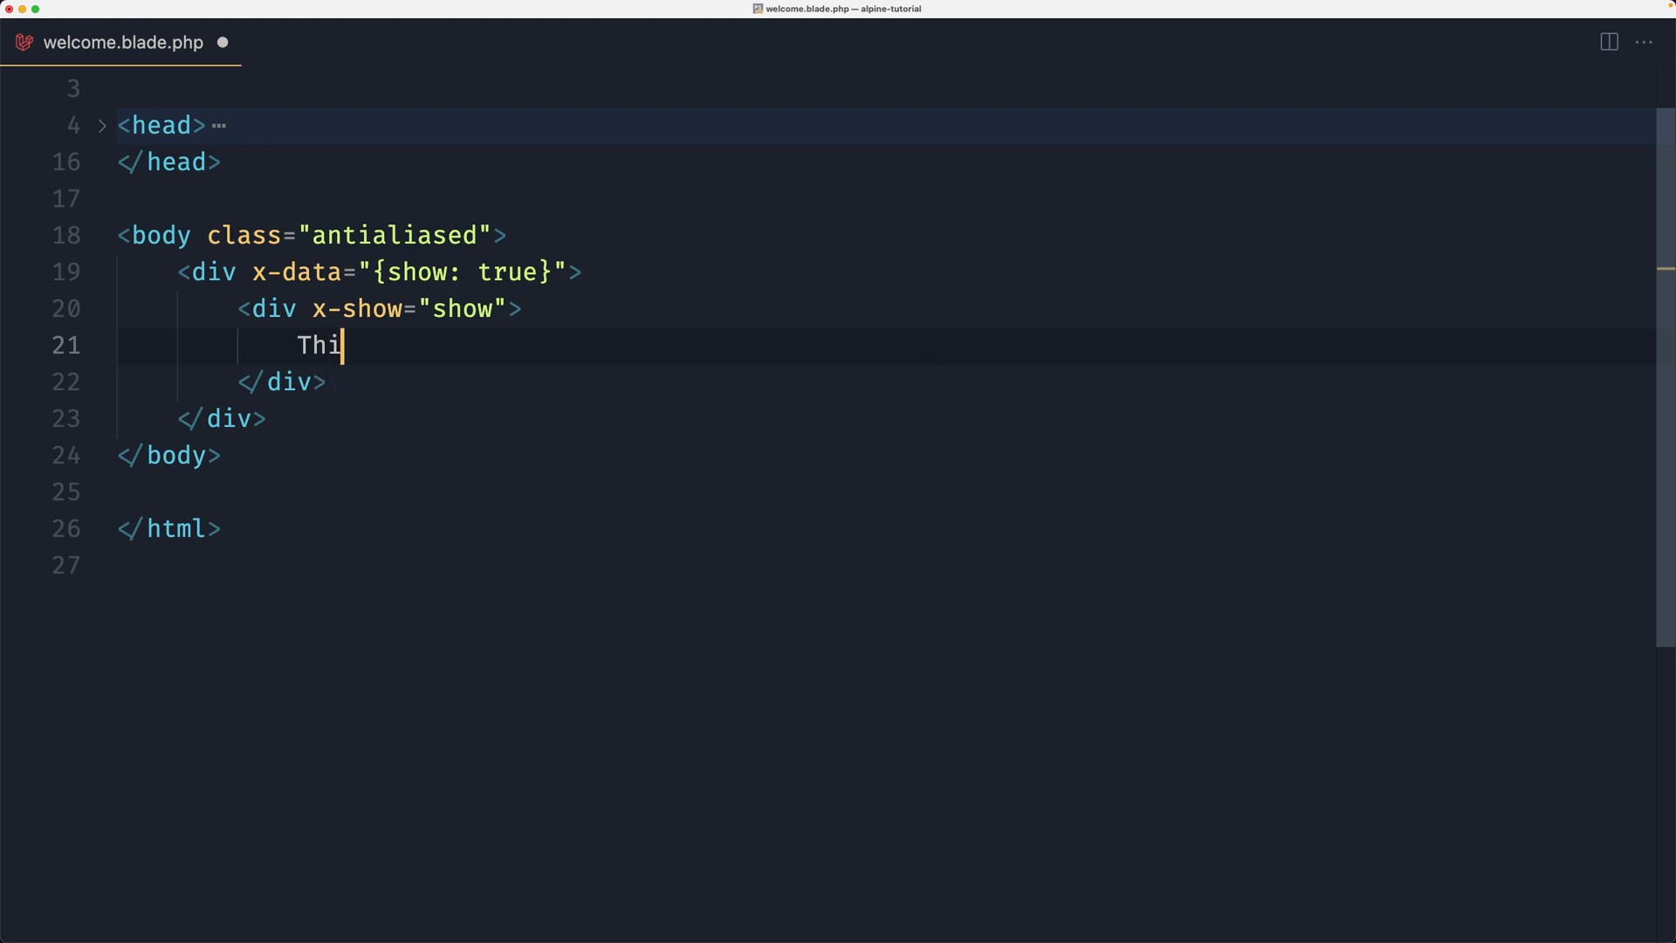
pyautogui.write('s elemen')
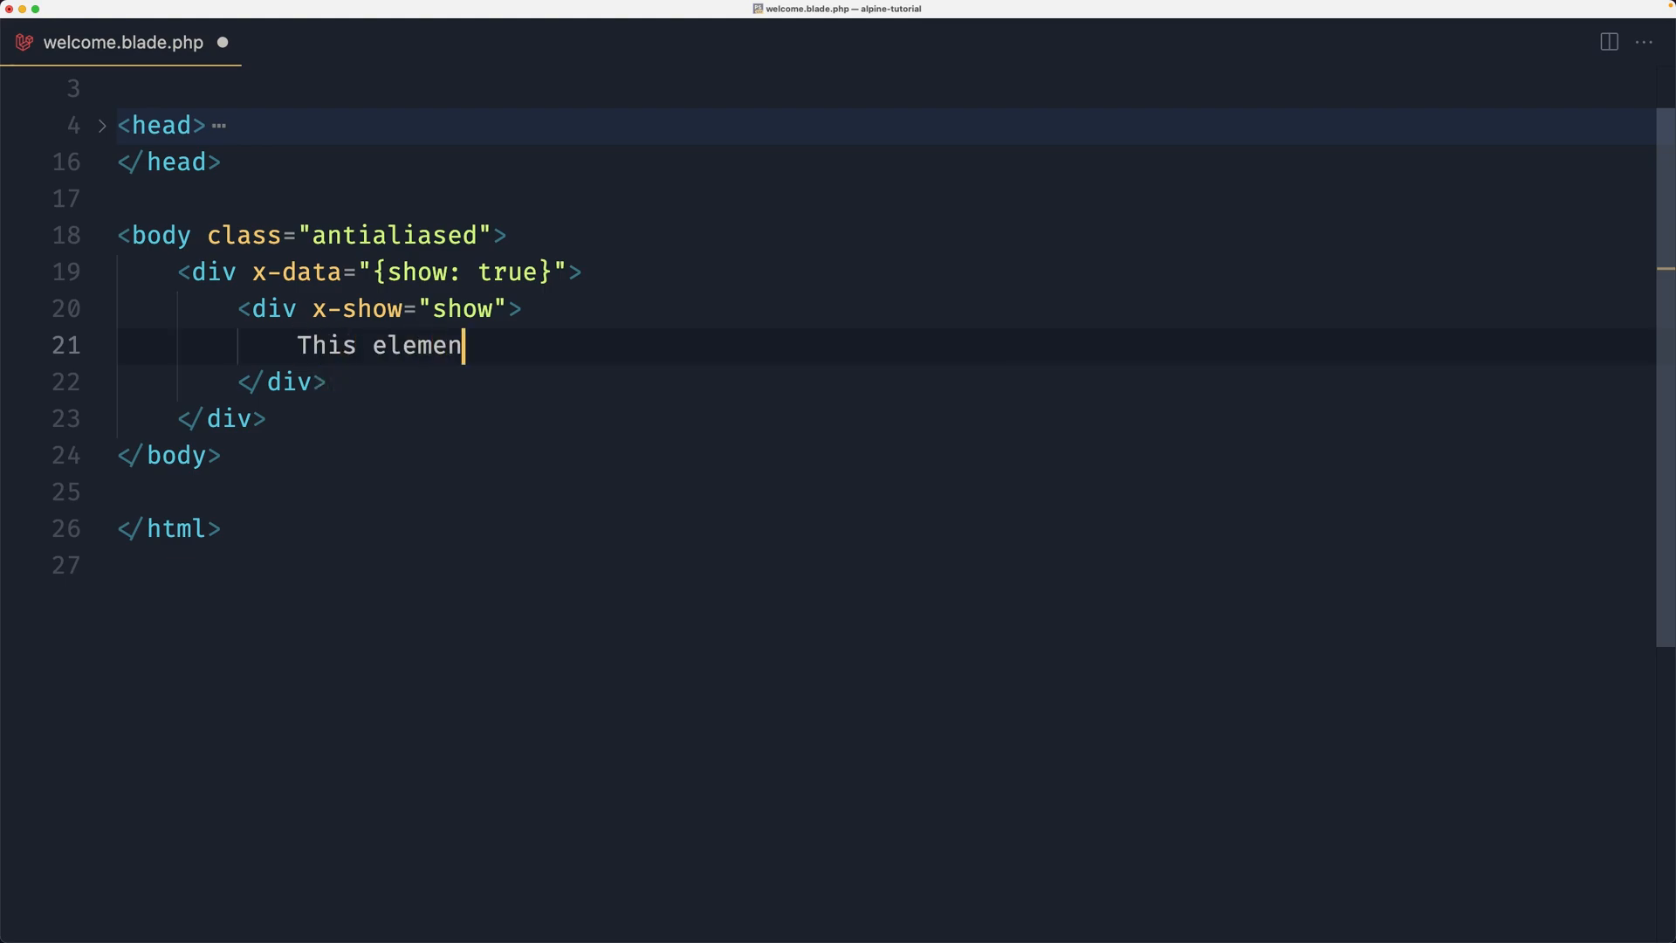
pyautogui.write('t will be sho')
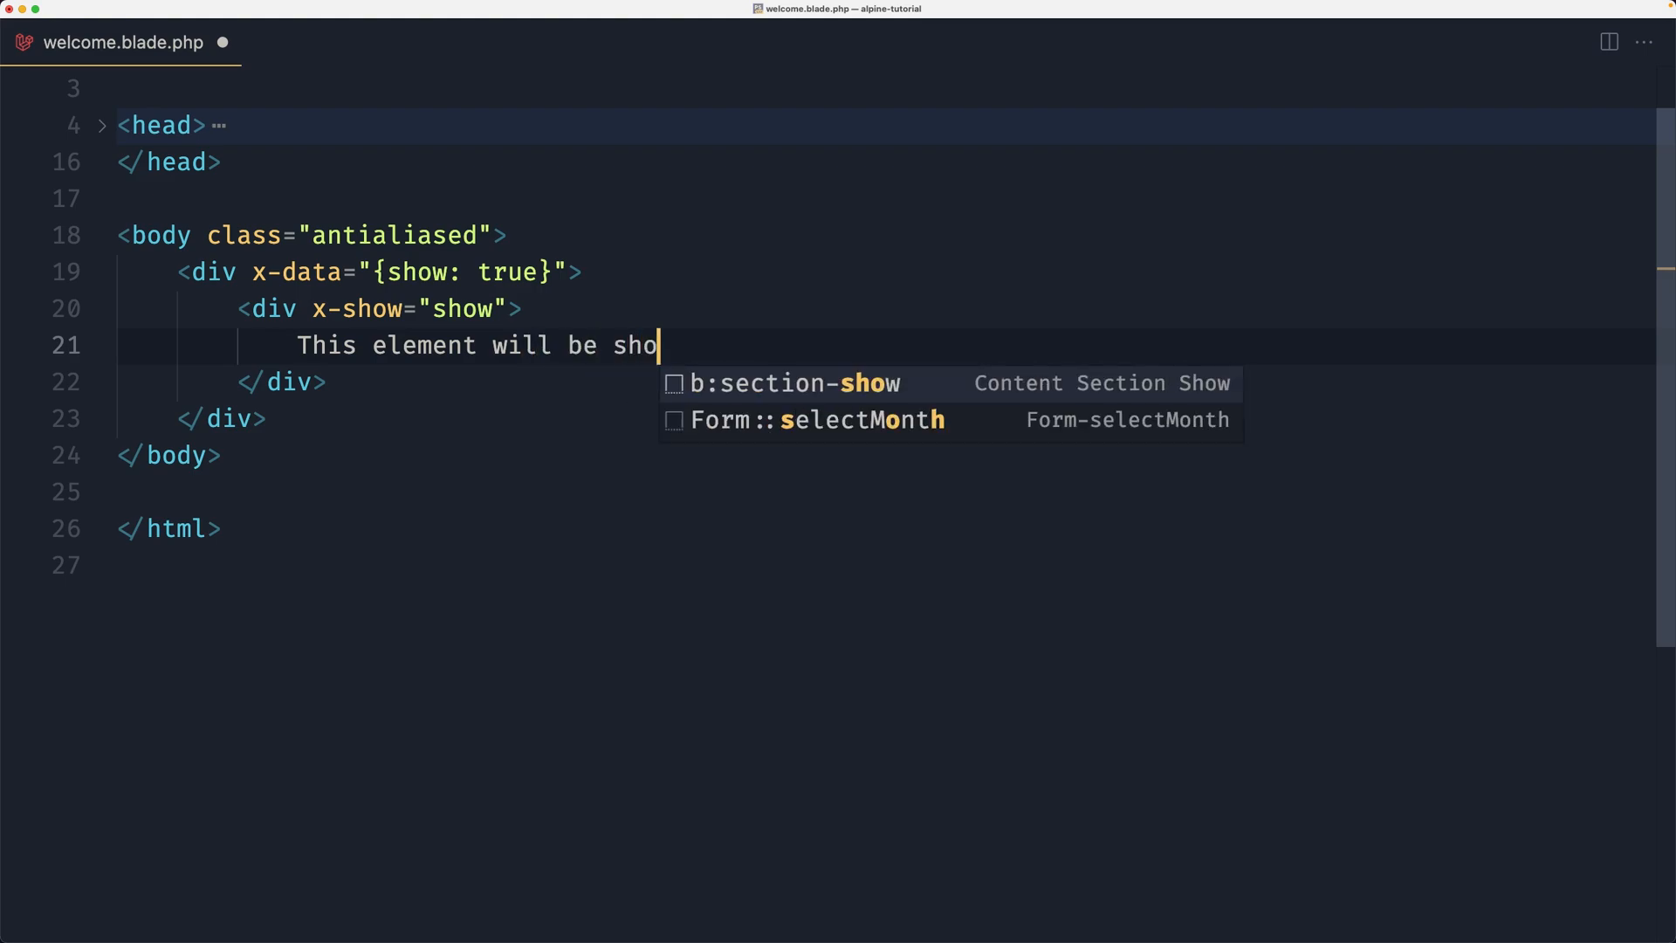
pyautogui.write('wn or')
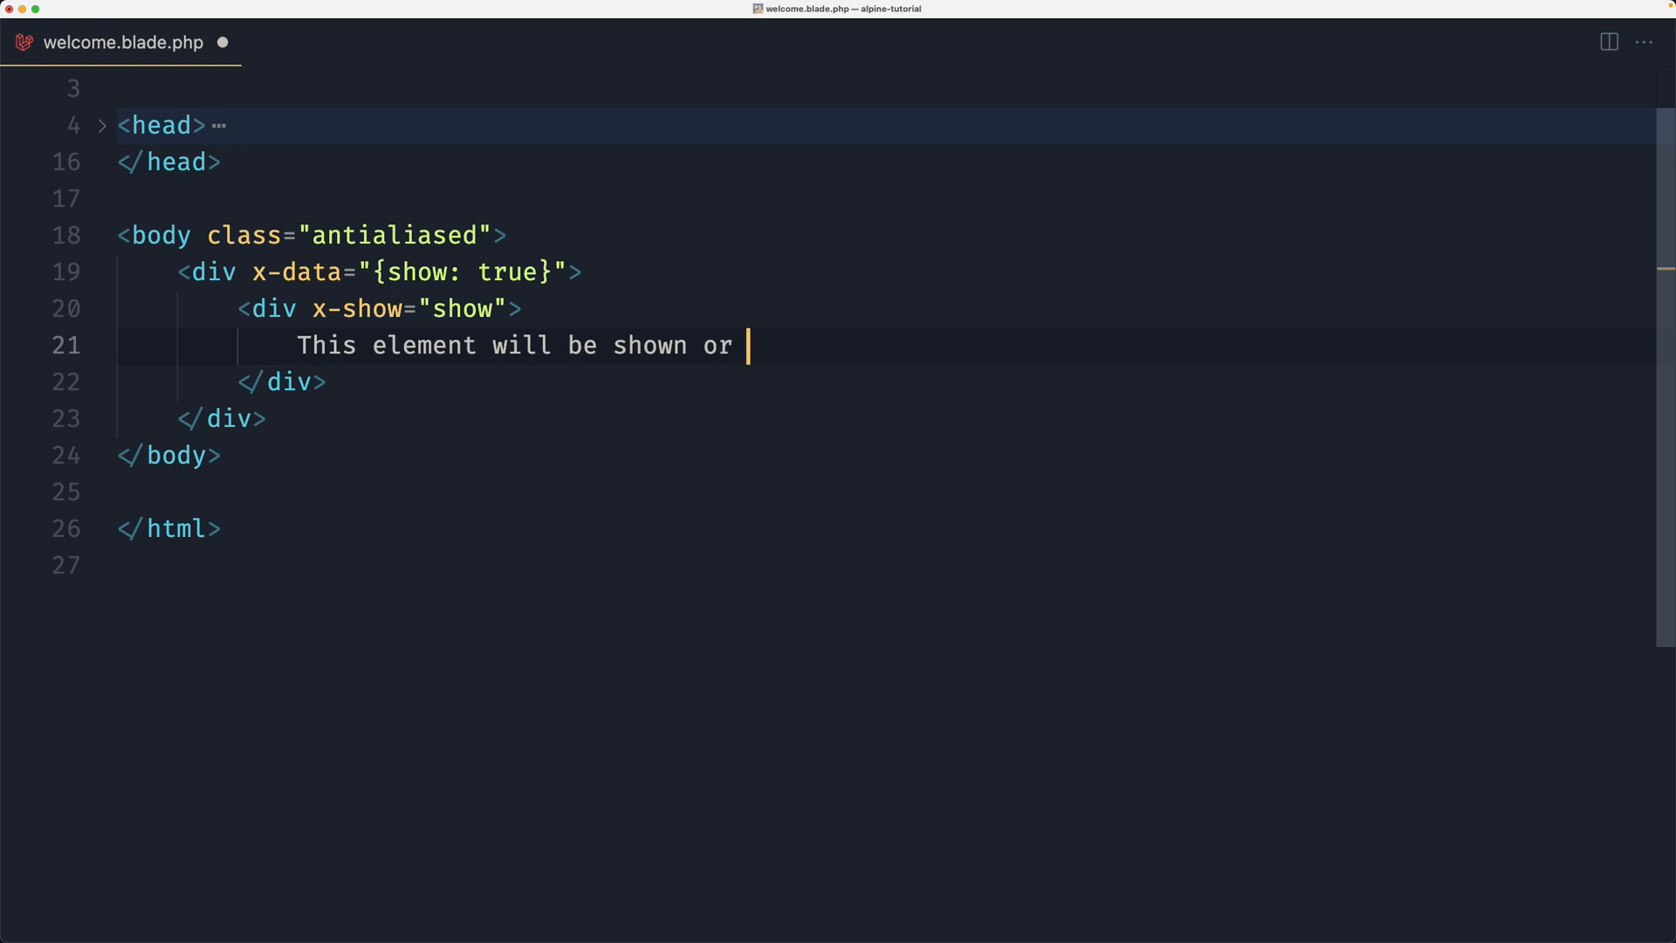
pyautogui.write('hidden')
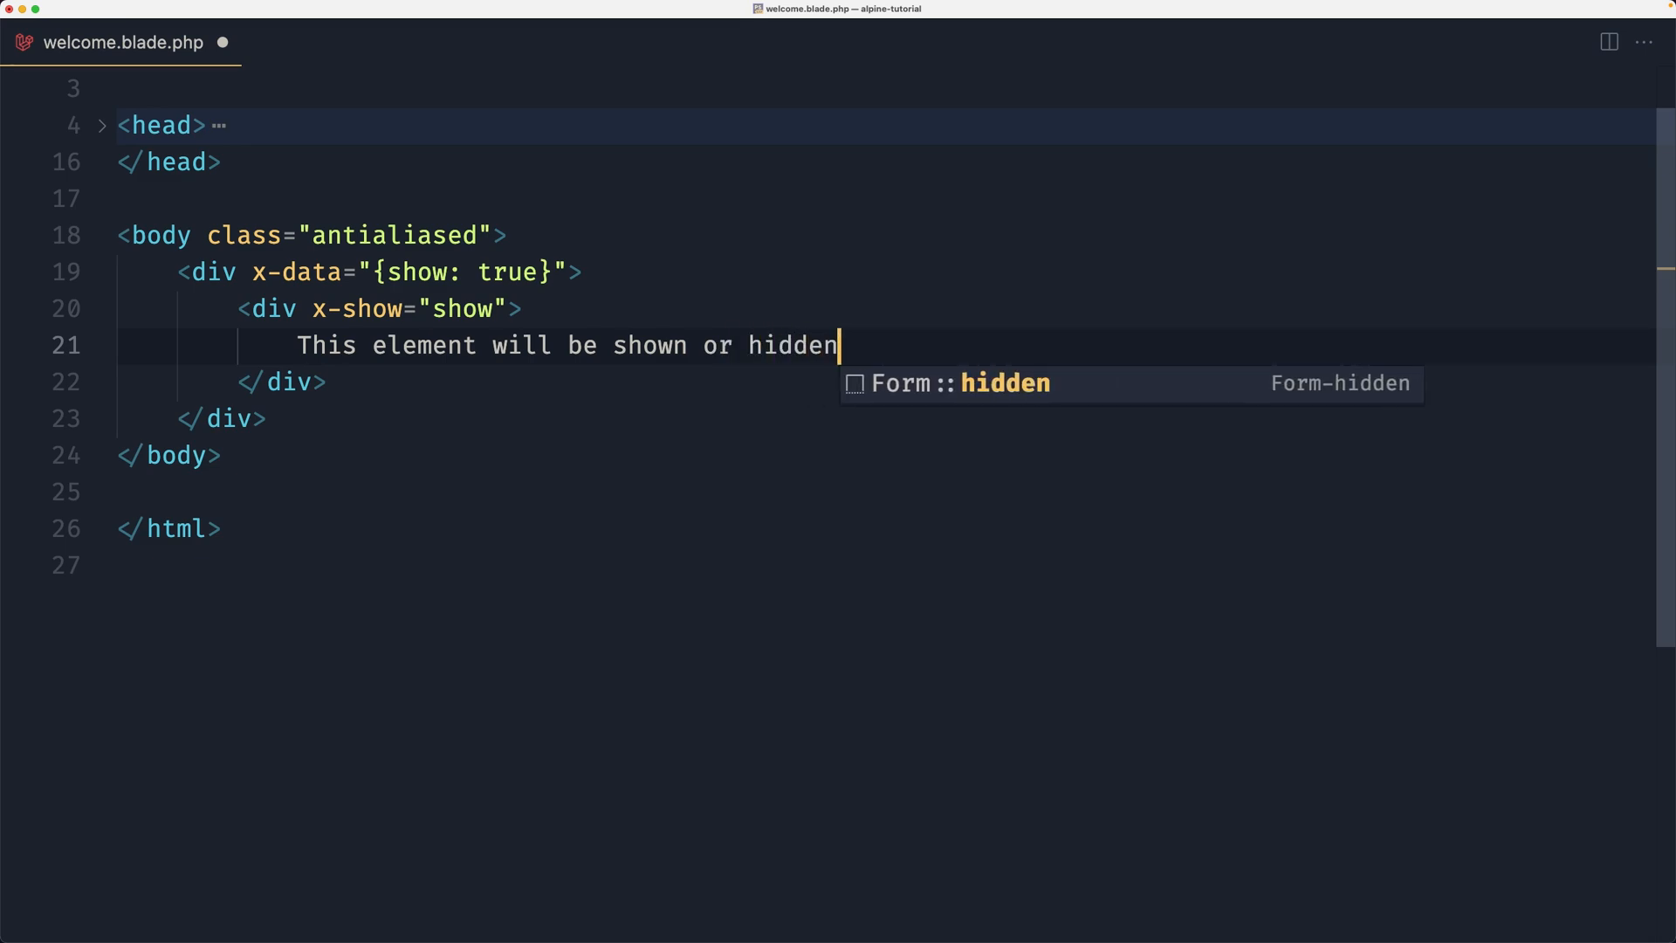
pyautogui.press('Escape')
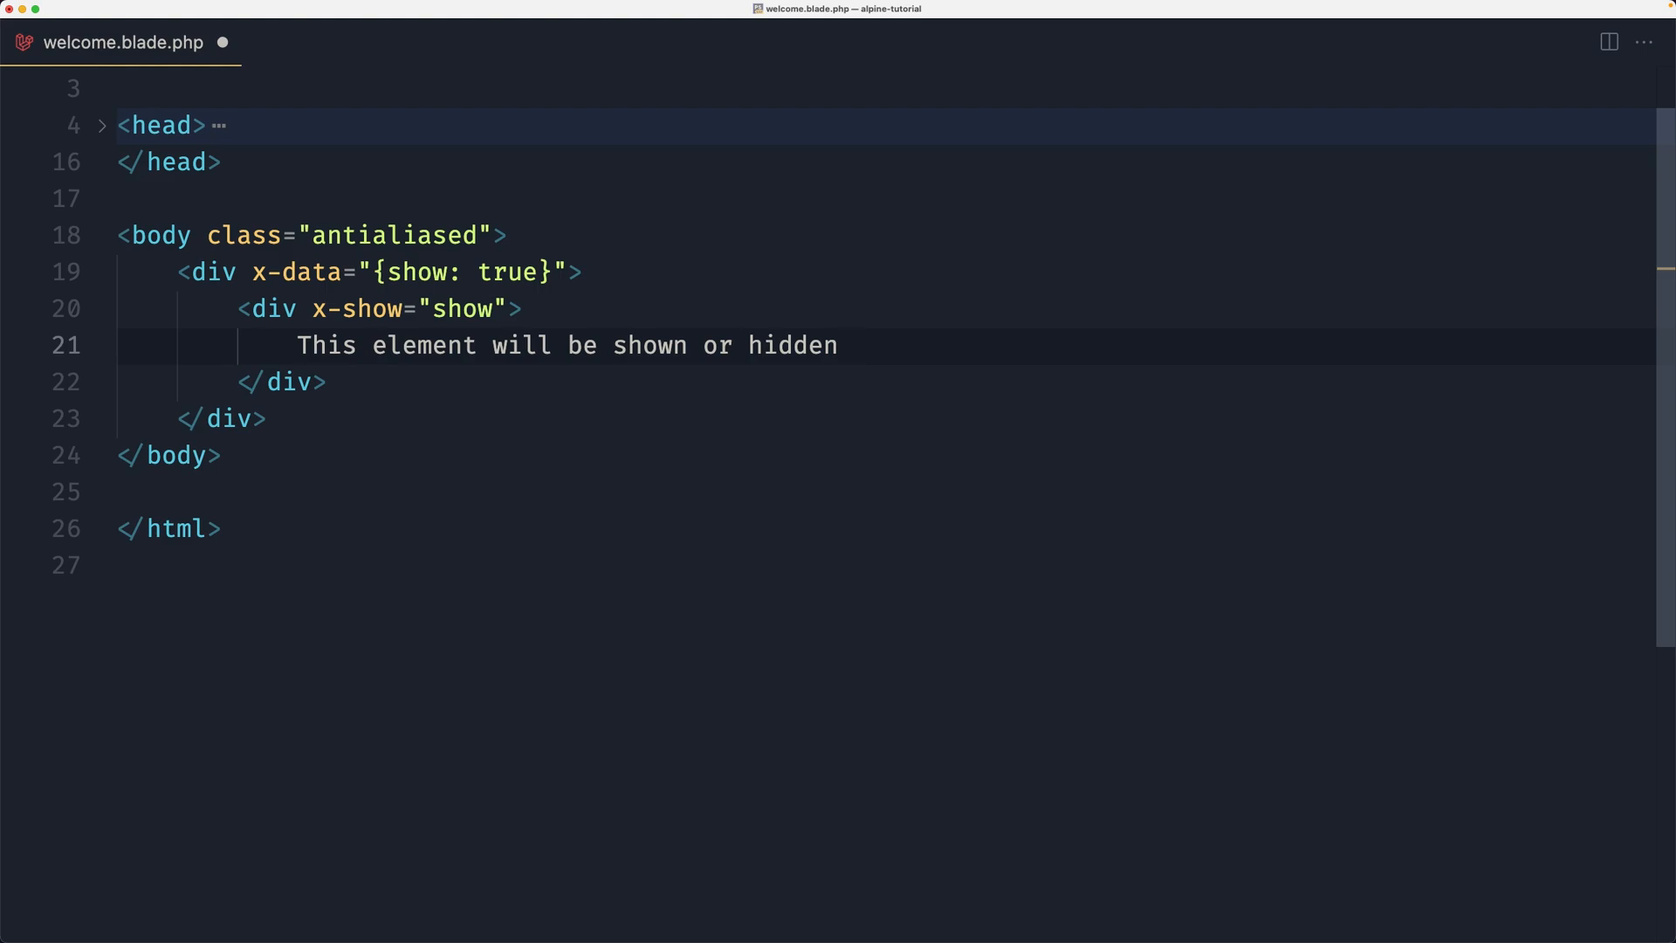
pyautogui.write('based')
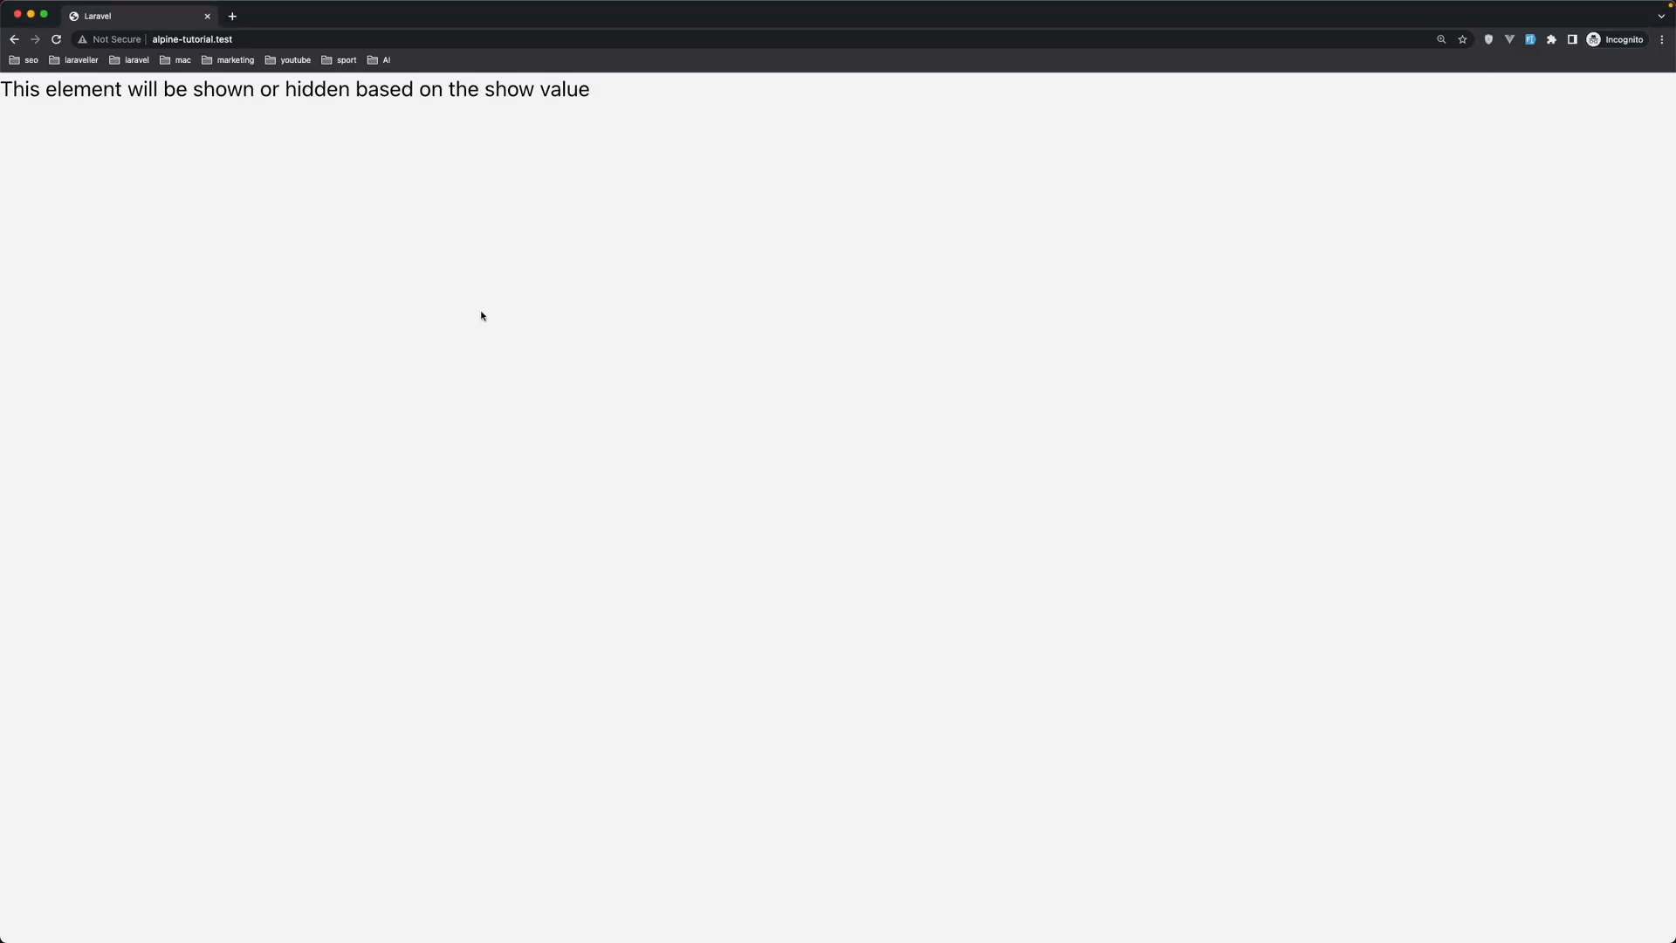
pyautogui.moveTo(282, 115)
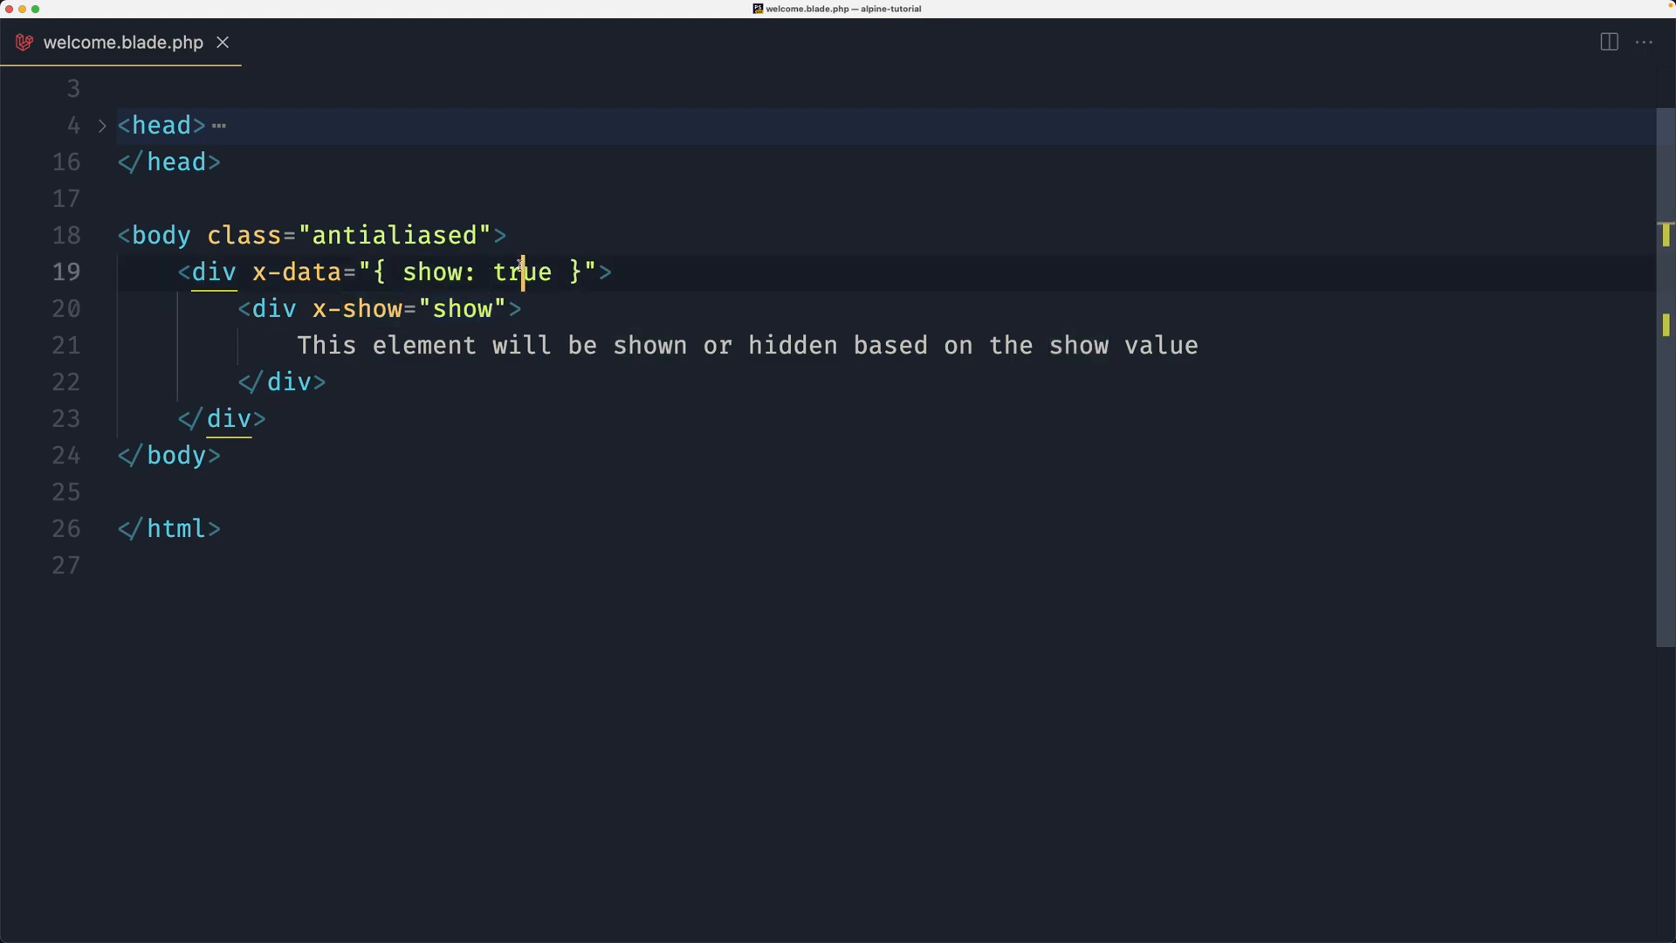
# Step: Change the x-data show value from true to false and save the file
pyautogui.doubleClick(521, 273)
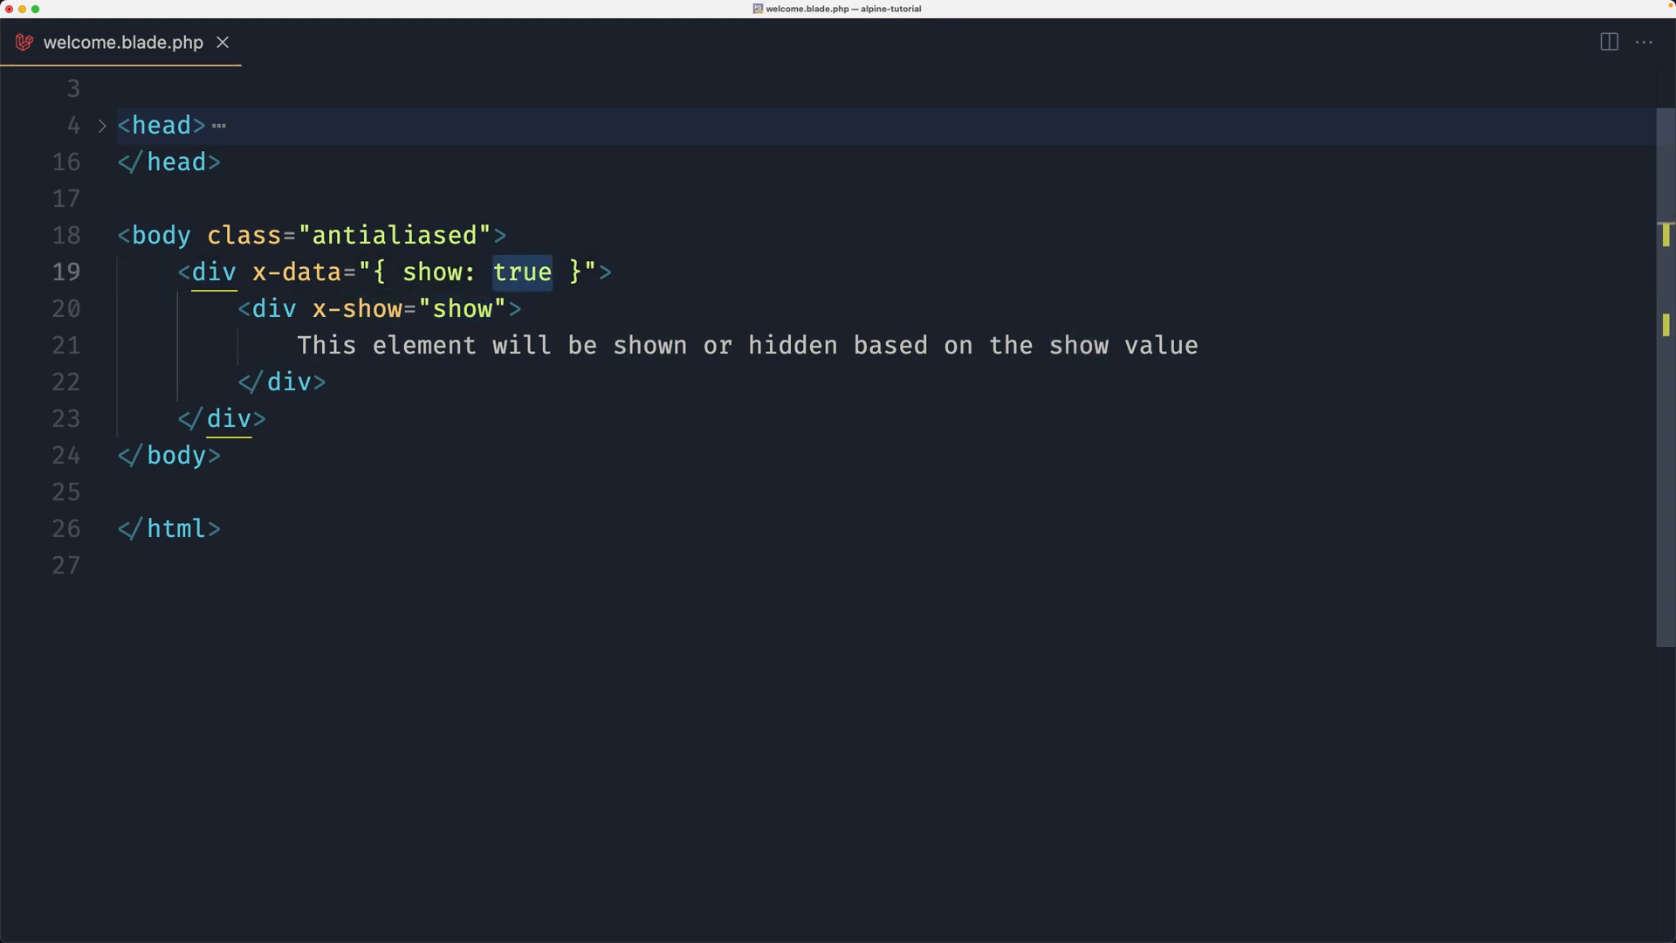
pyautogui.write('false')
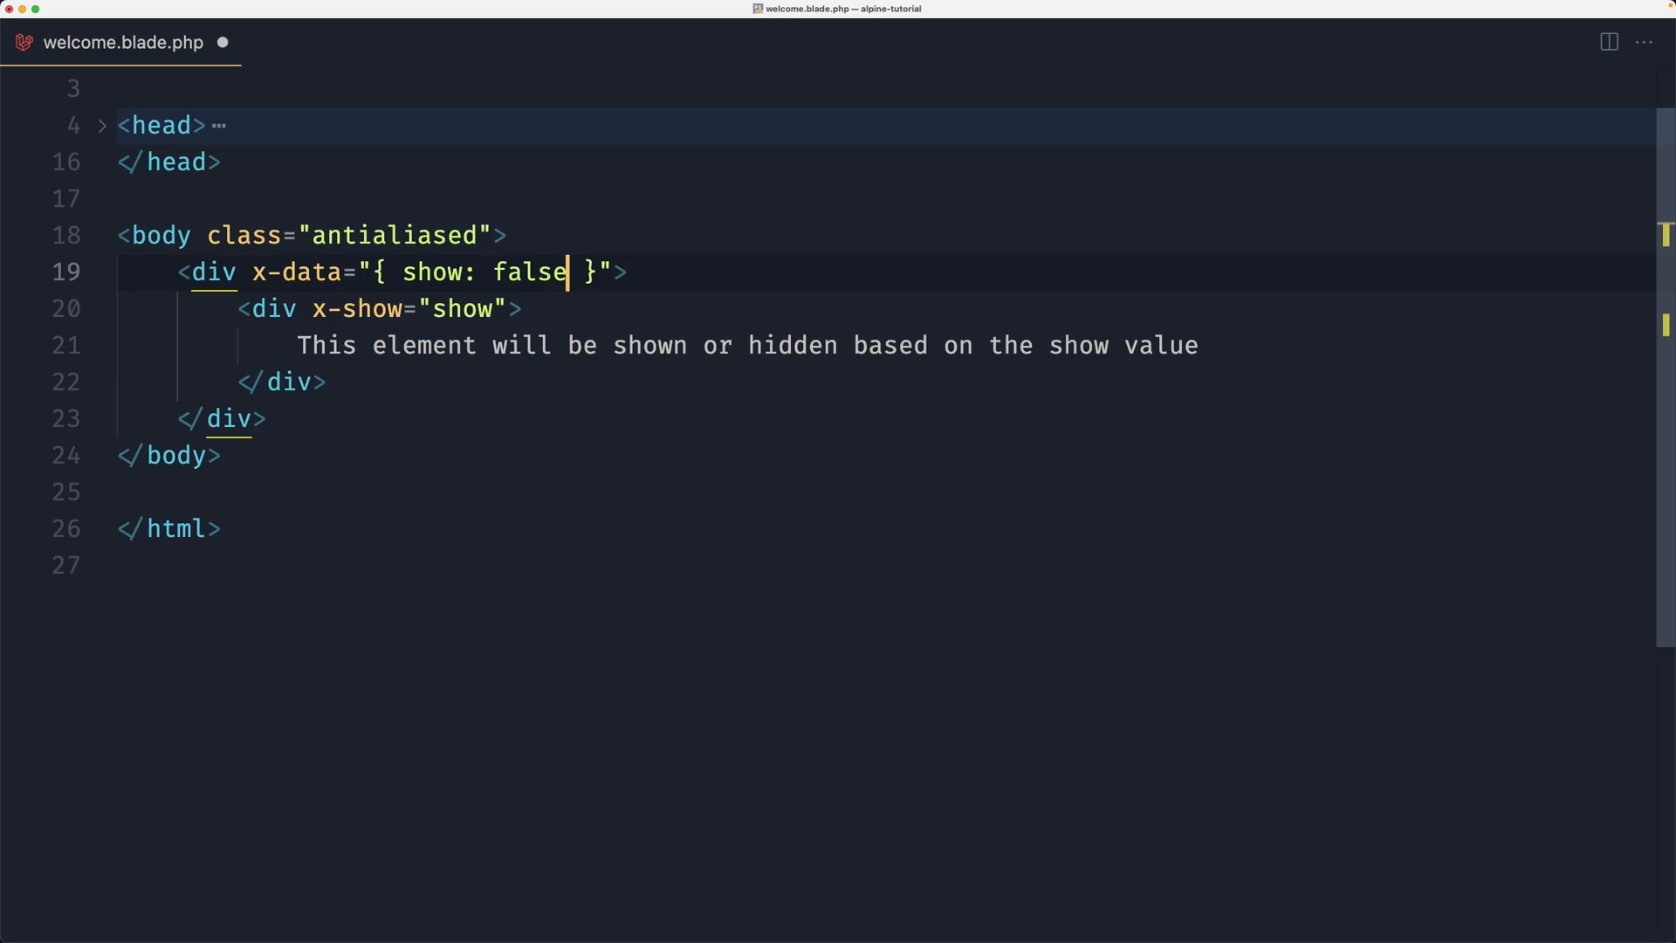
pyautogui.press('cmd+s')
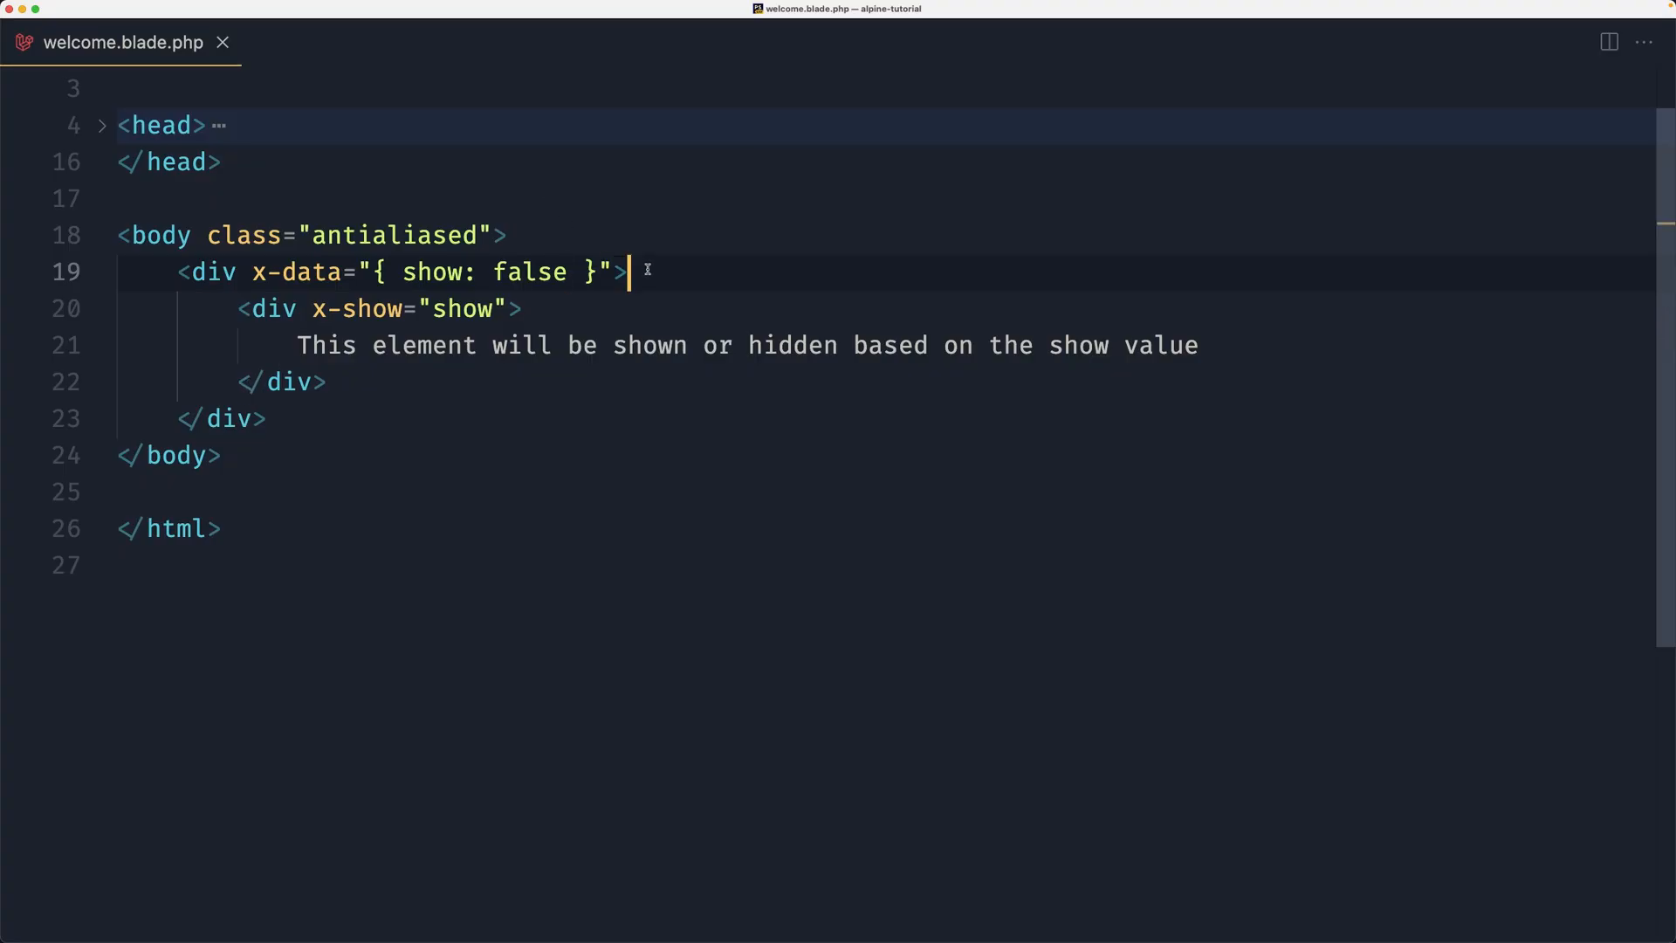
pyautogui.write('<bu')
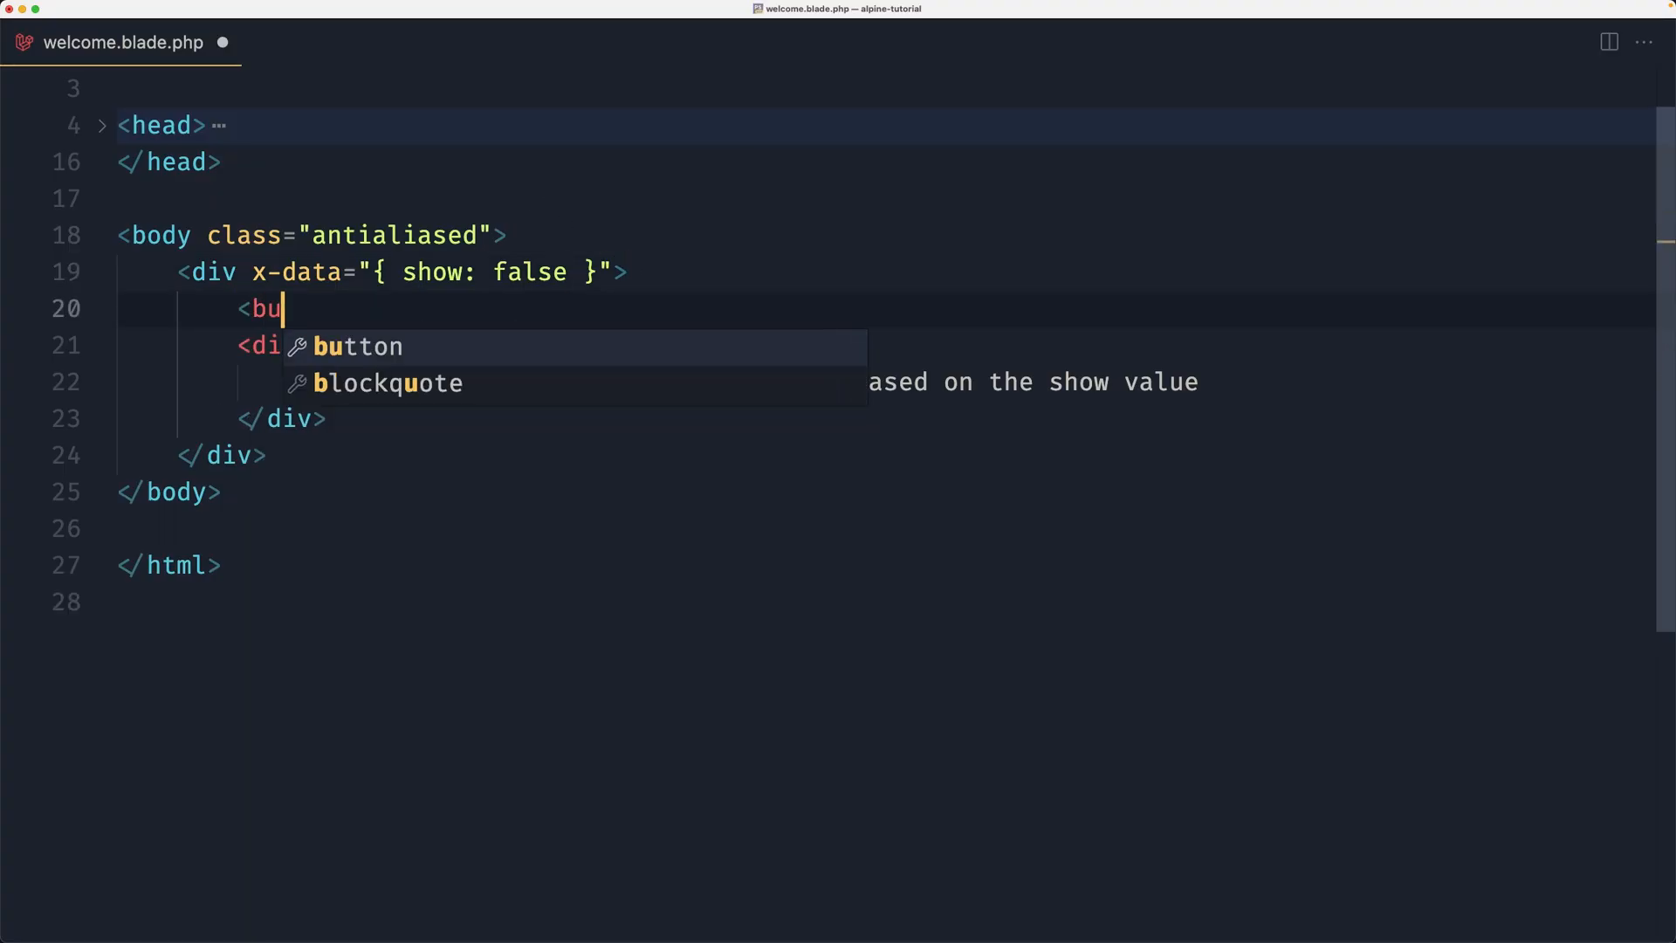
pyautogui.press('Tab')
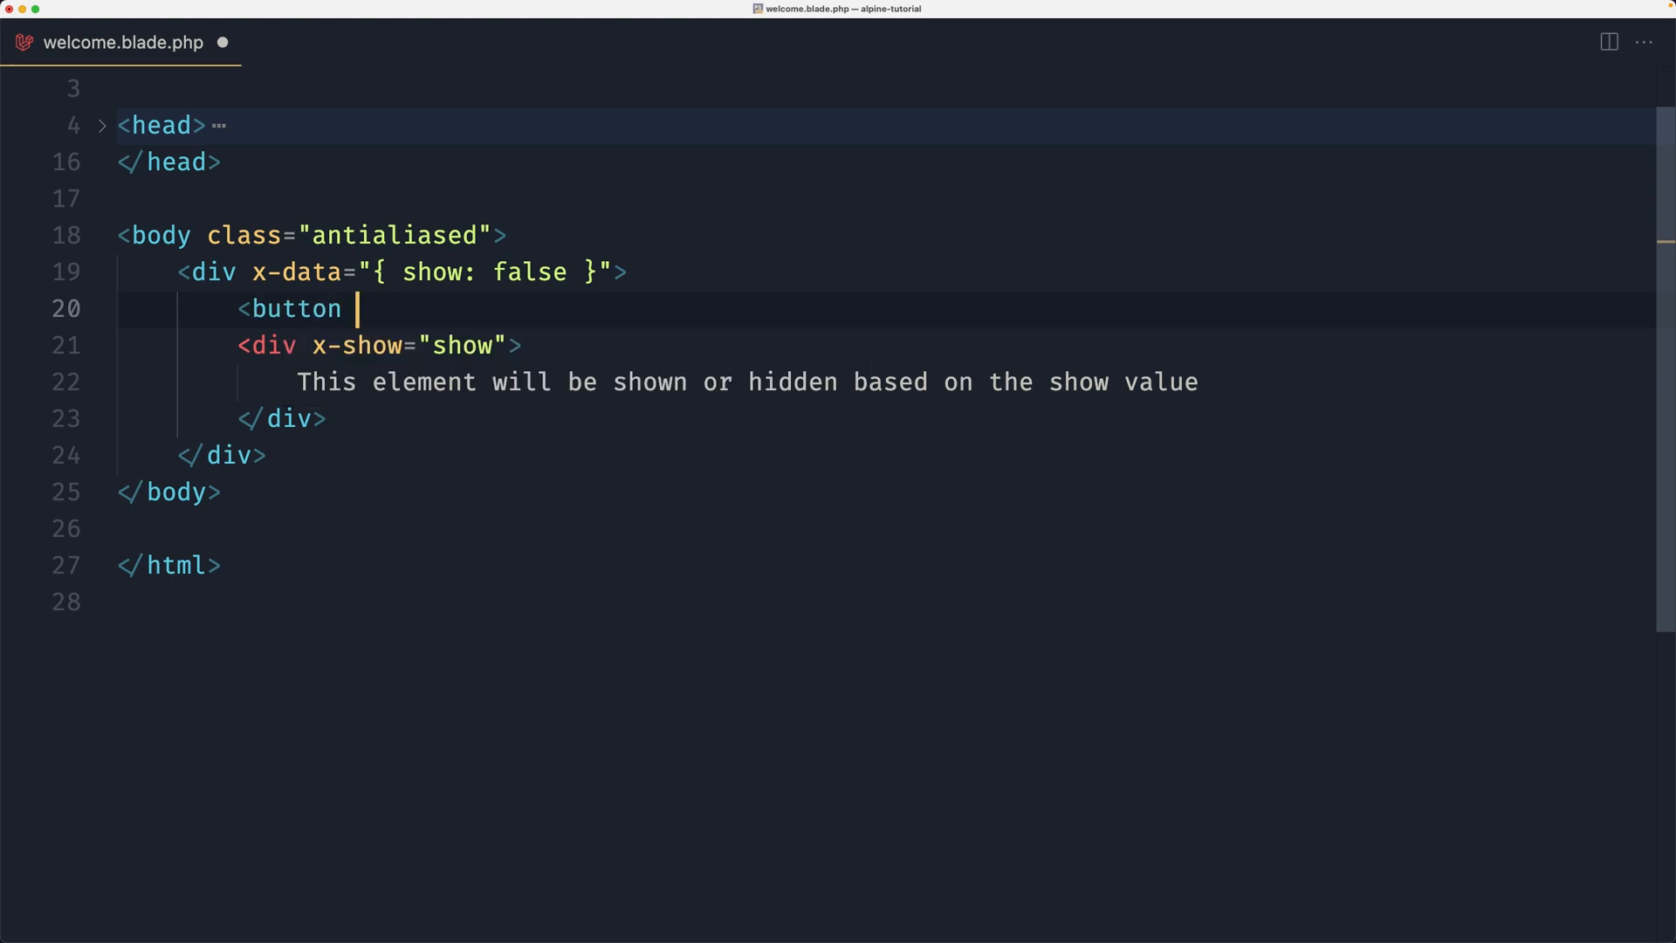
pyautogui.write('@')
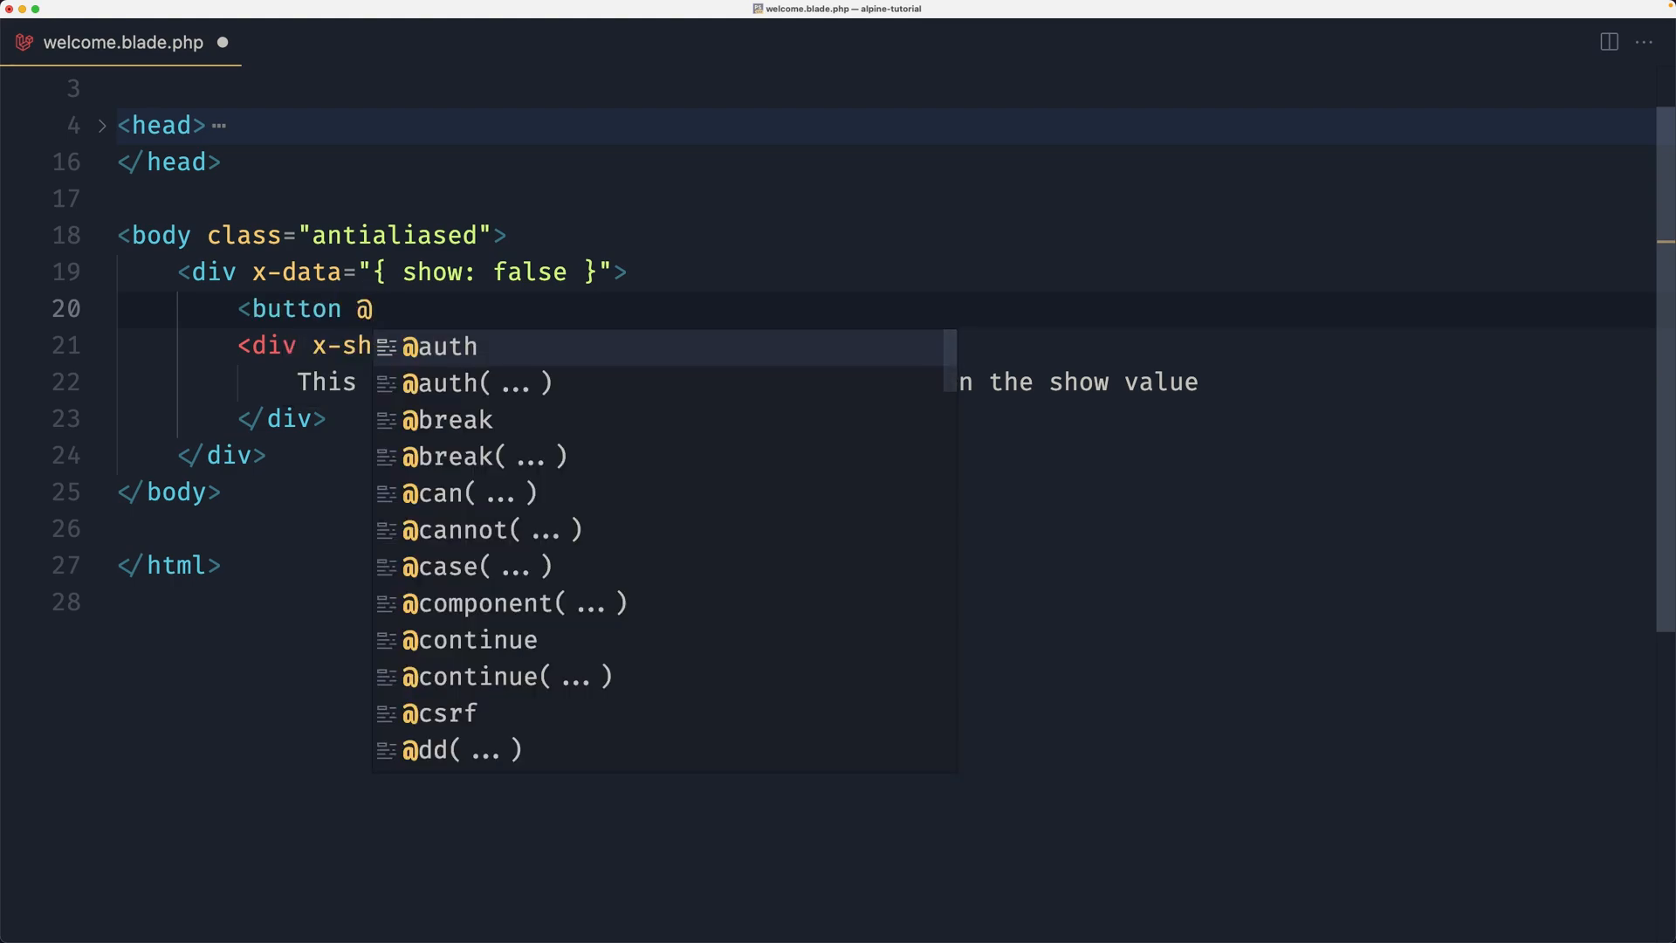
pyautogui.write('cli')
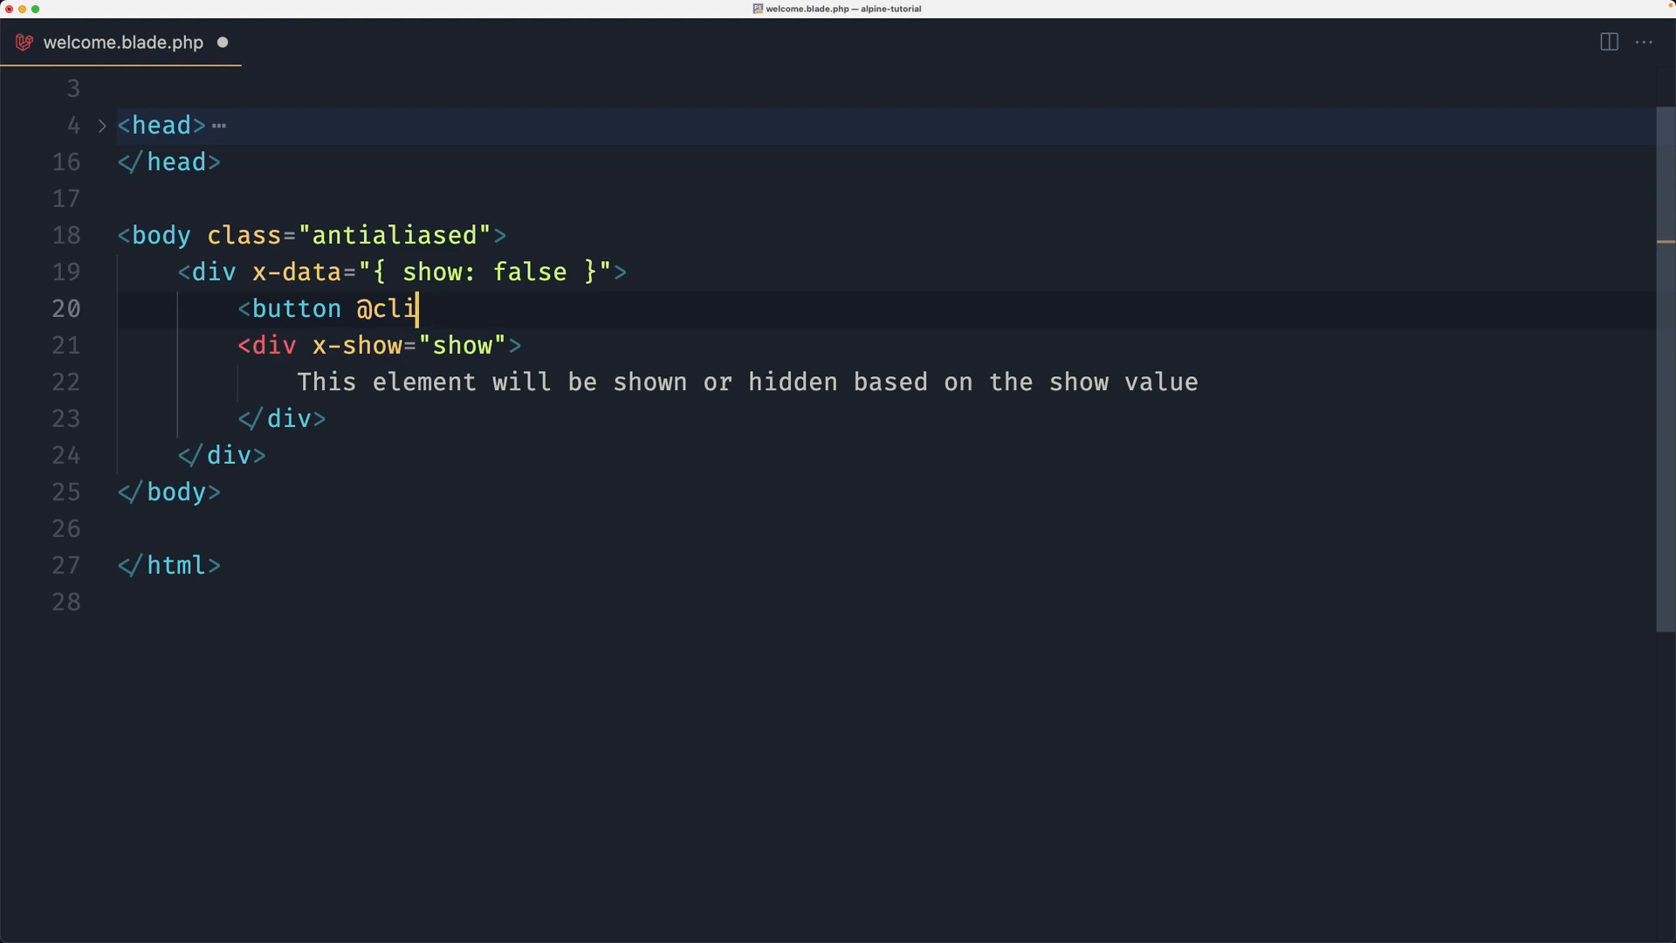
pyautogui.write('ck=')
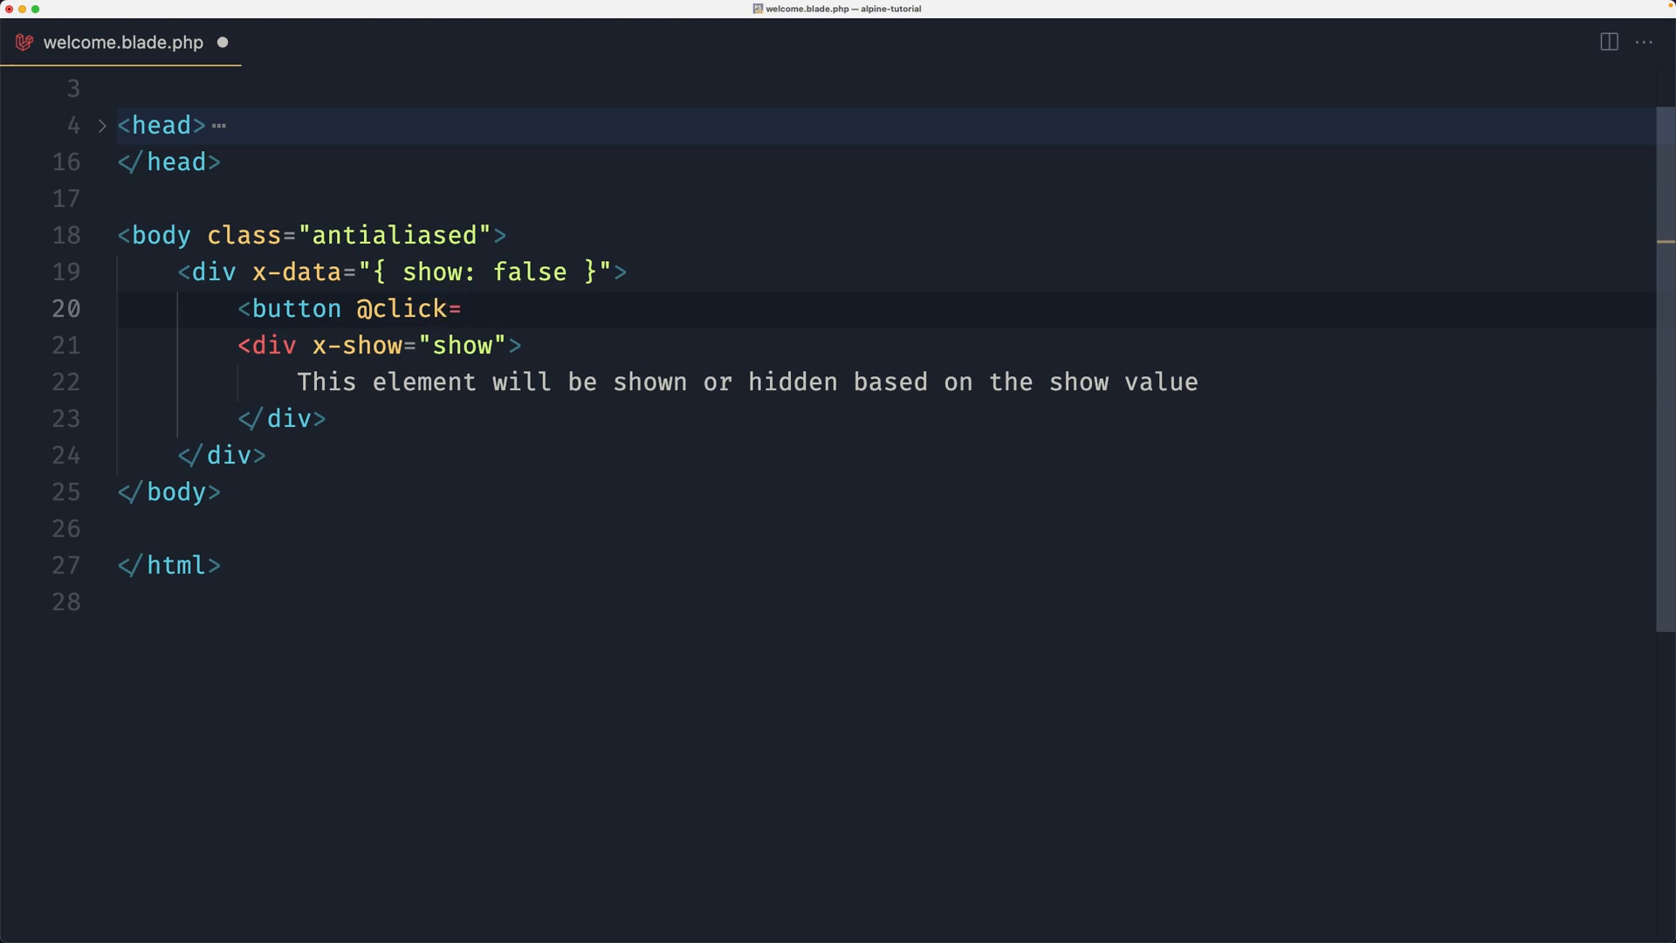
pyautogui.write('""')
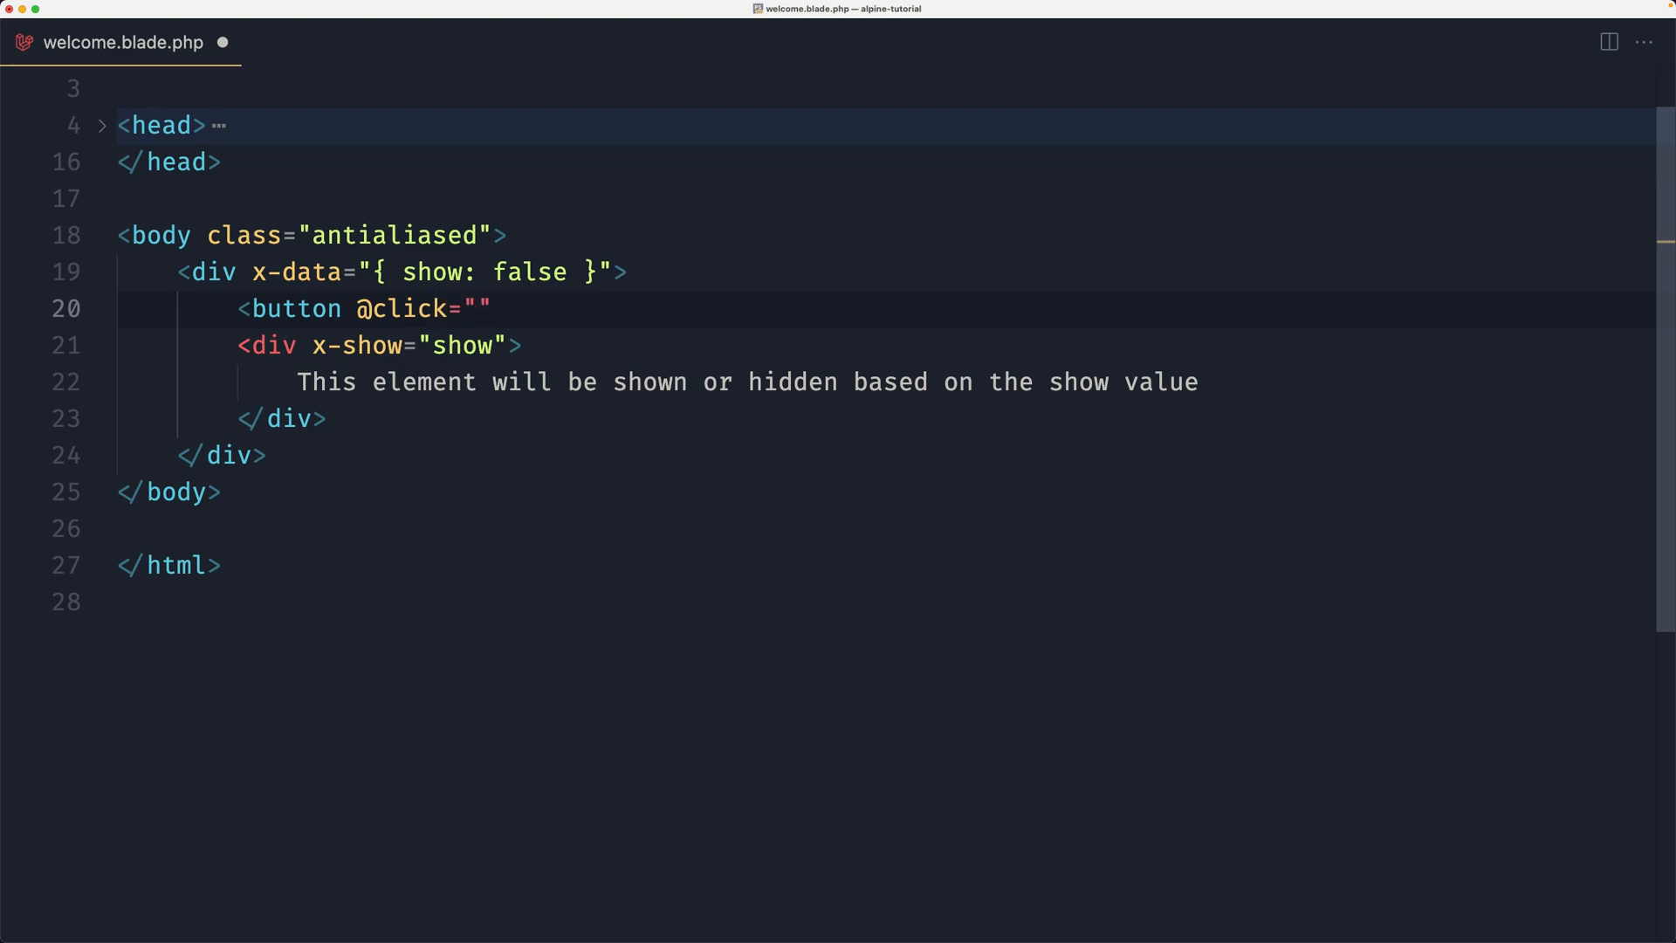
pyautogui.write('show')
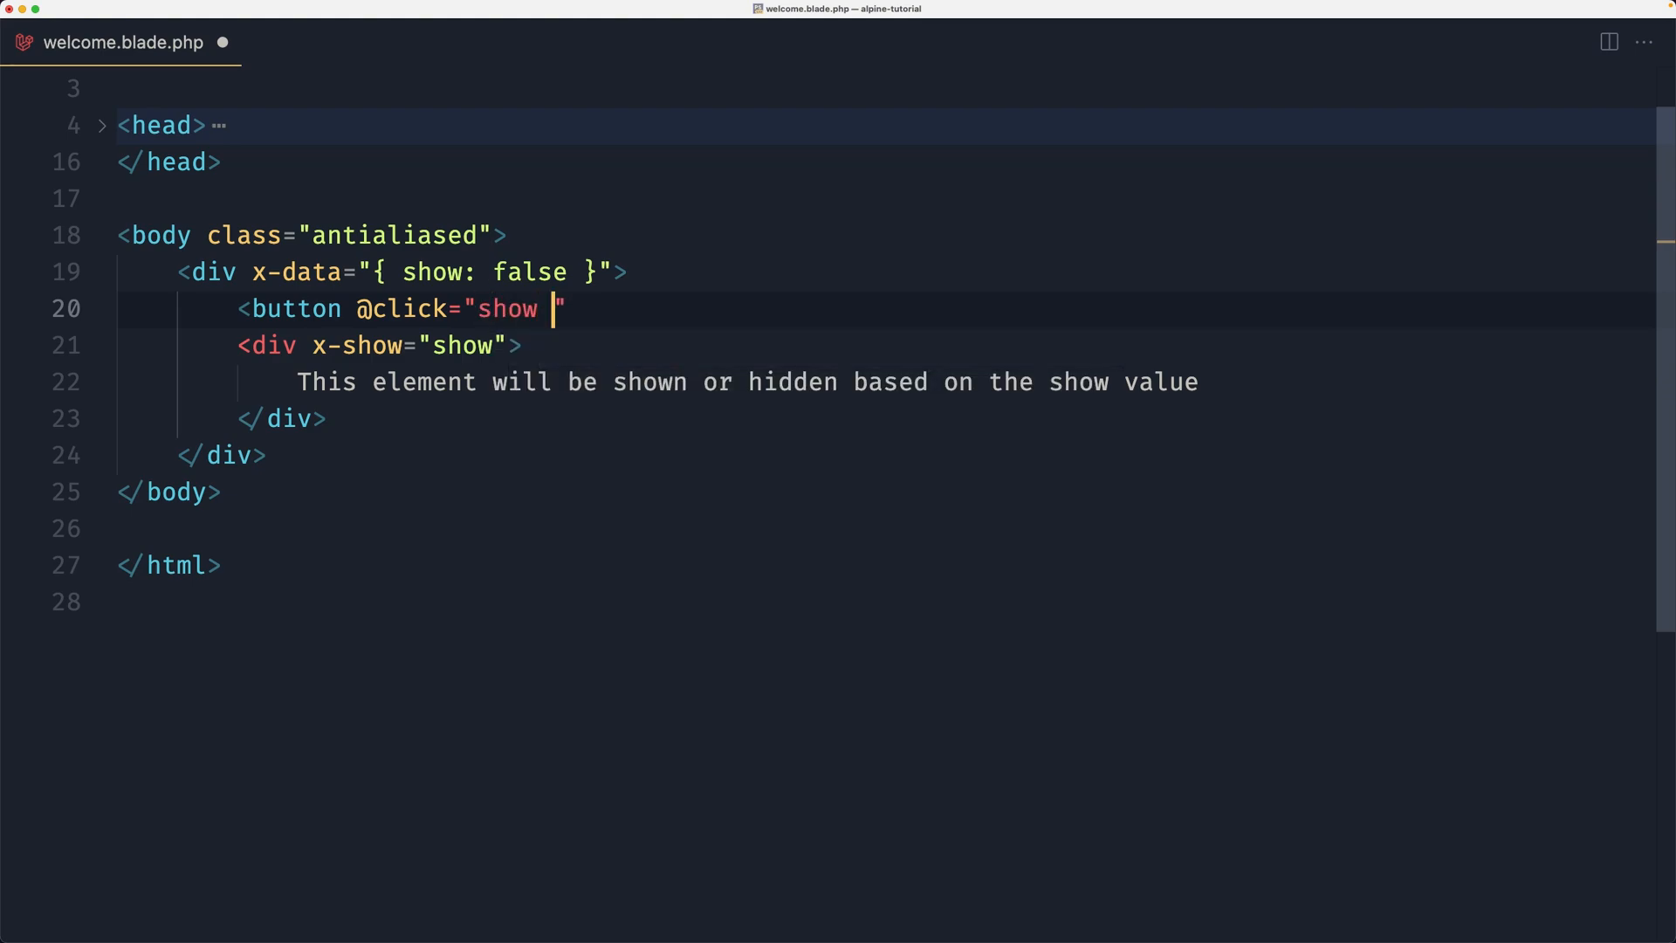
pyautogui.write('= !')
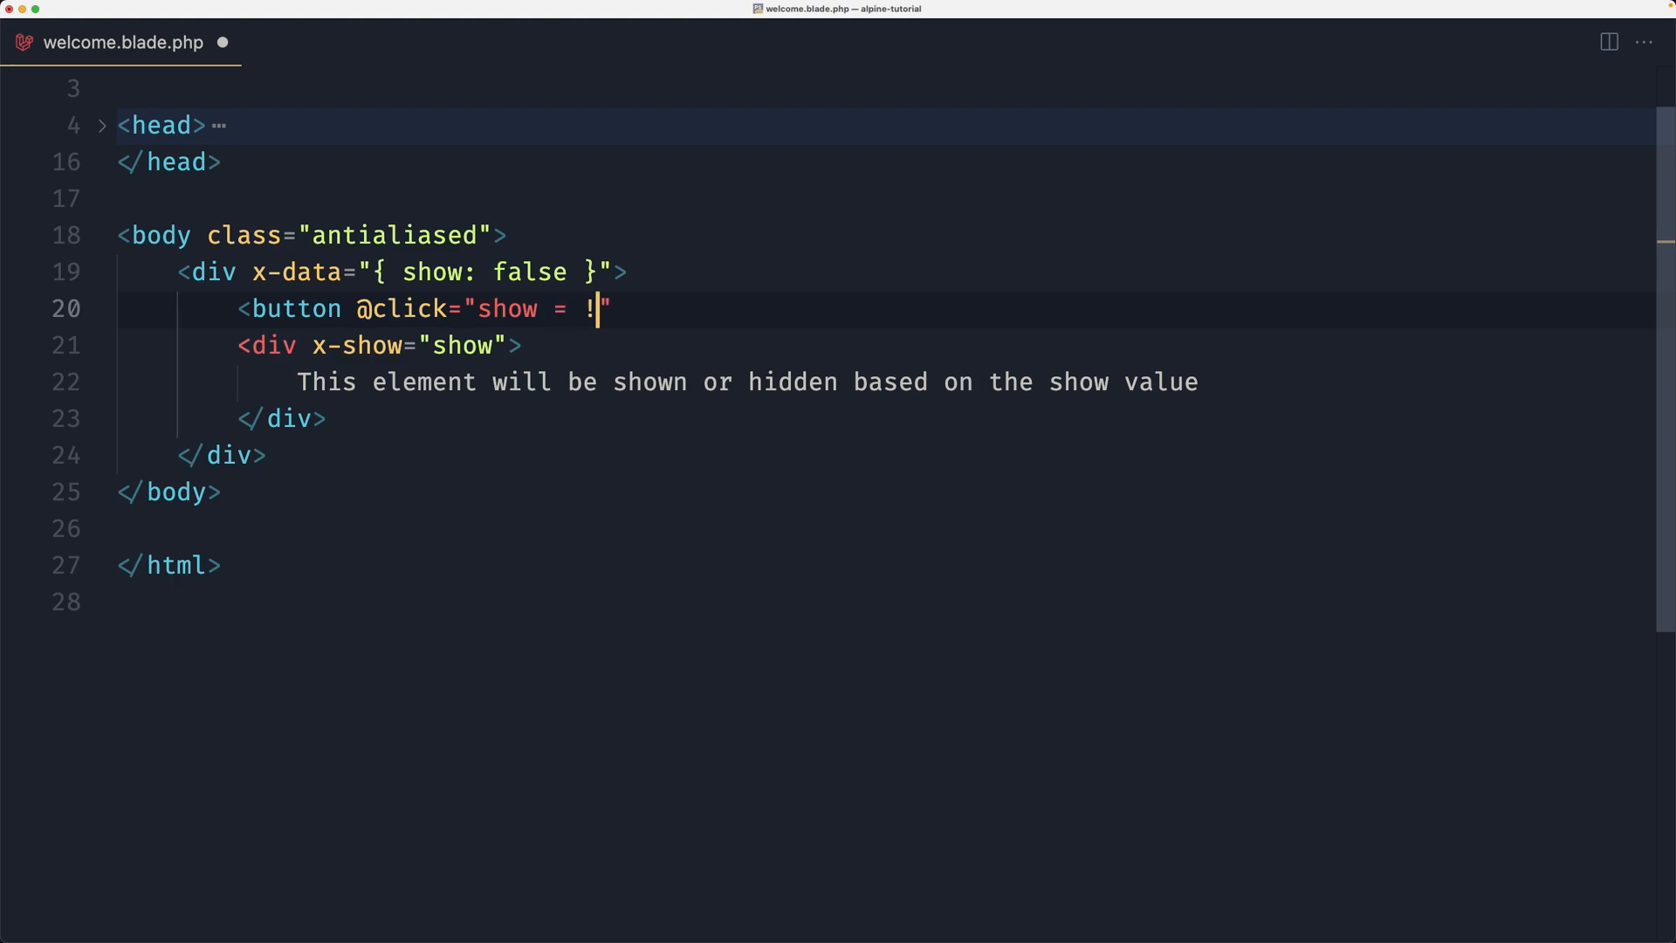
pyautogui.write('show')
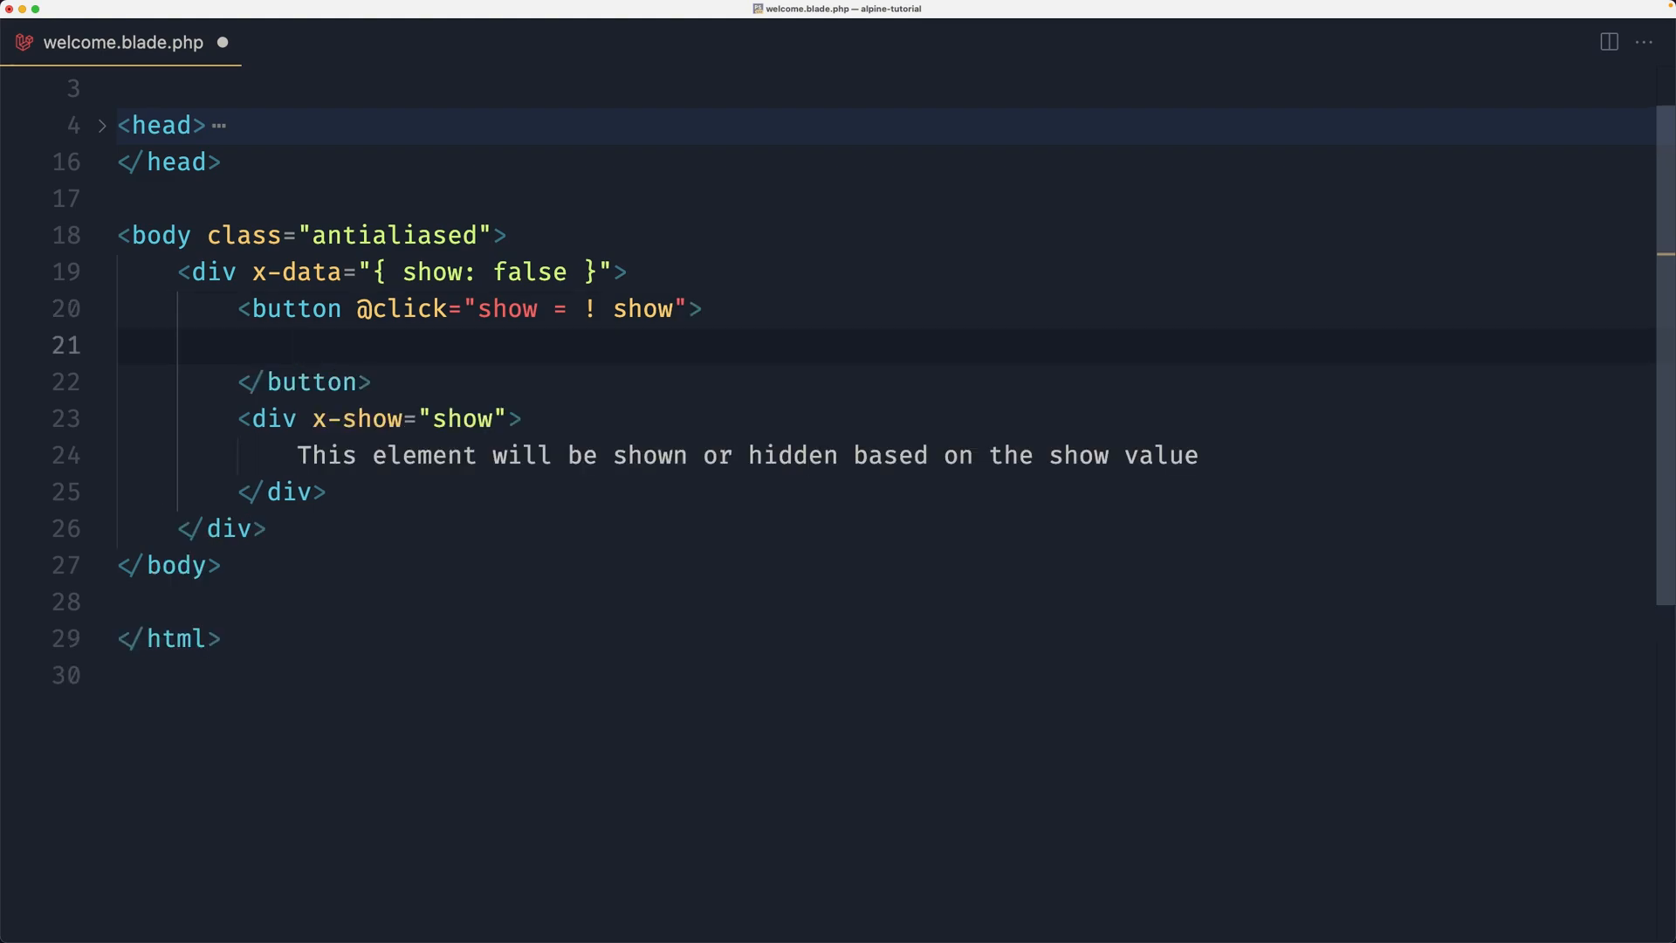
# Step: Label the button Toggle and review the show variable in its click handler
pyautogui.write('Tog')
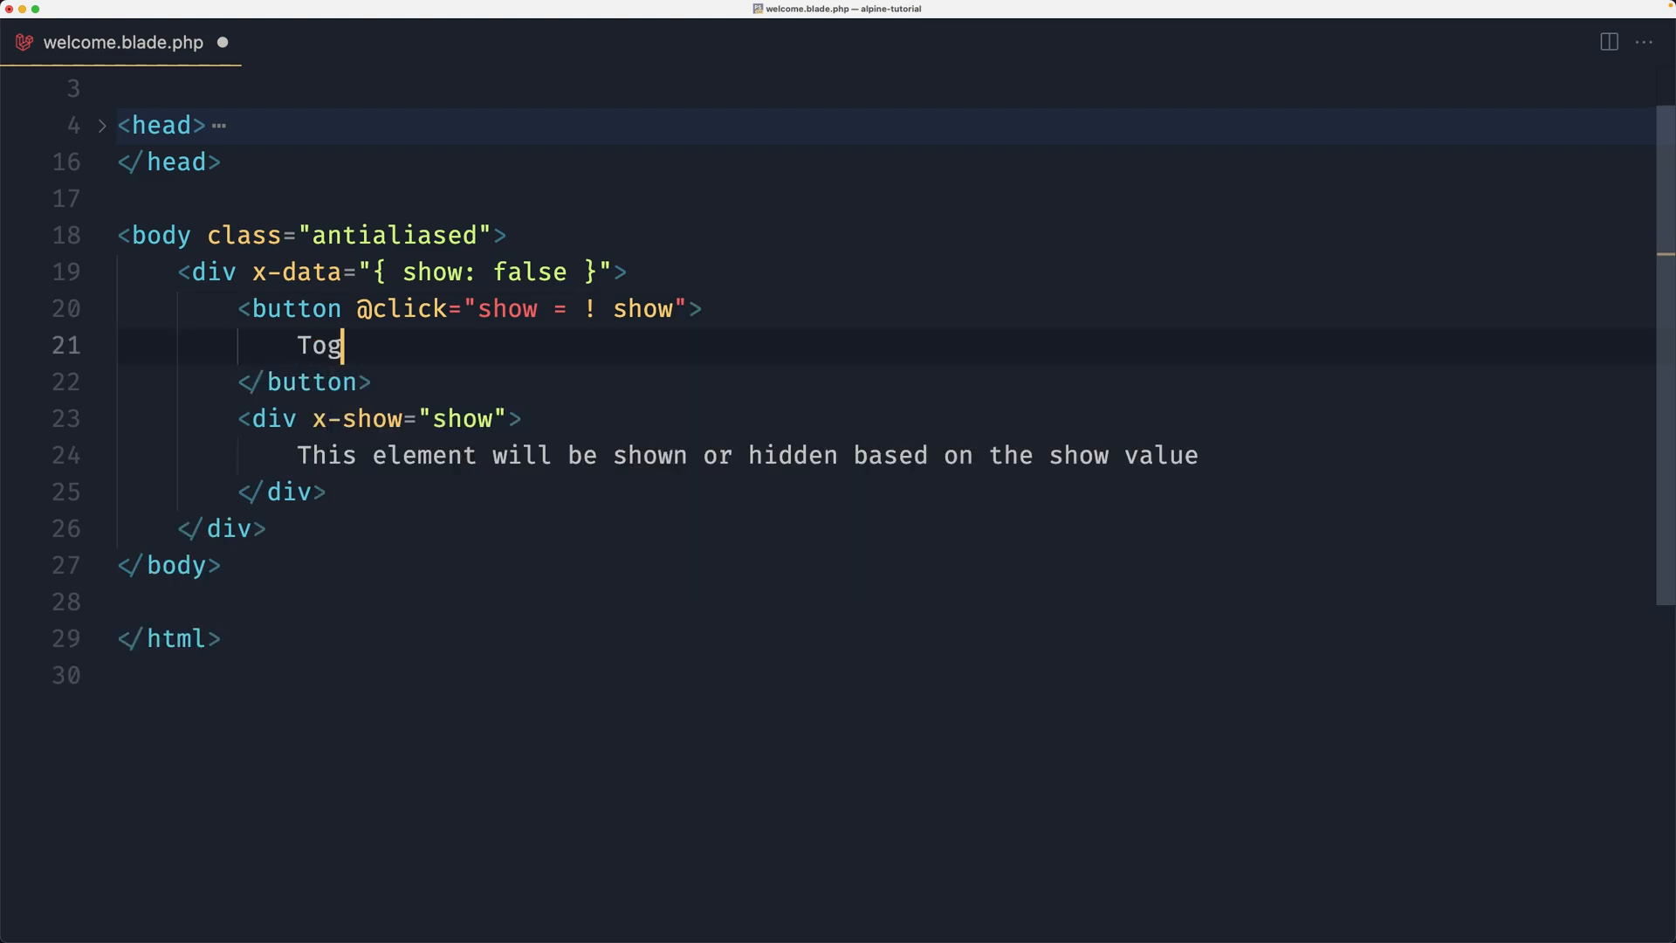
pyautogui.write('gle')
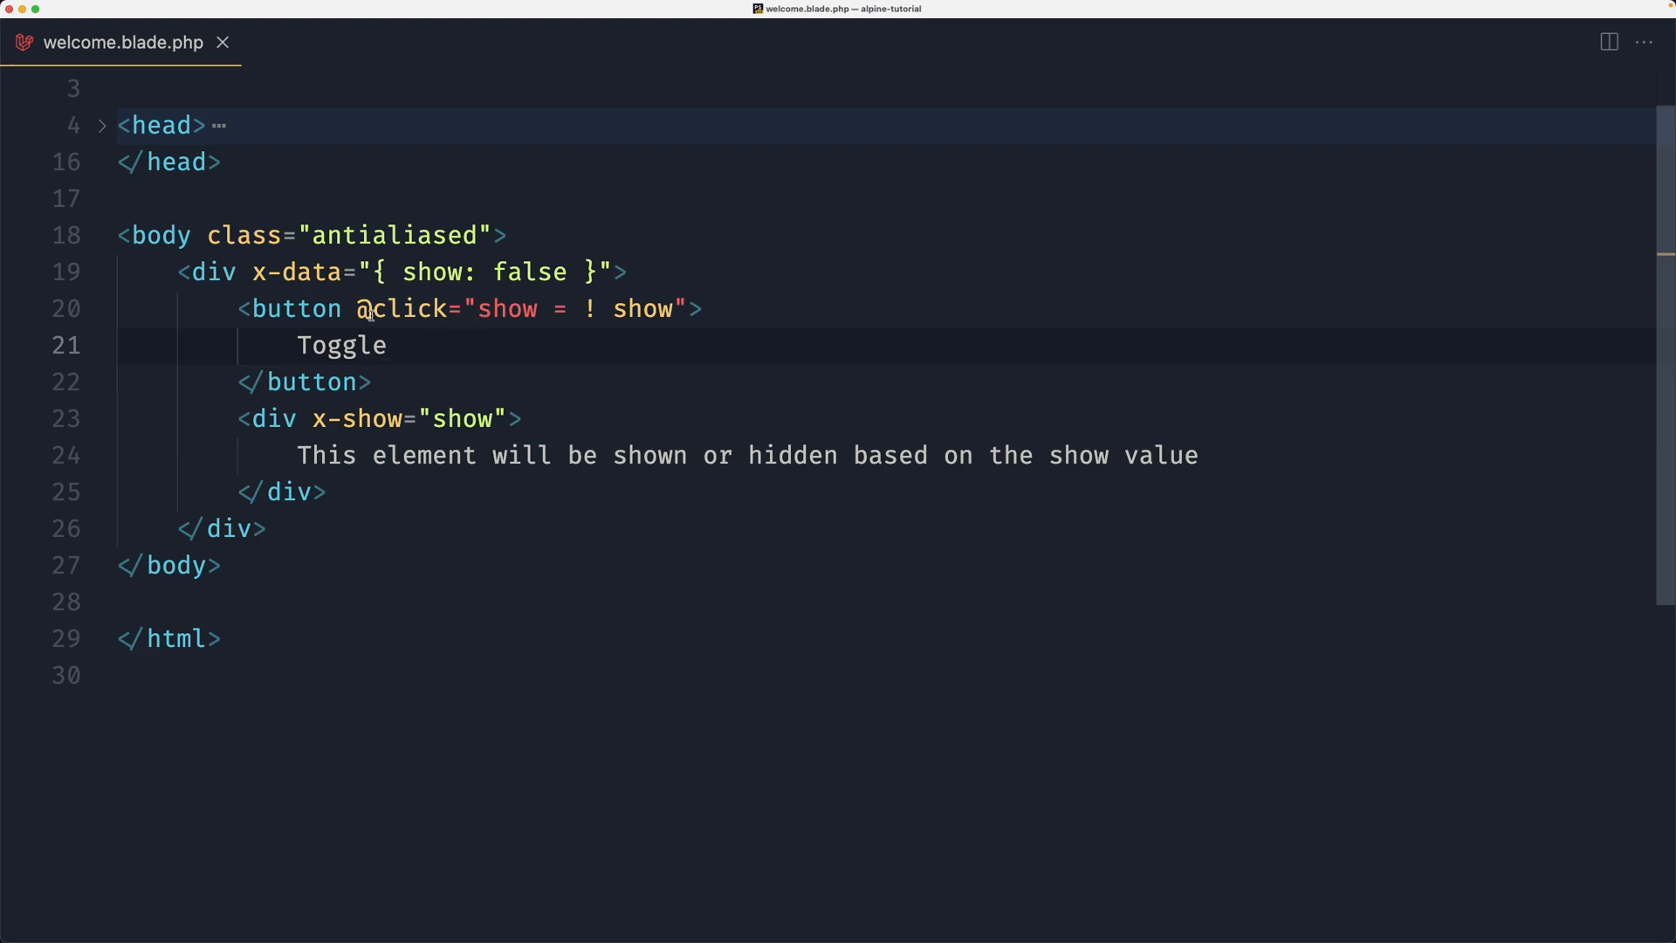
pyautogui.doubleClick(508, 309)
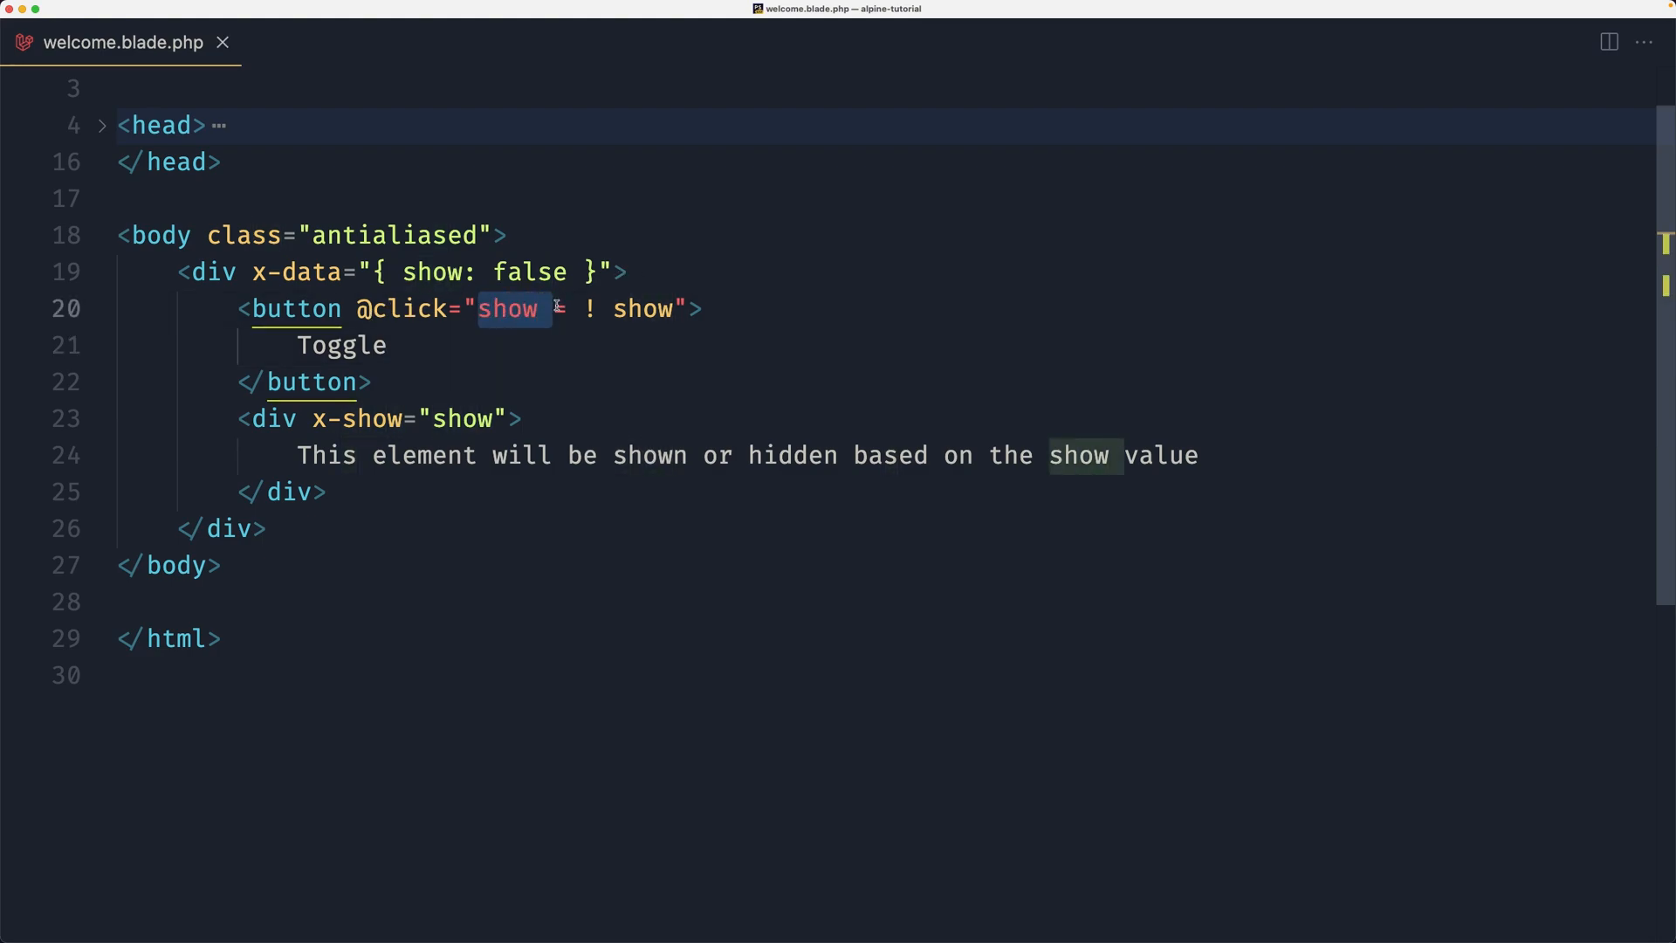
pyautogui.doubleClick(506, 309)
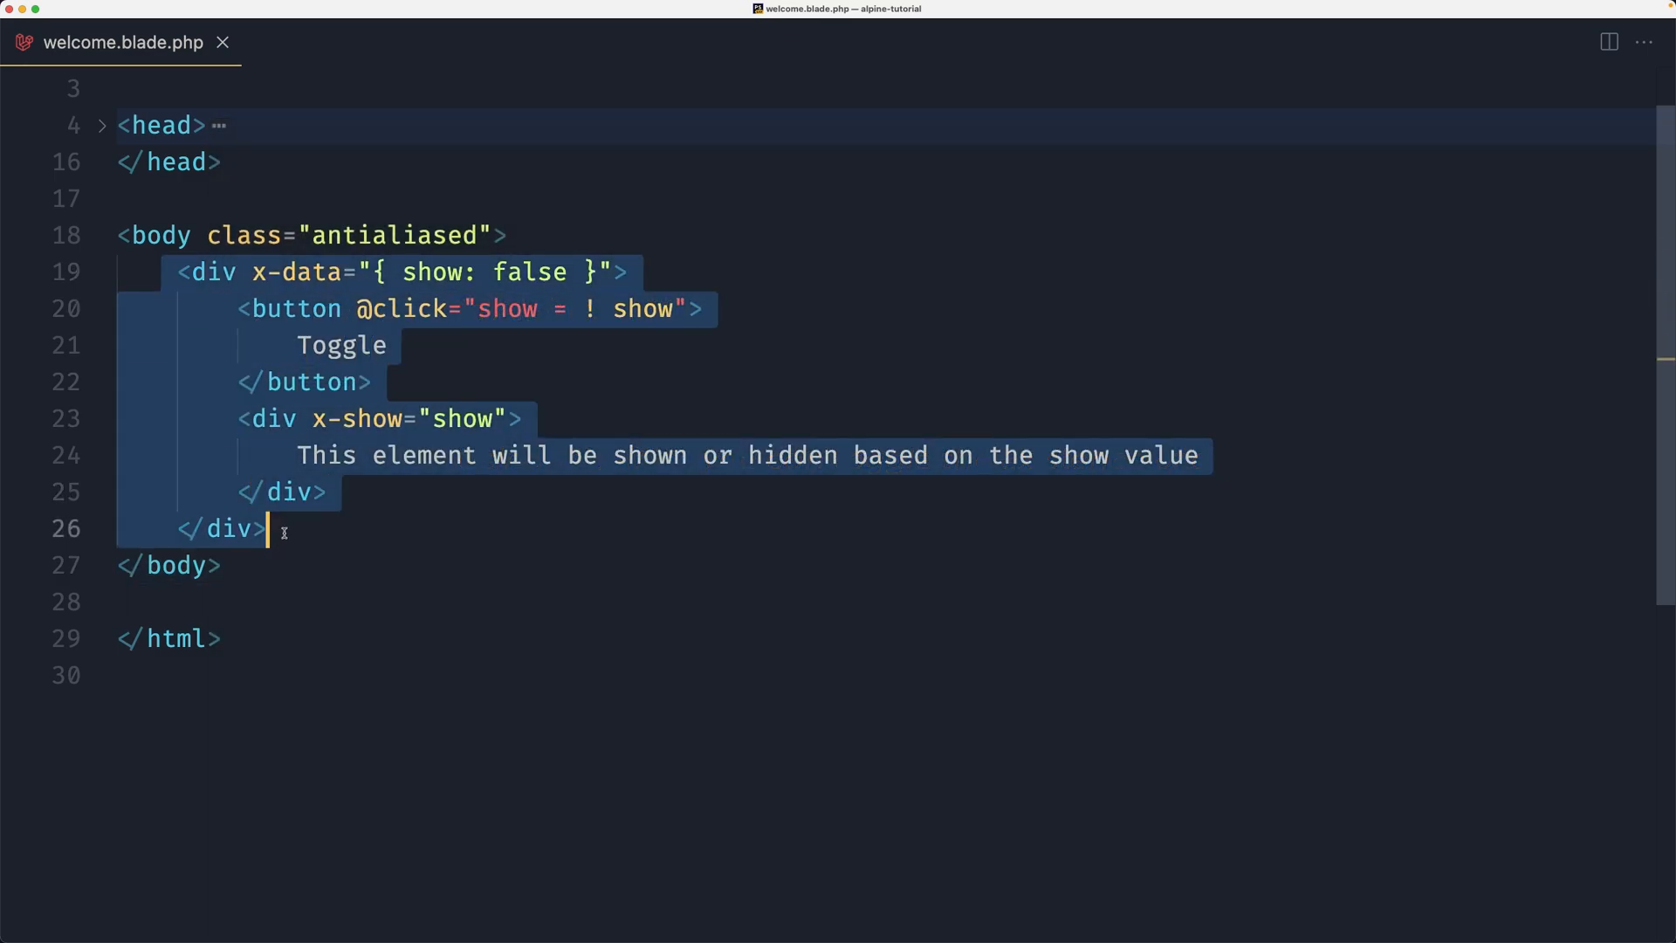
# Step: Paste a copy of the toggle block below and rename its data property showIfExample
pyautogui.click(272, 528)
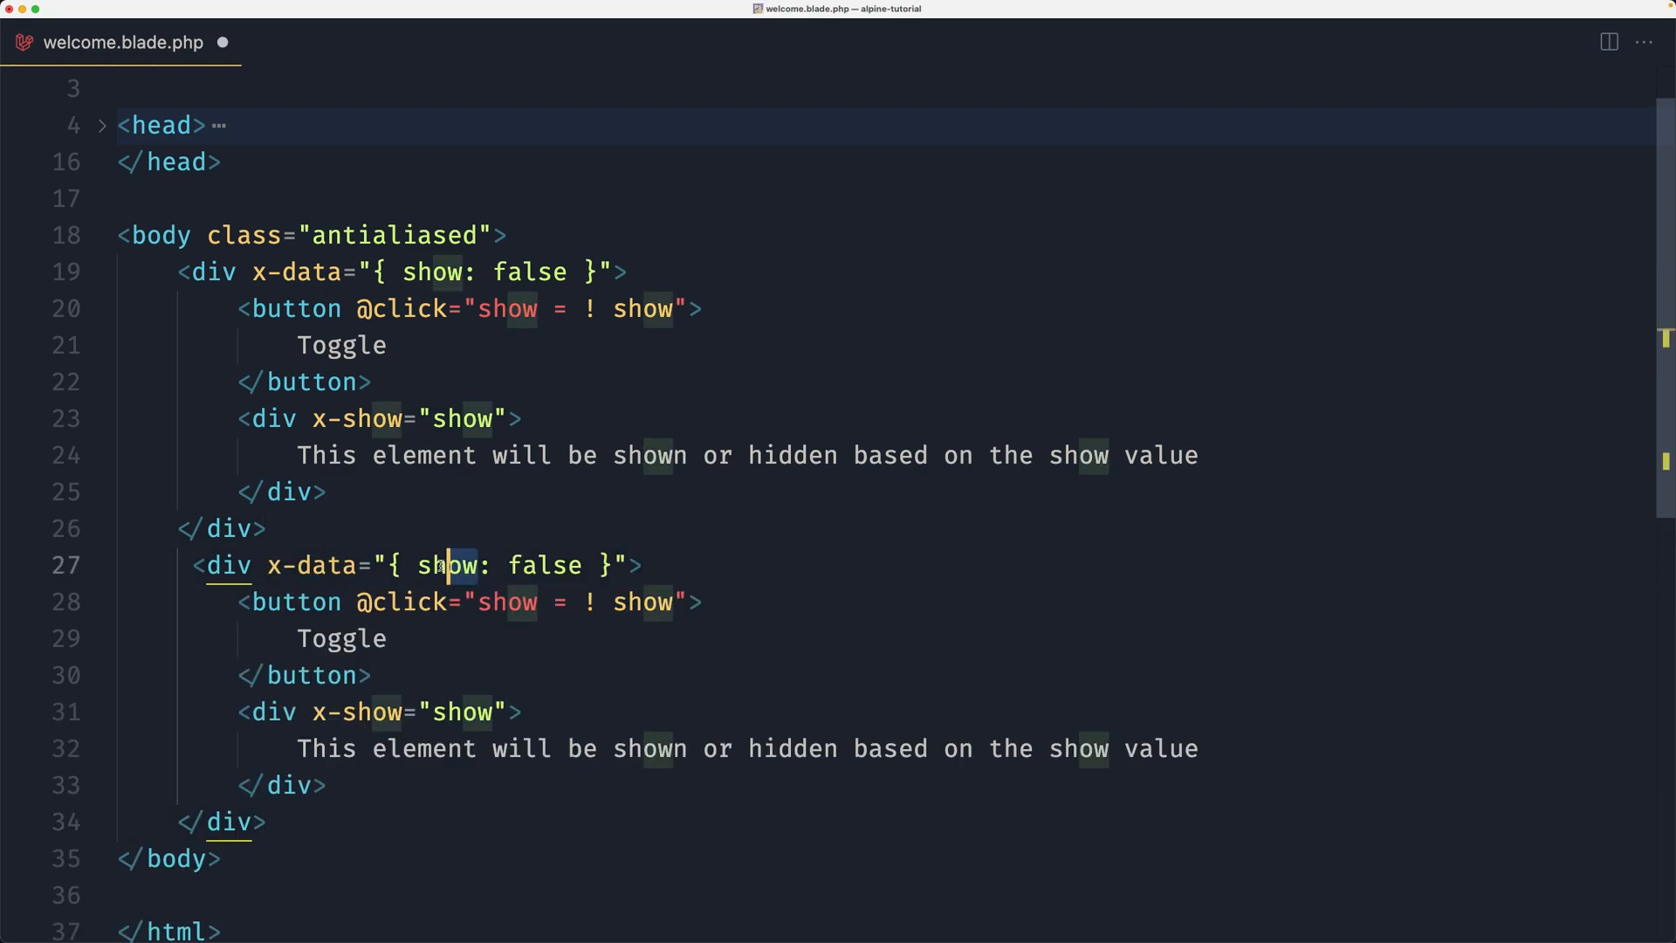
pyautogui.doubleClick(449, 564)
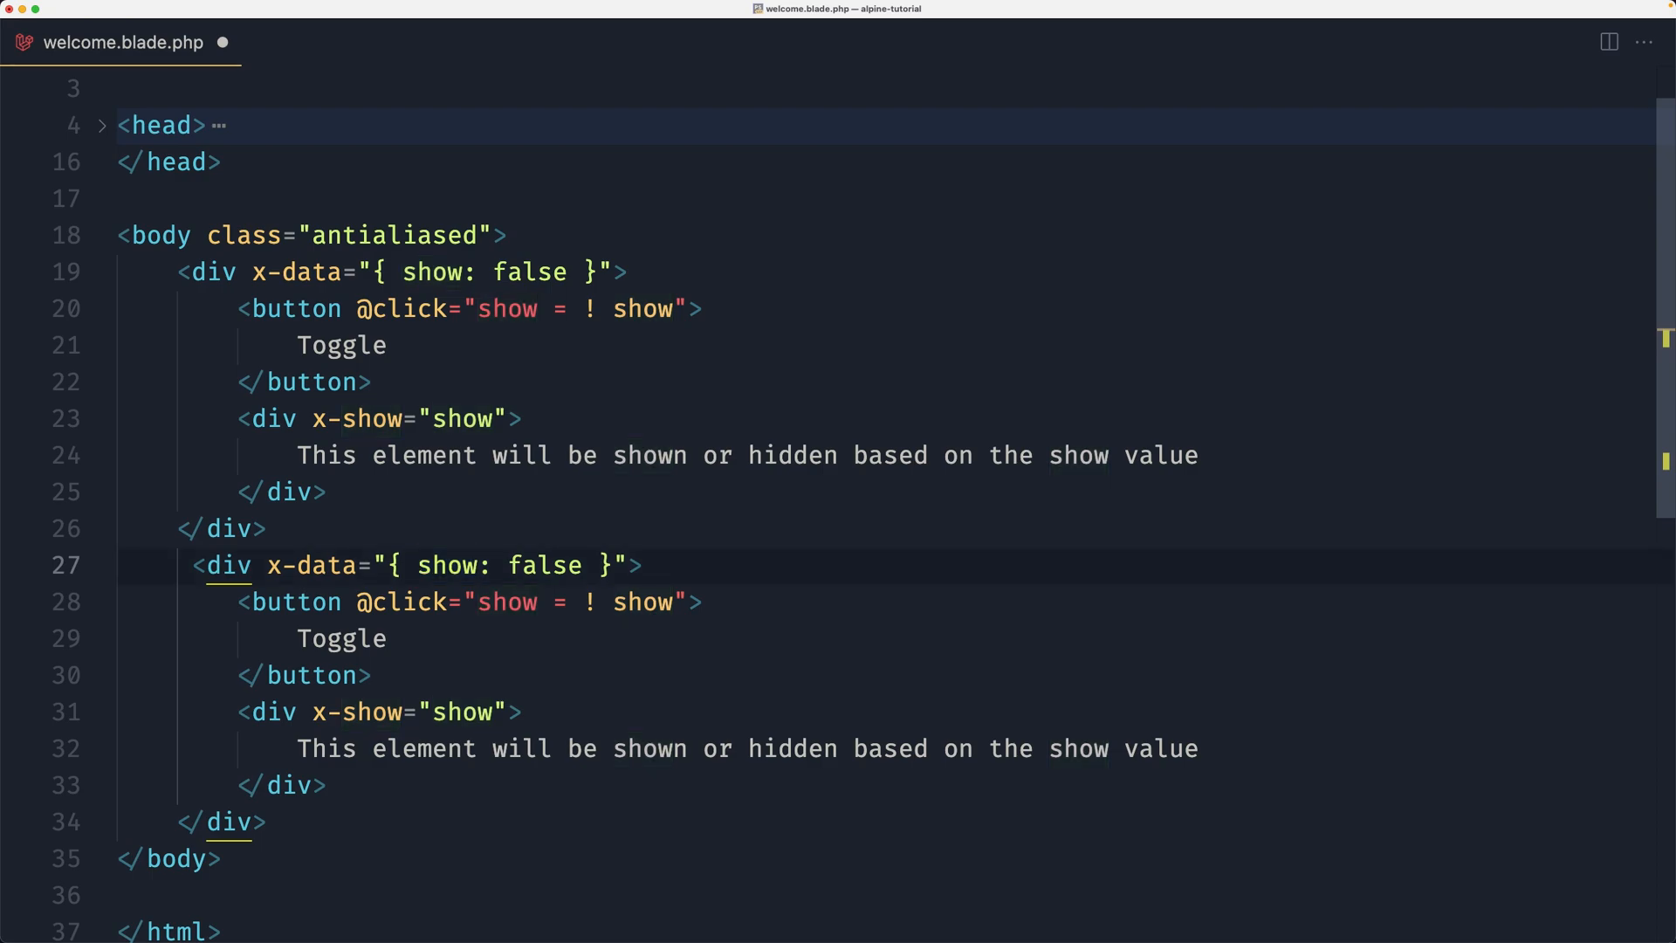
pyautogui.write('IfExample')
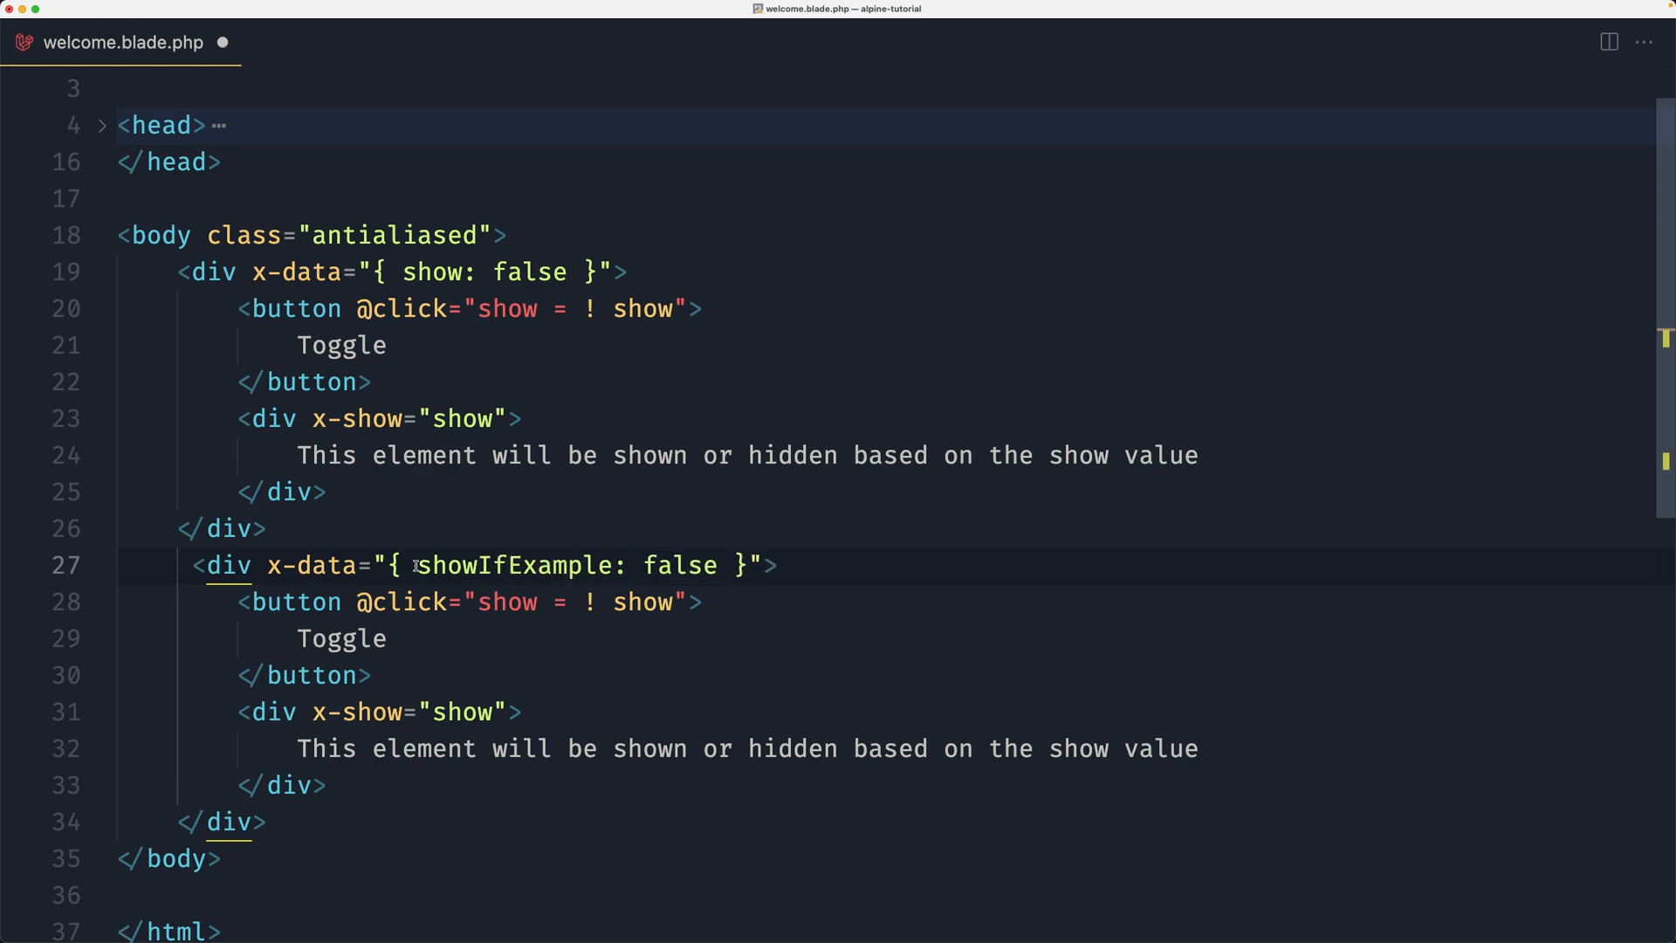
pyautogui.doubleClick(514, 564)
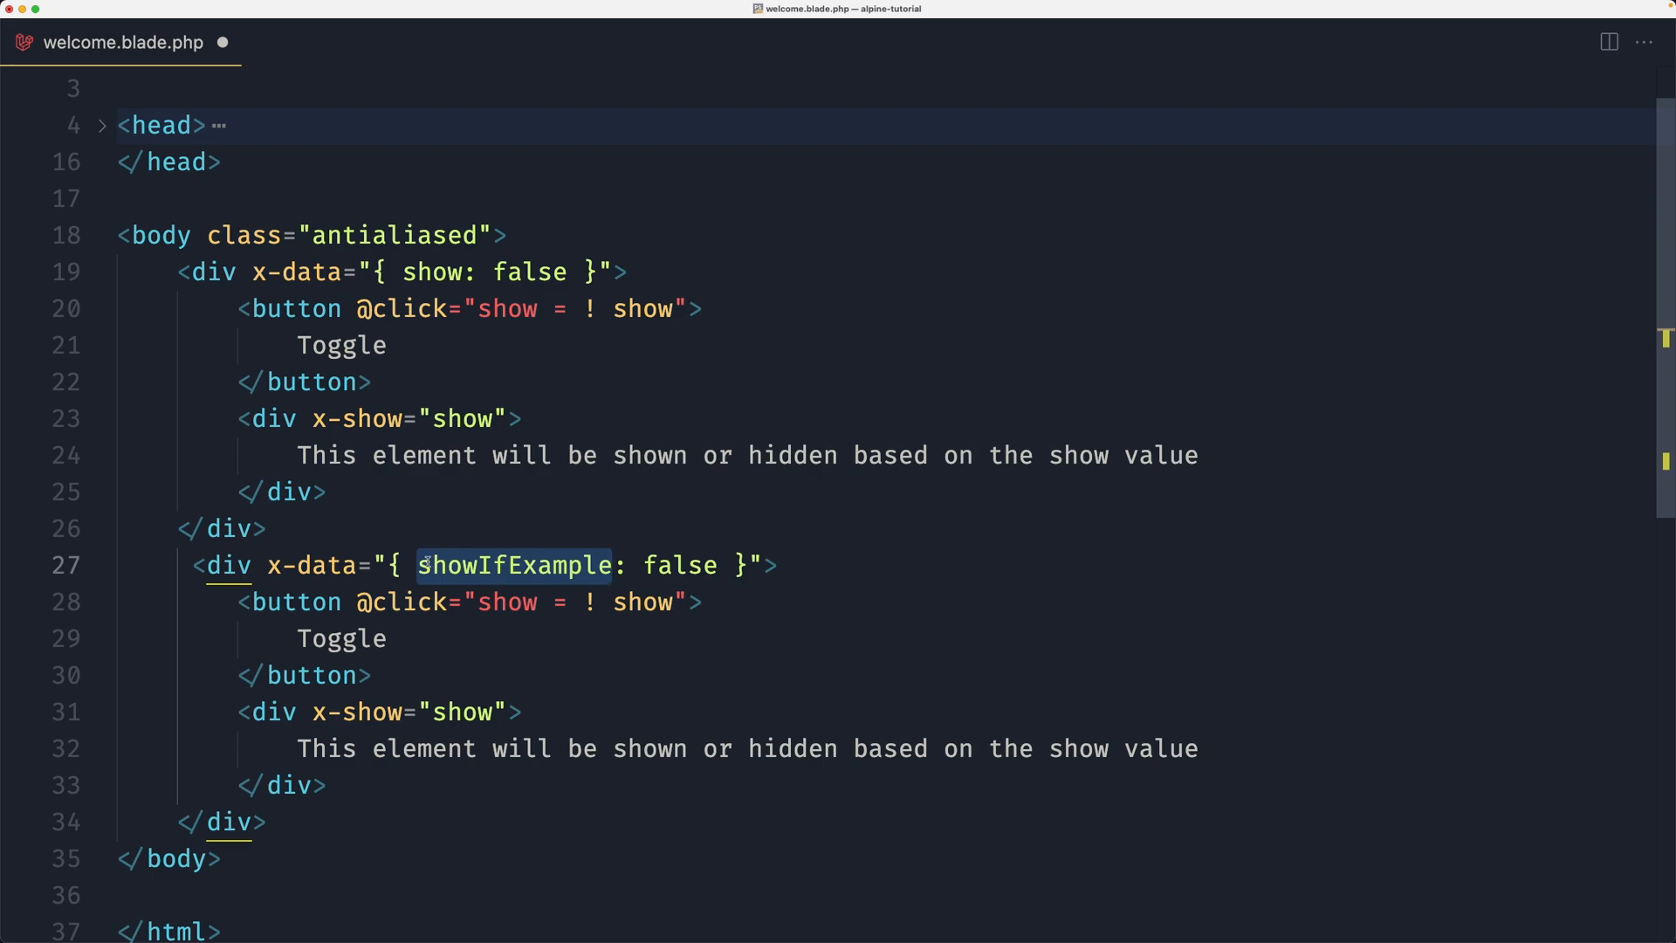
pyautogui.write('showIfExample')
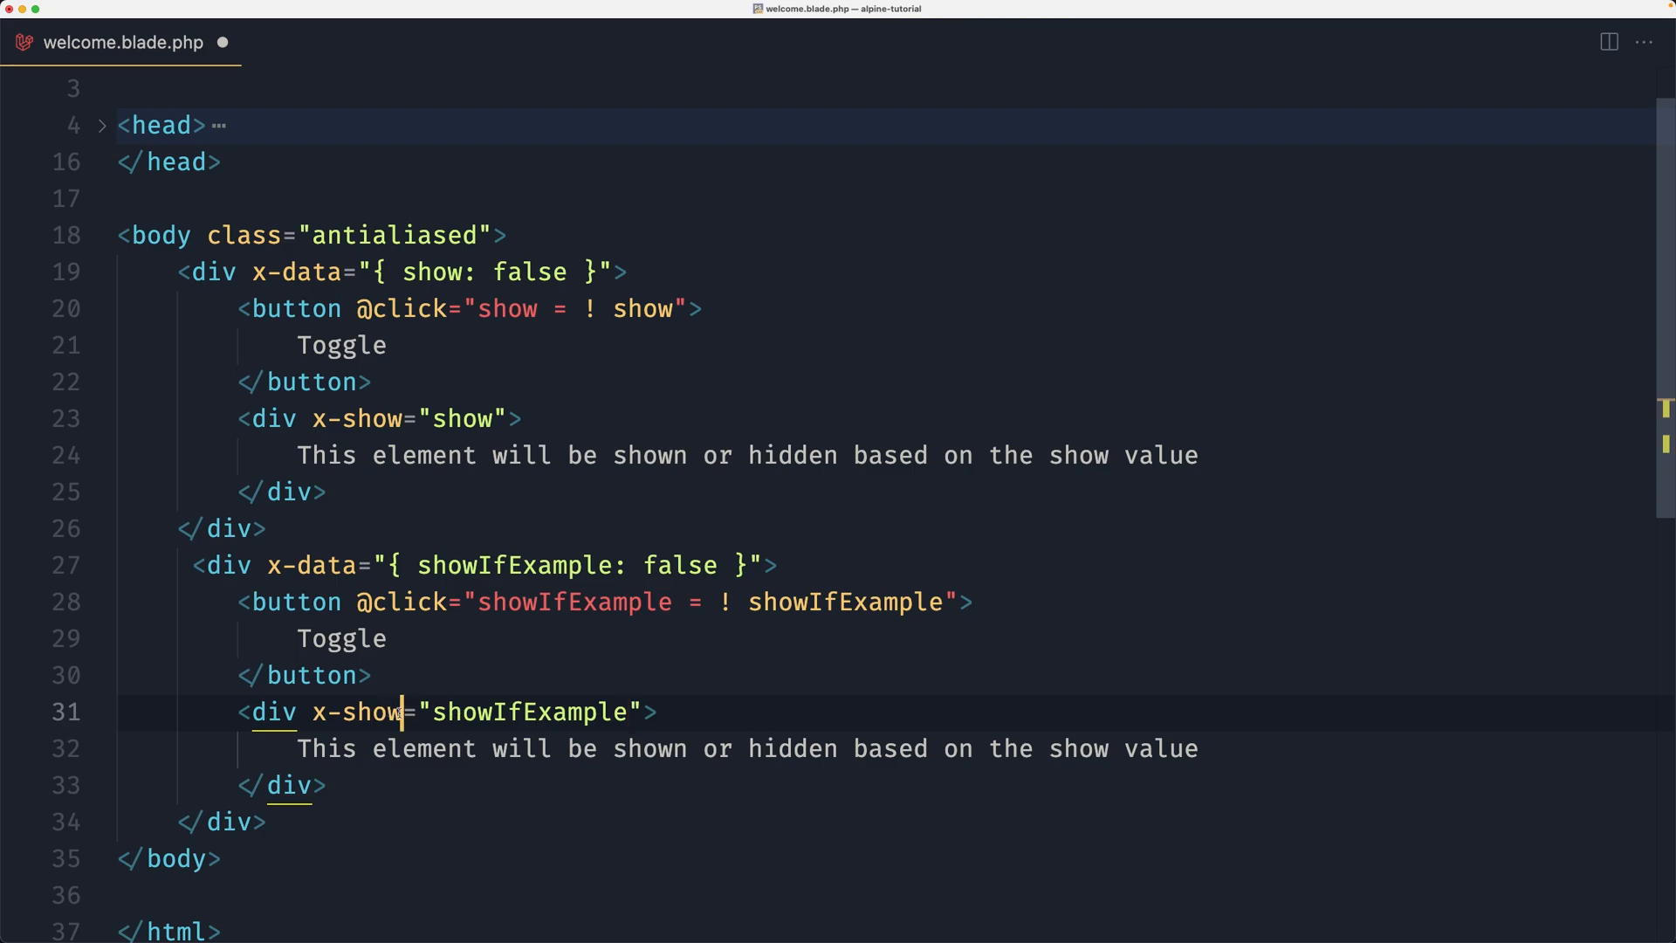
# Step: Wrap the copy's message div in a <template x-if="showIfExample"> instead of an x-if attribute
pyautogui.doubleClick(374, 713)
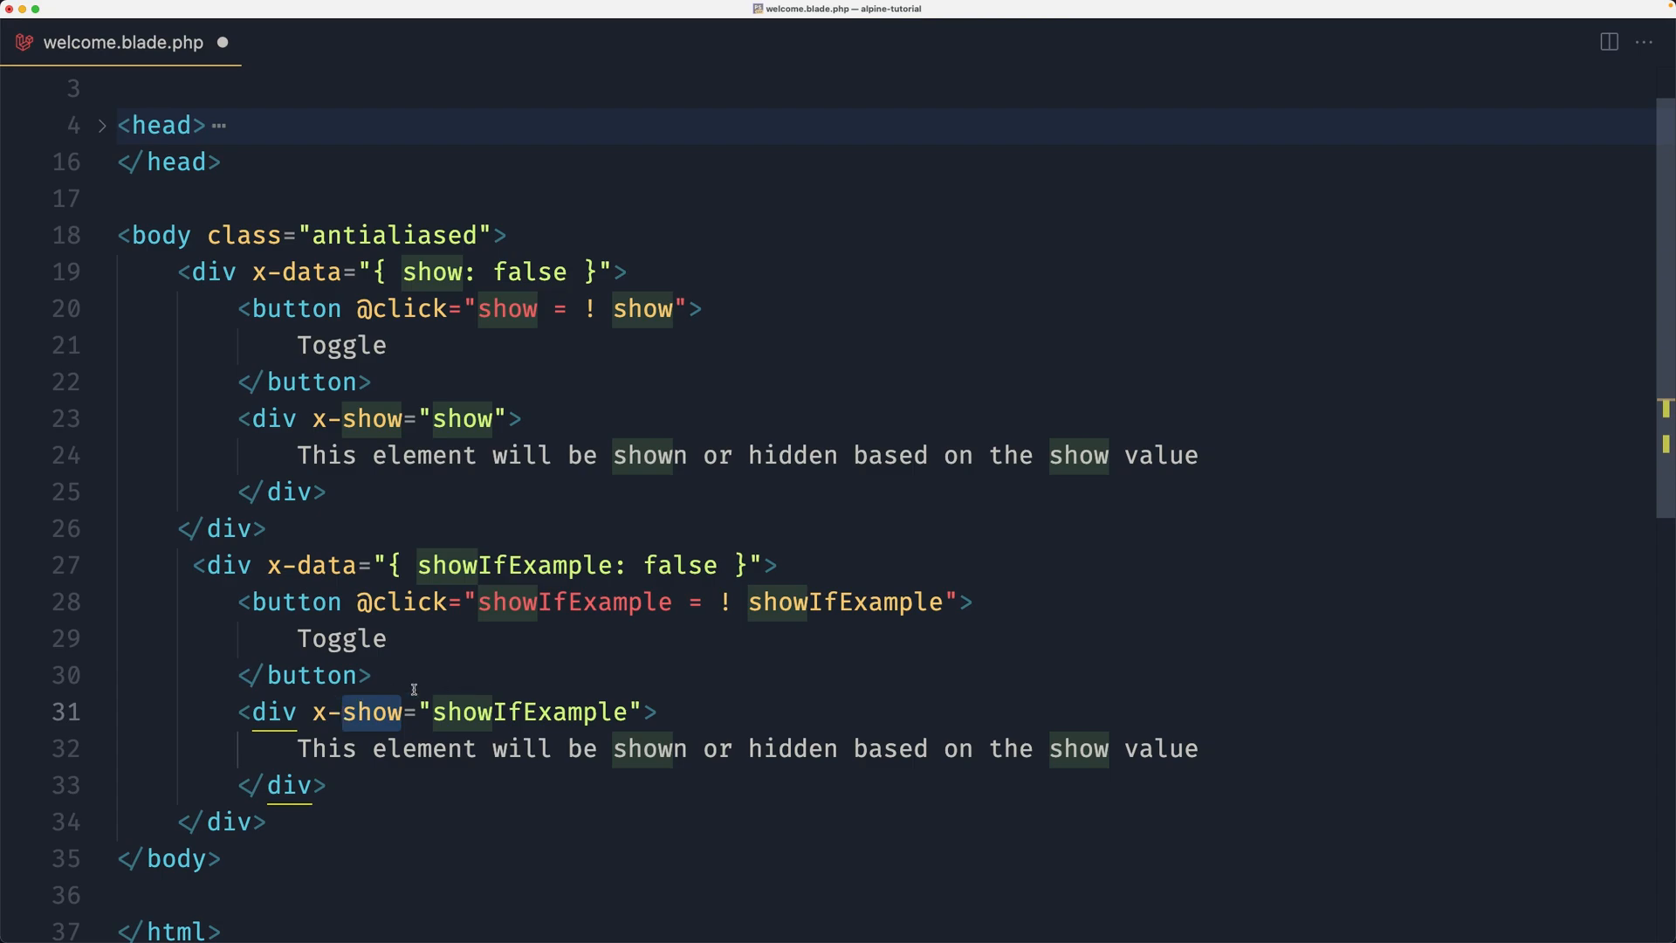
pyautogui.moveTo(374, 721)
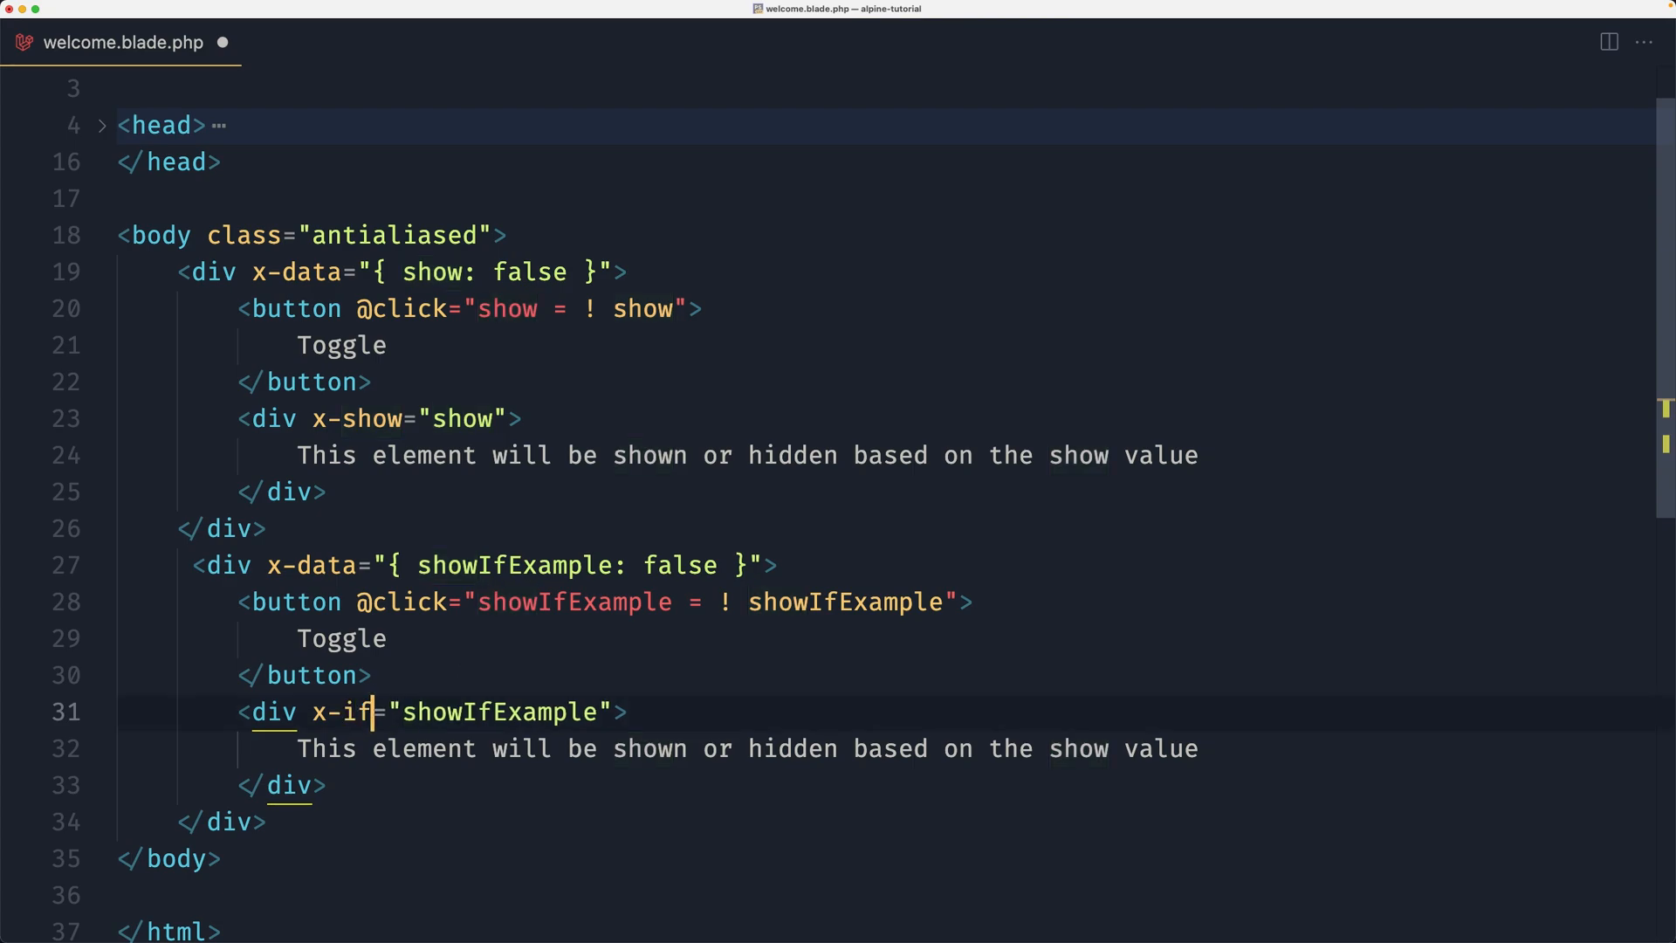
pyautogui.doubleClick(347, 713)
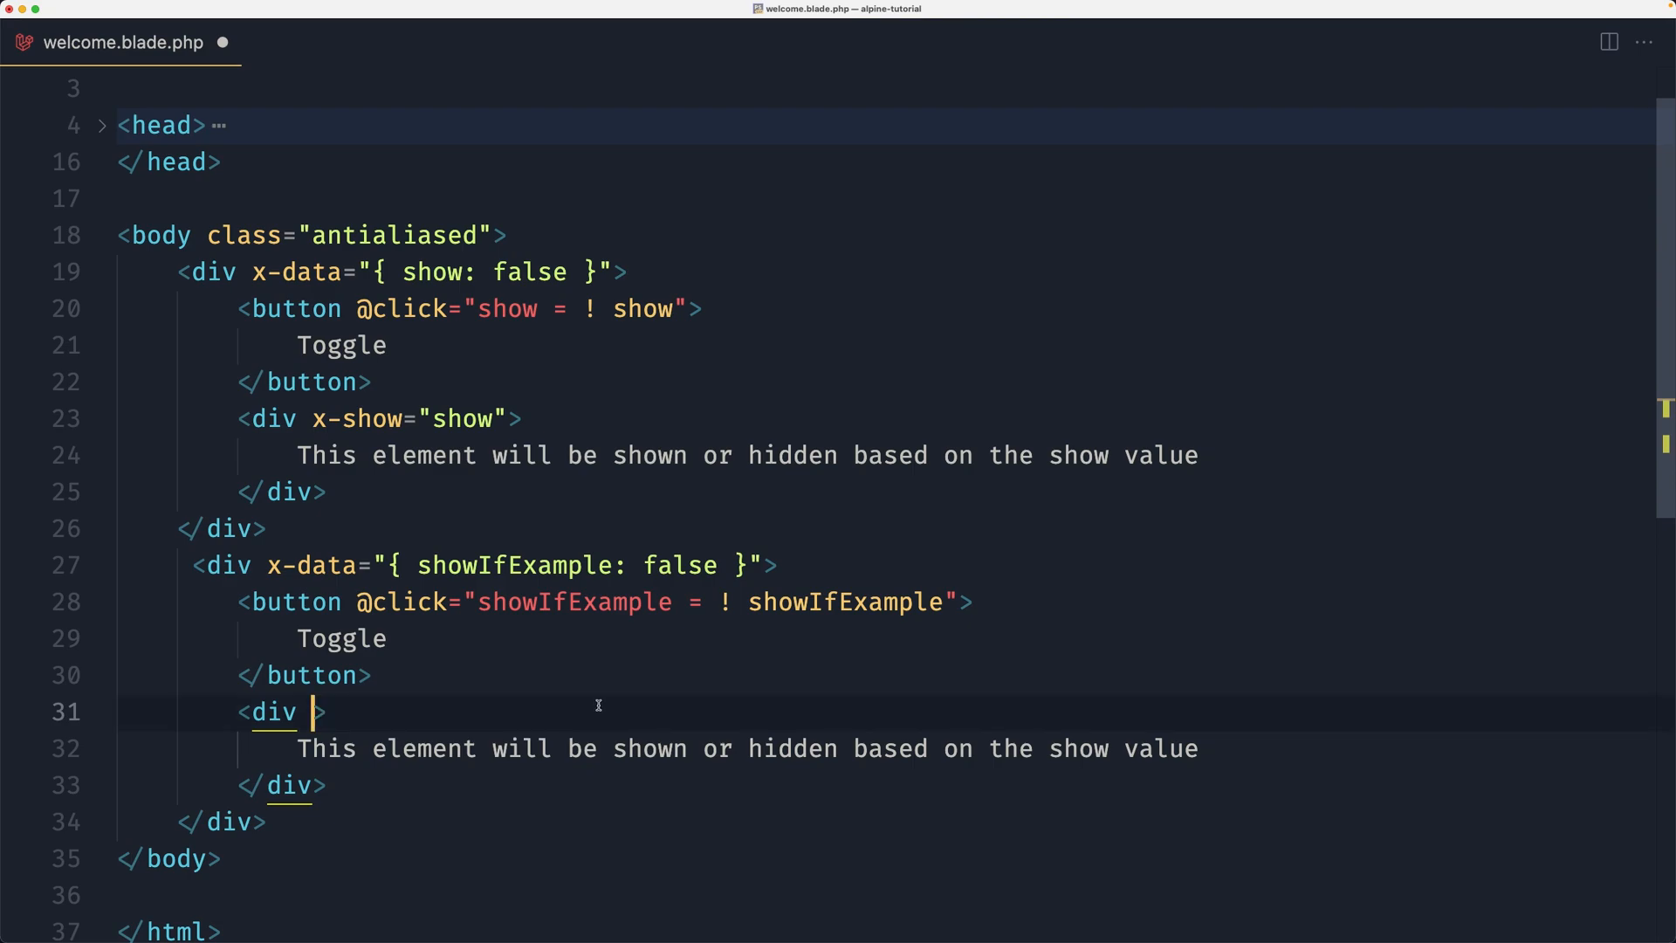
pyautogui.press('Enter')
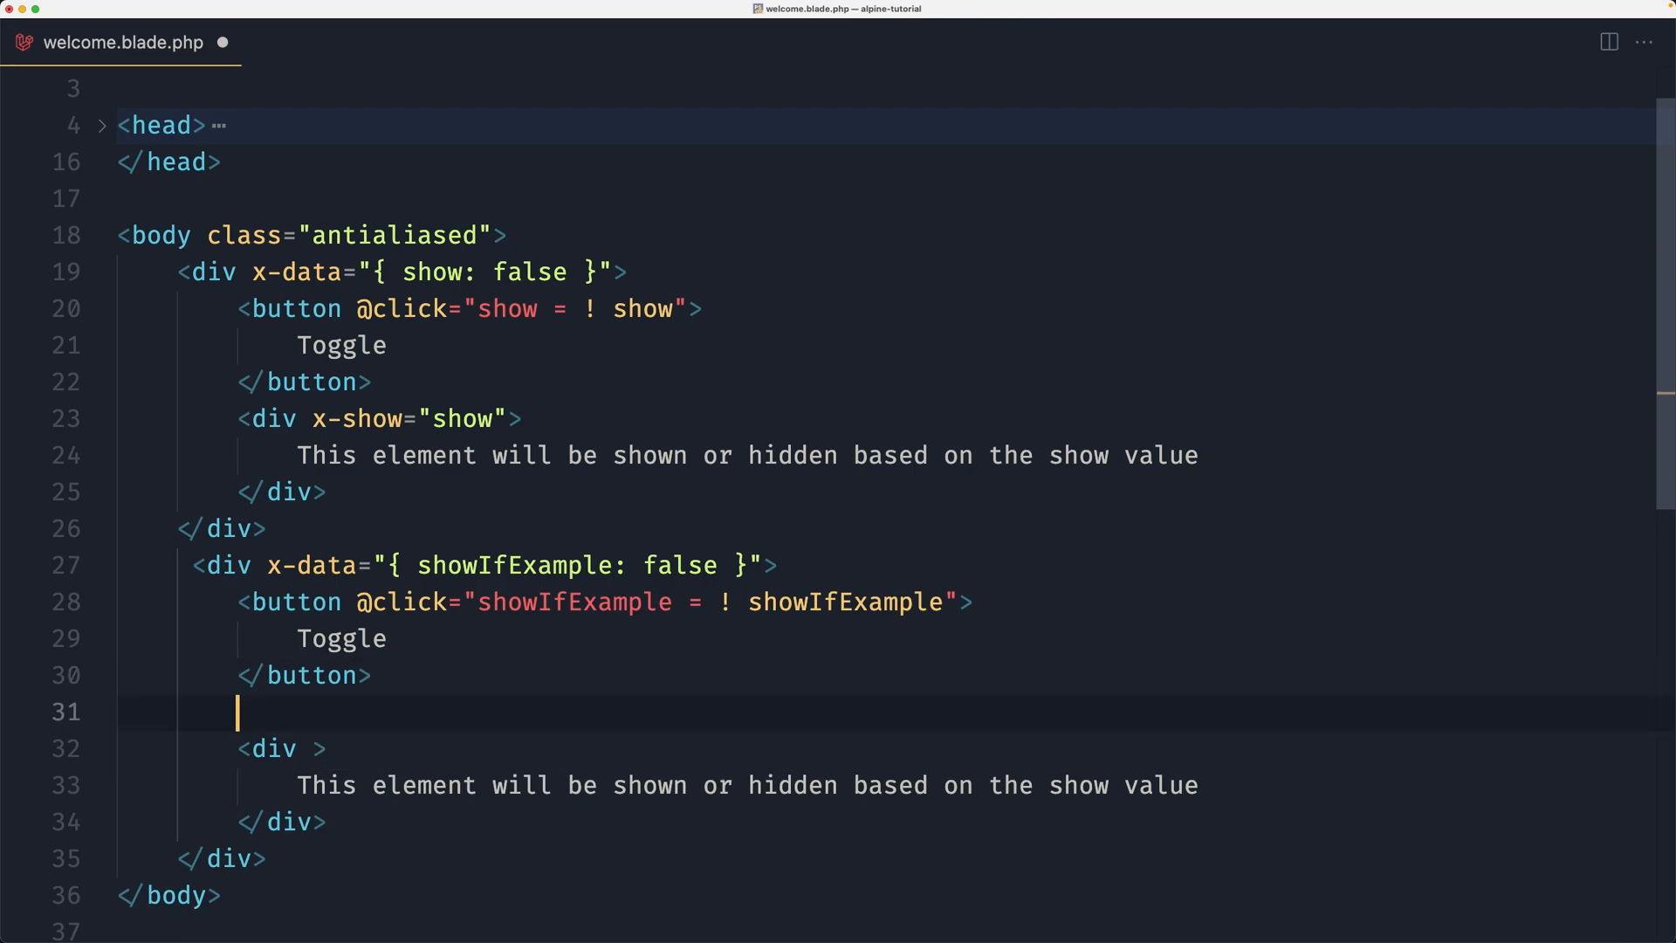
pyautogui.write('<template x-if="showIfExample')
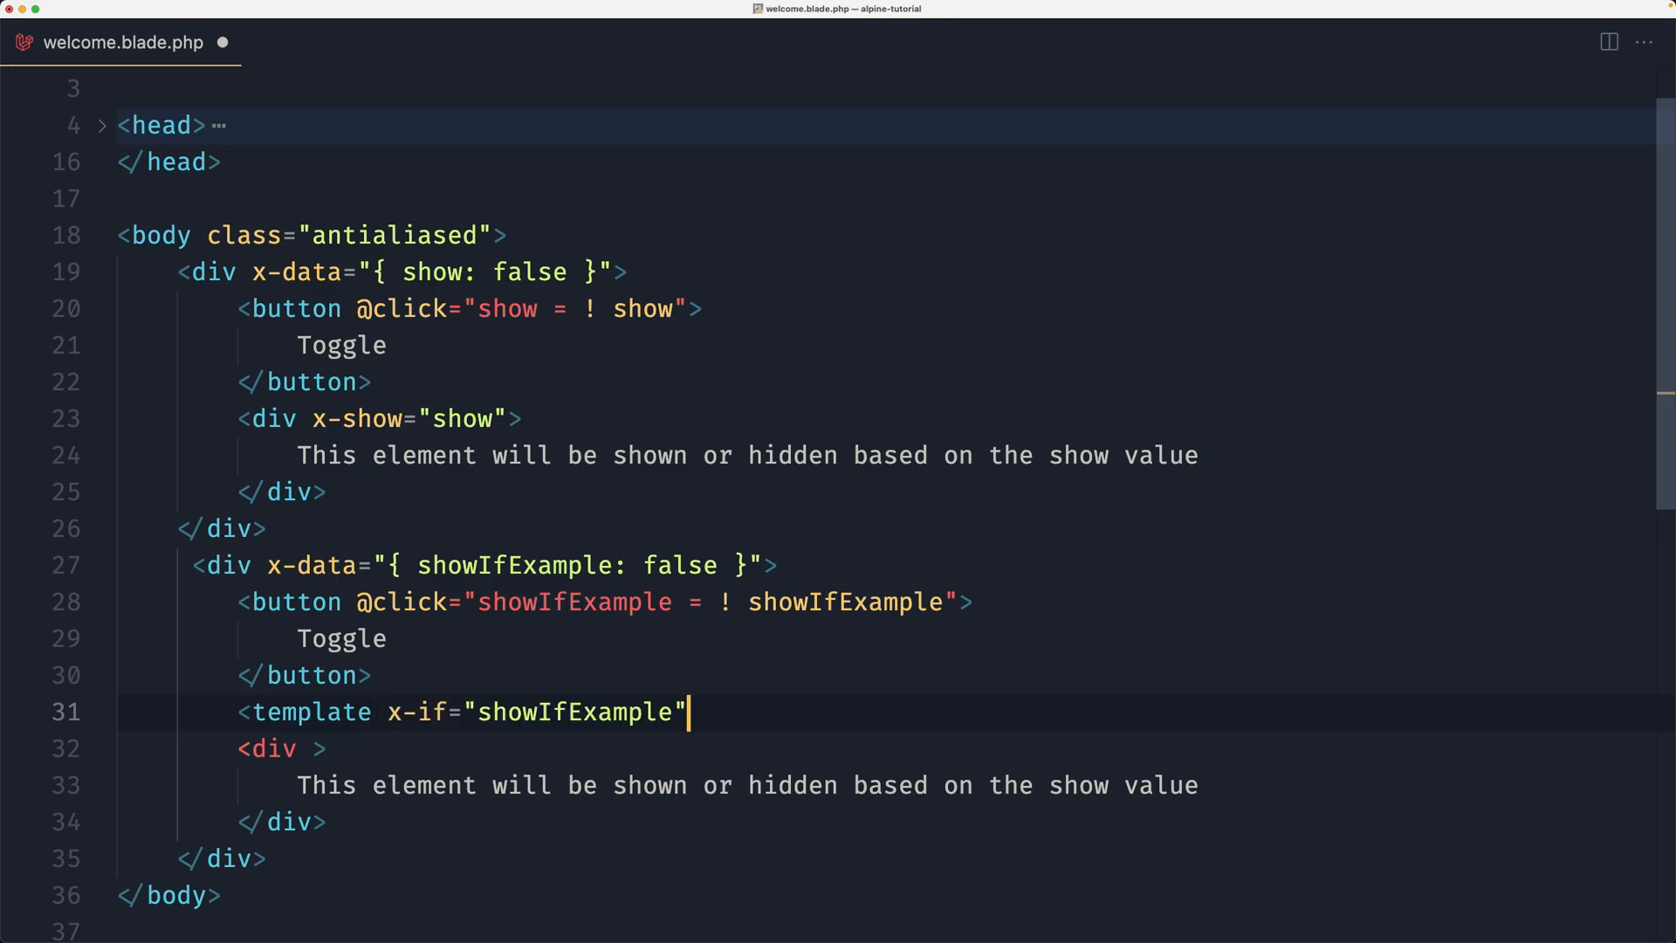
pyautogui.write('>')
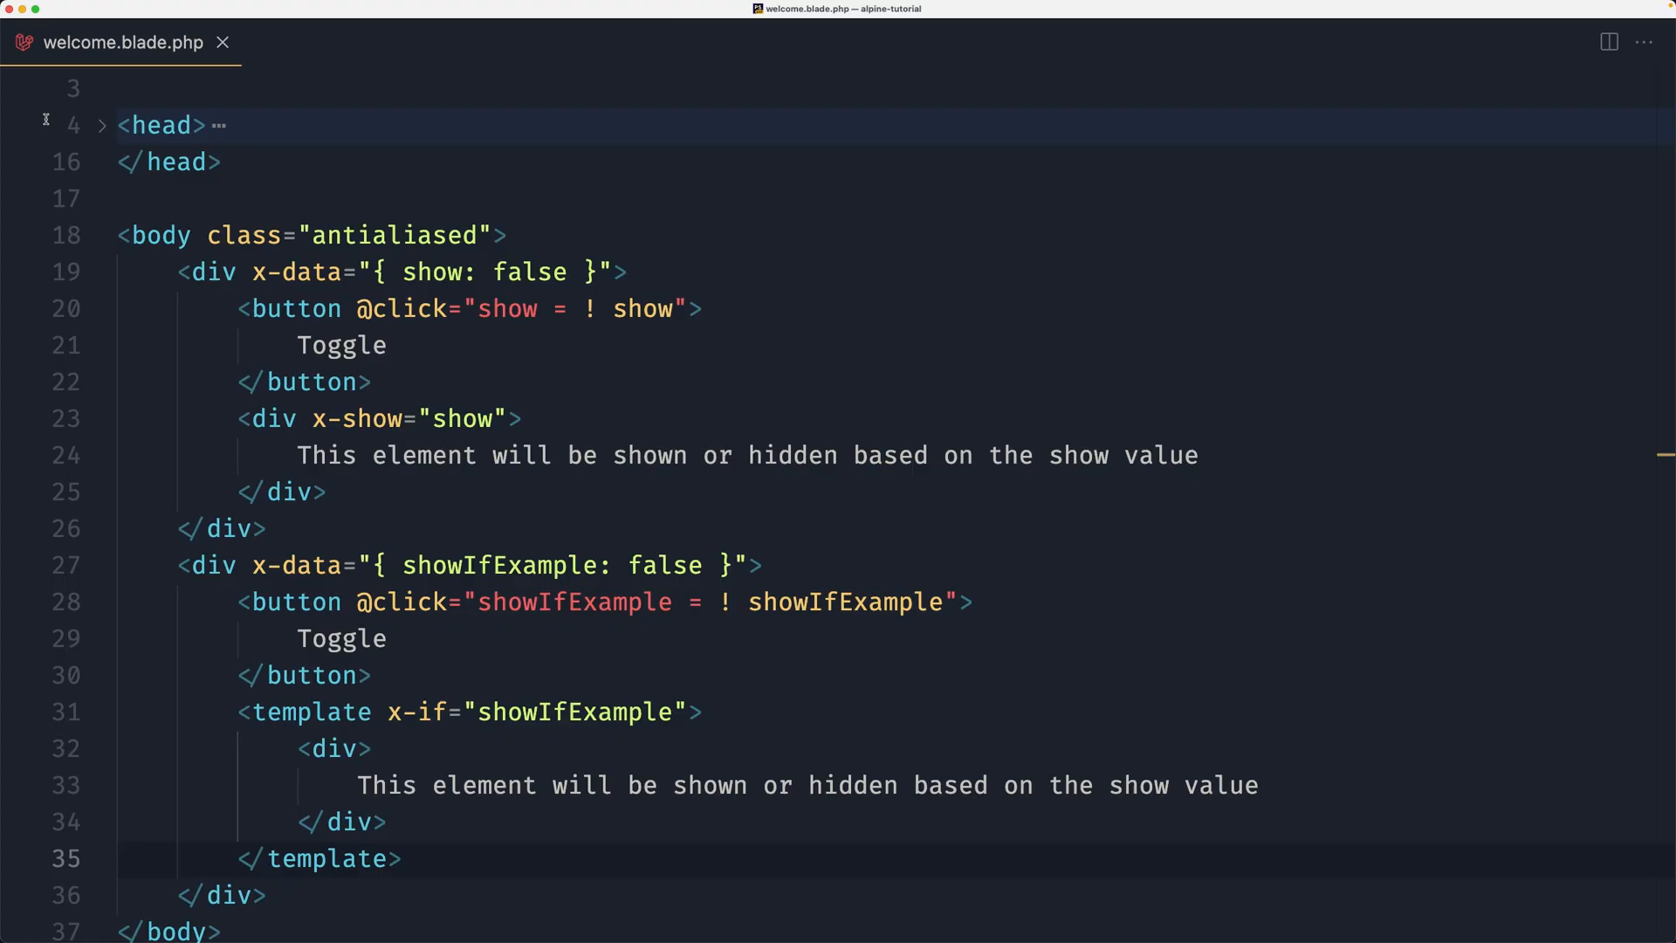
# Step: Rename the button labels to Toggle Show and Toggle If
pyautogui.write('S')
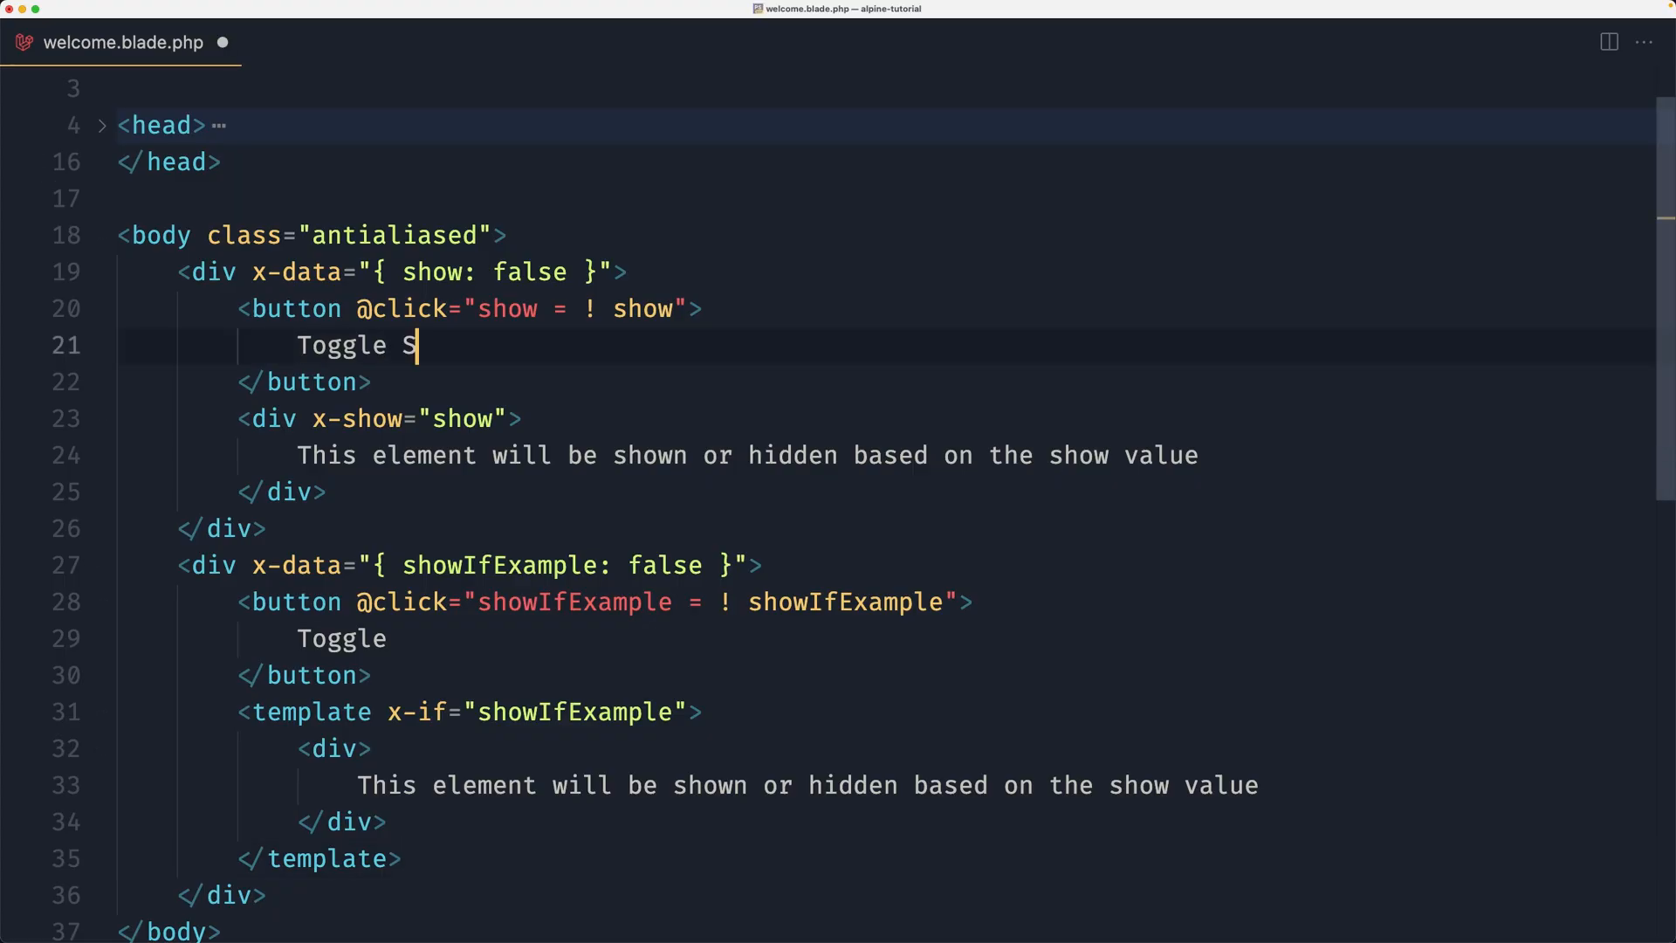
pyautogui.write('how')
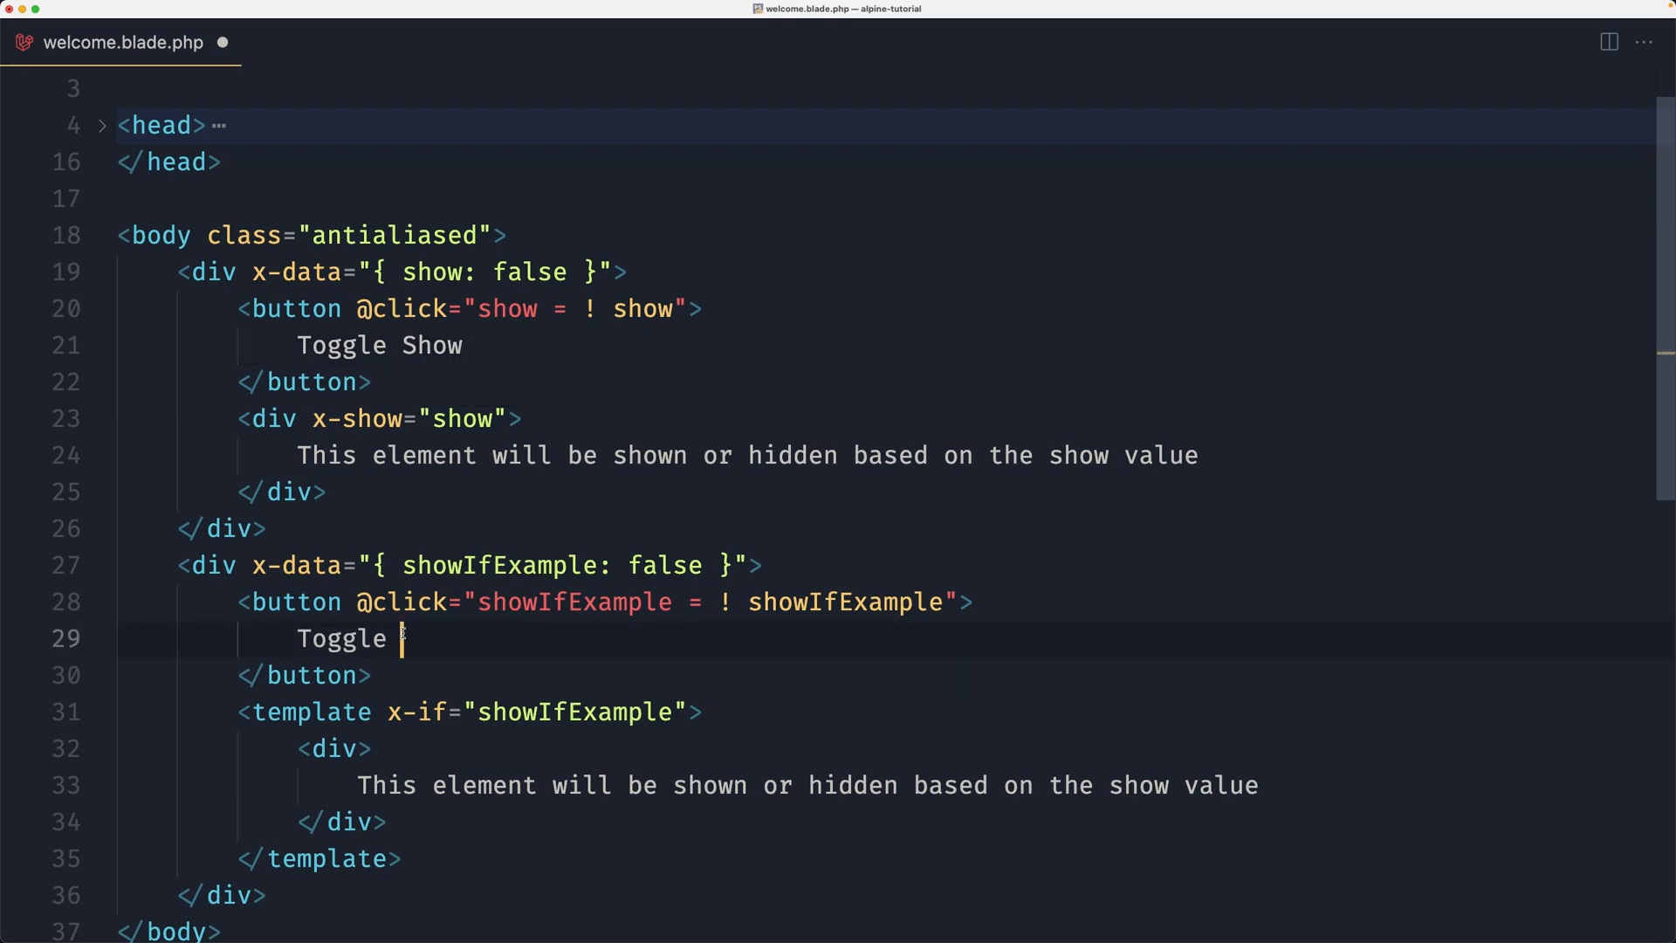
pyautogui.write('If')
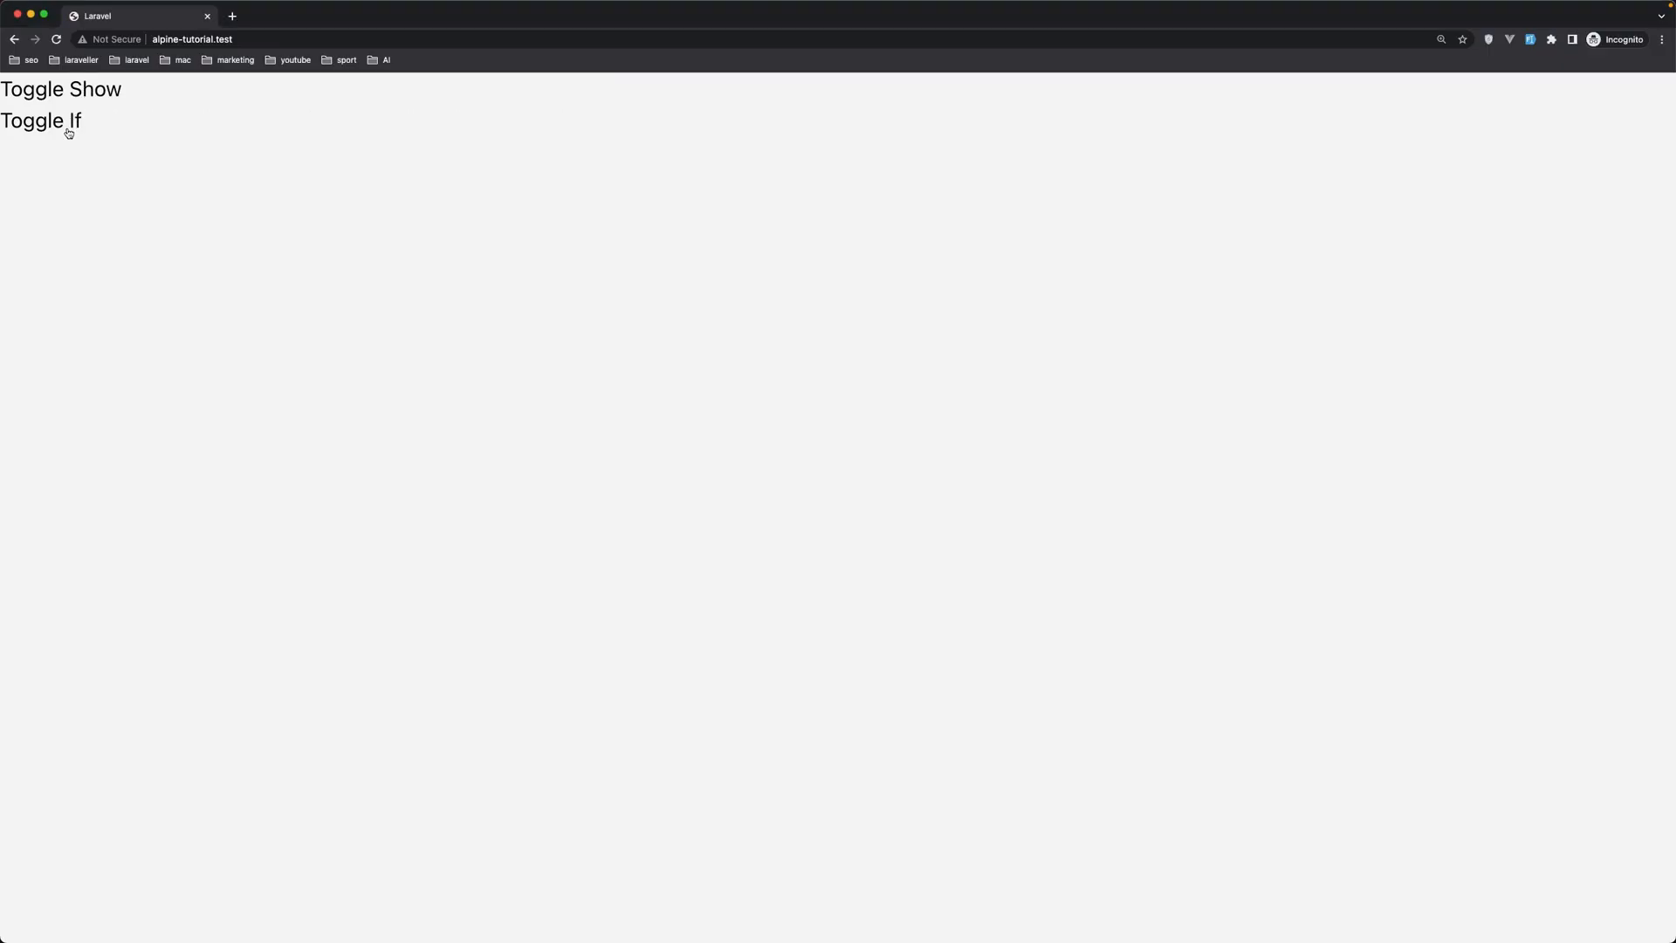
pyautogui.moveTo(139, 340)
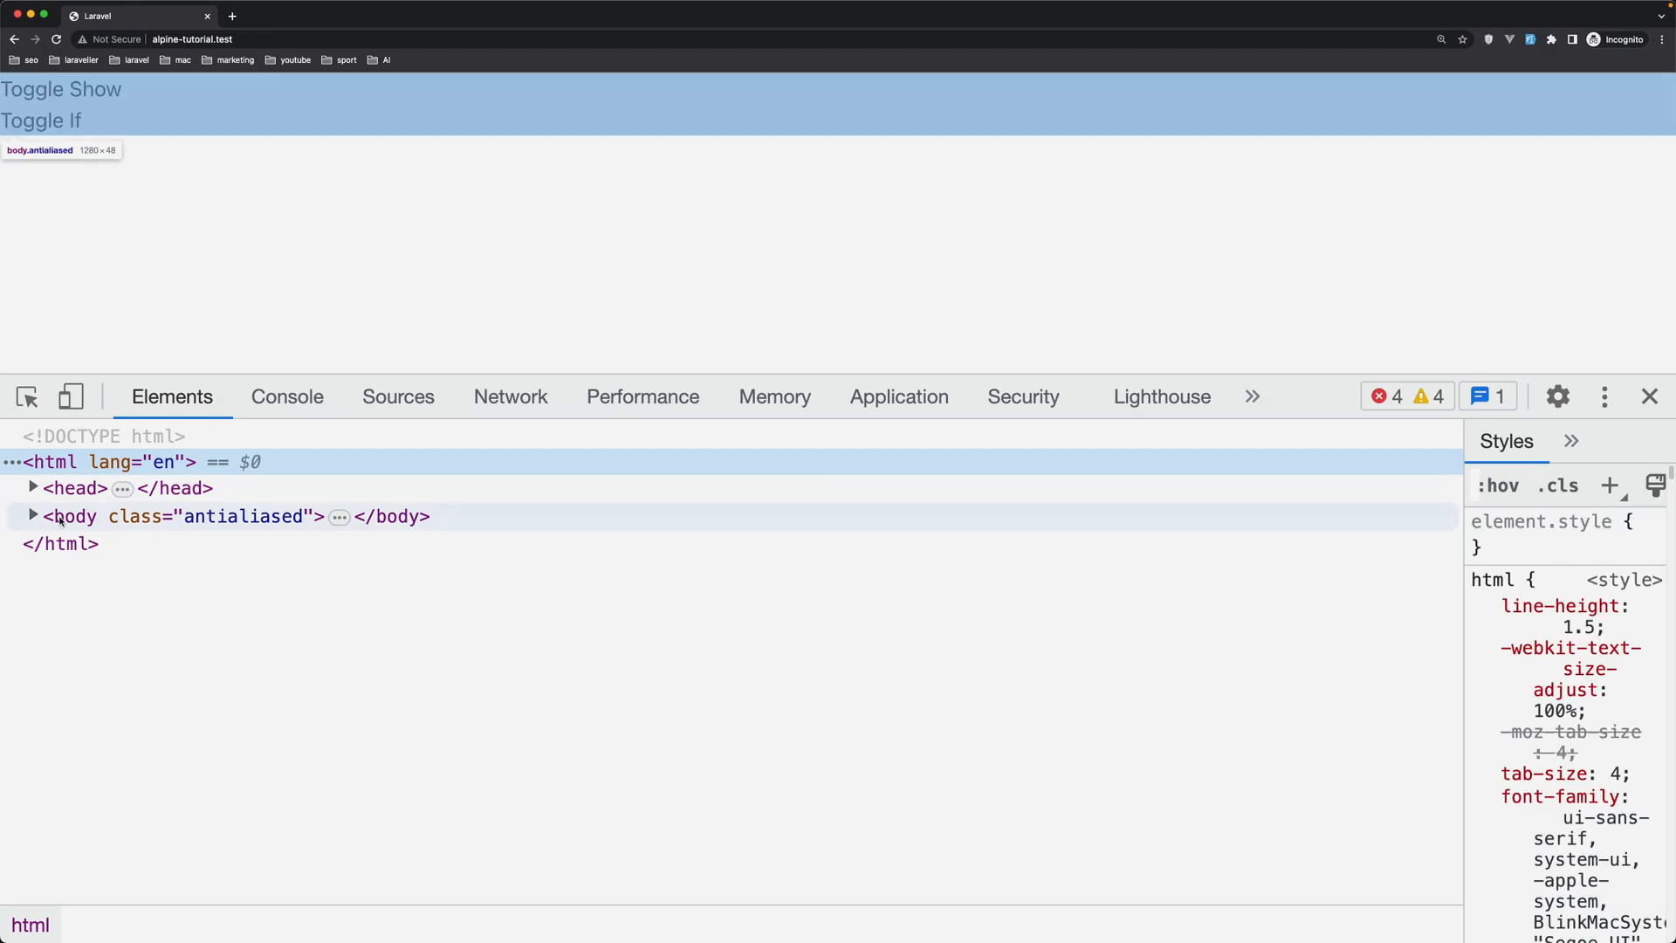
# Step: Expand body and the show example's container in the DevTools Elements tree
pyautogui.click(33, 517)
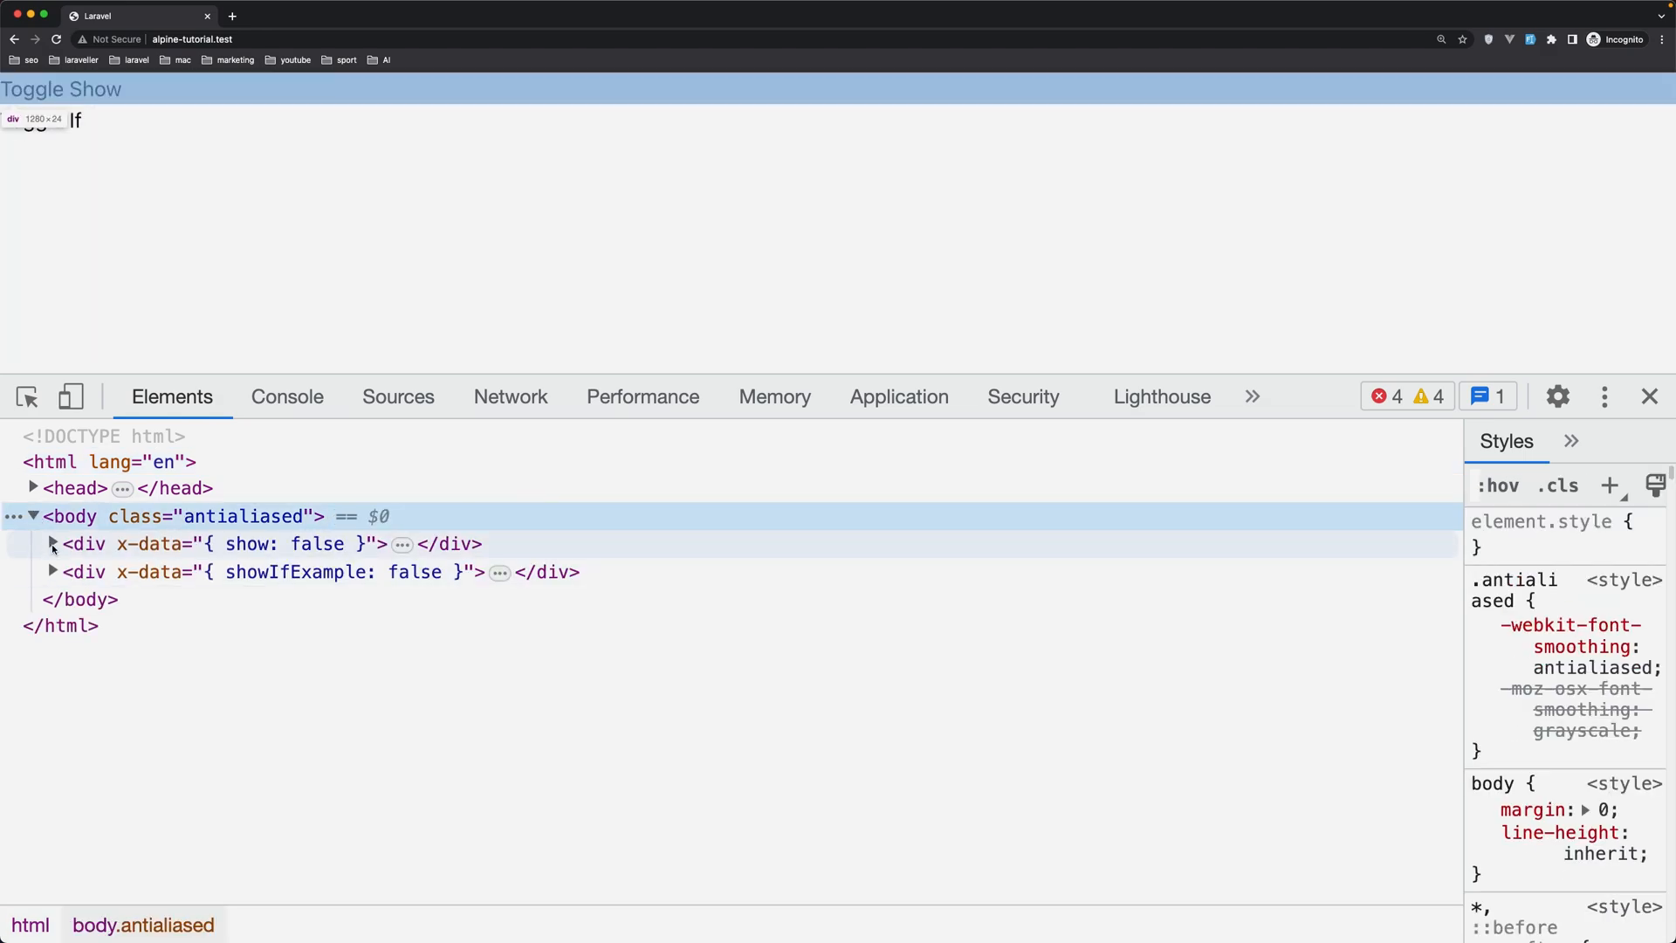
pyautogui.click(85, 543)
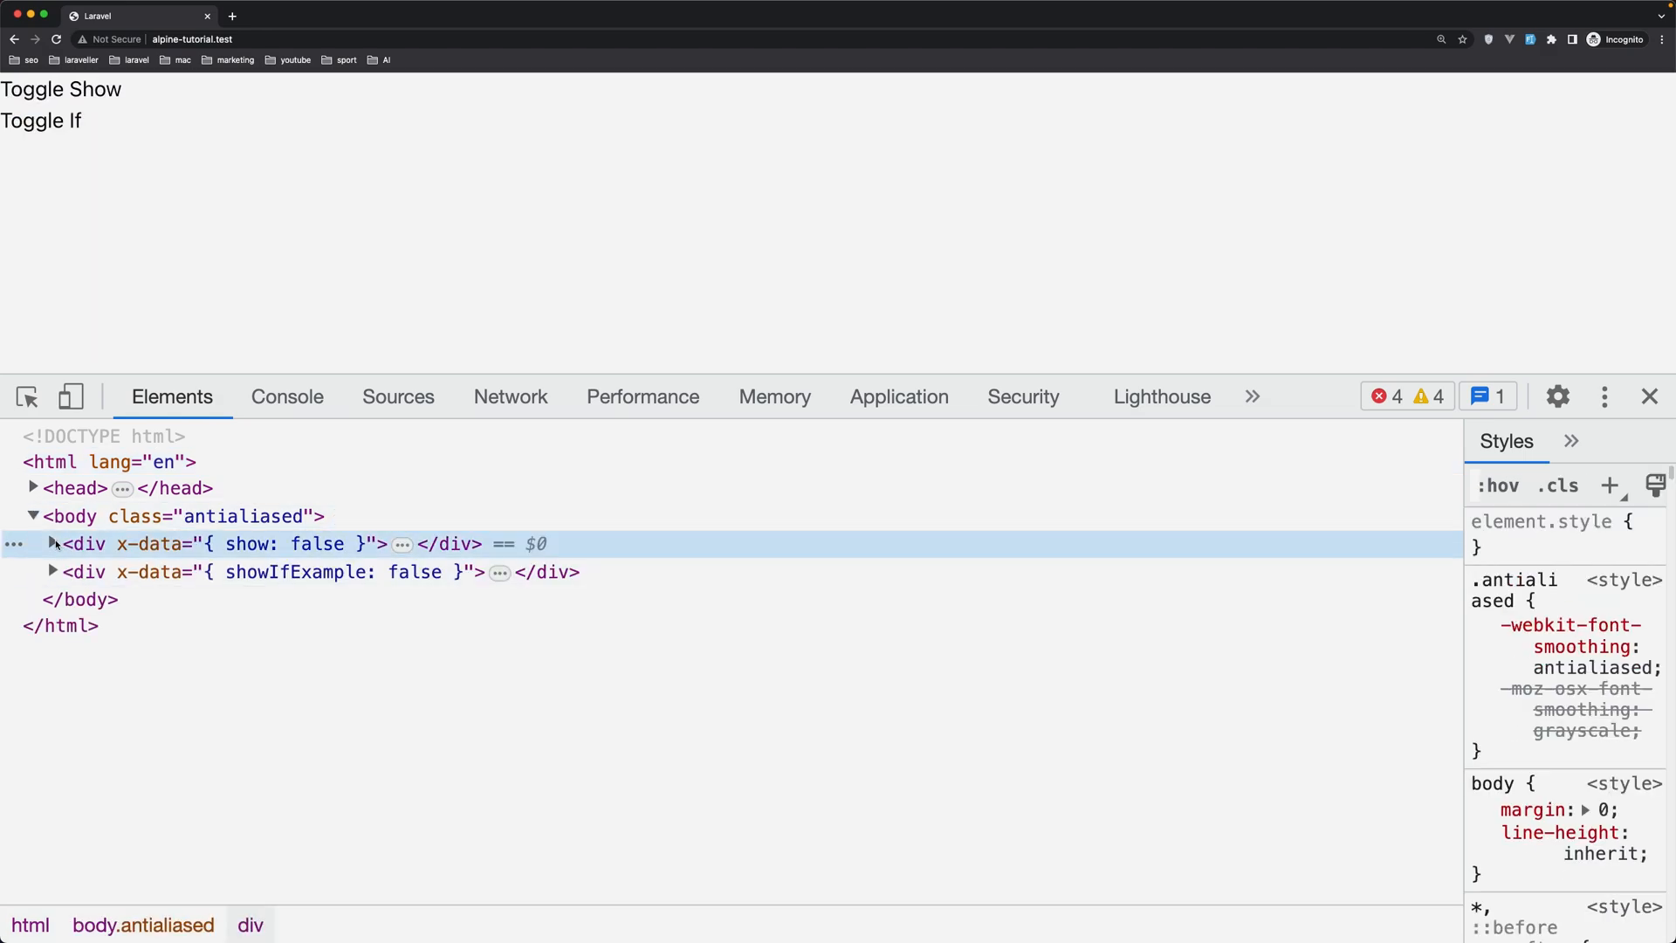
pyautogui.click(50, 545)
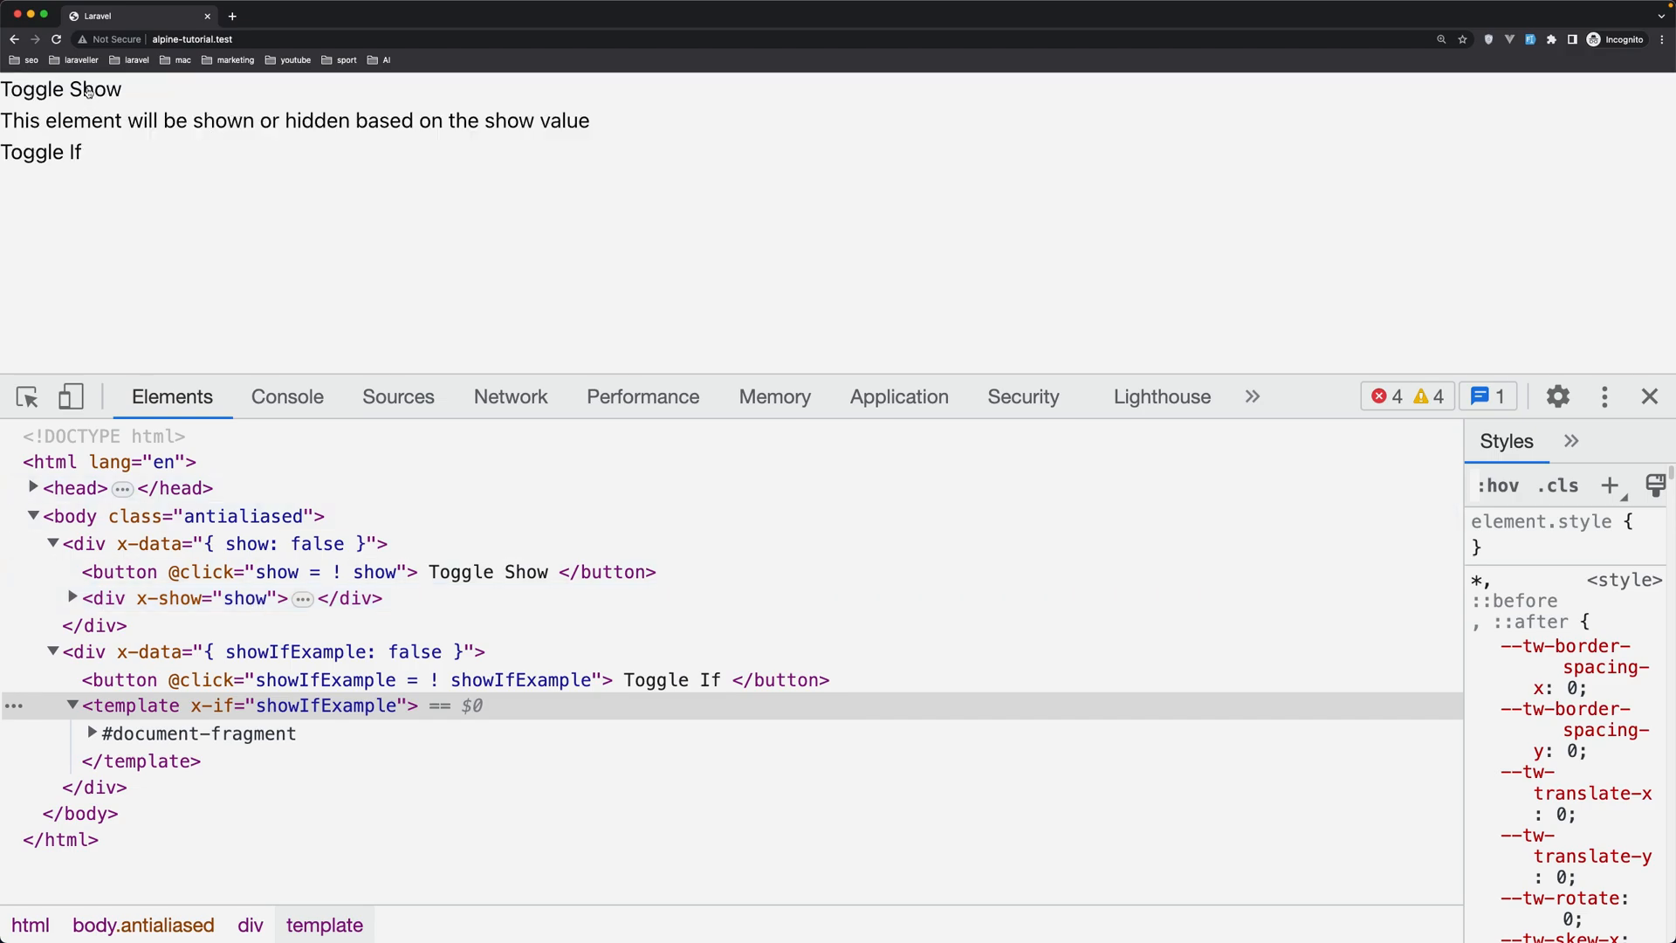
# Step: Toggle both messages on and off, leaving the x-show div display: none and the x-if template empty
pyautogui.click(105, 597)
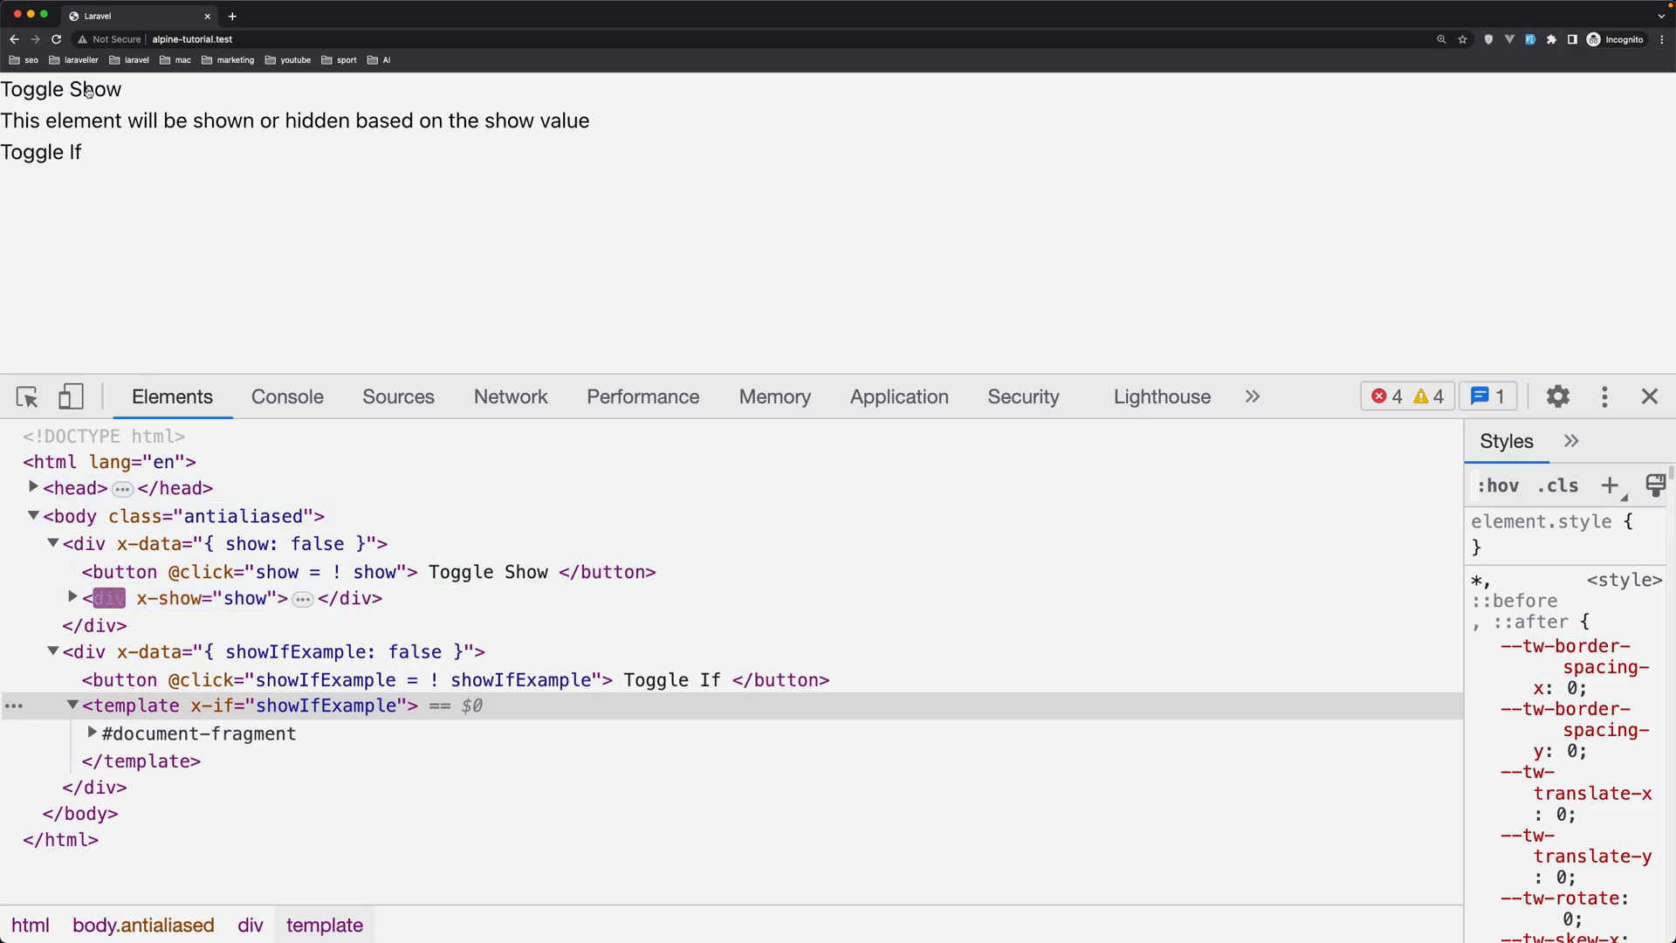
pyautogui.click(62, 90)
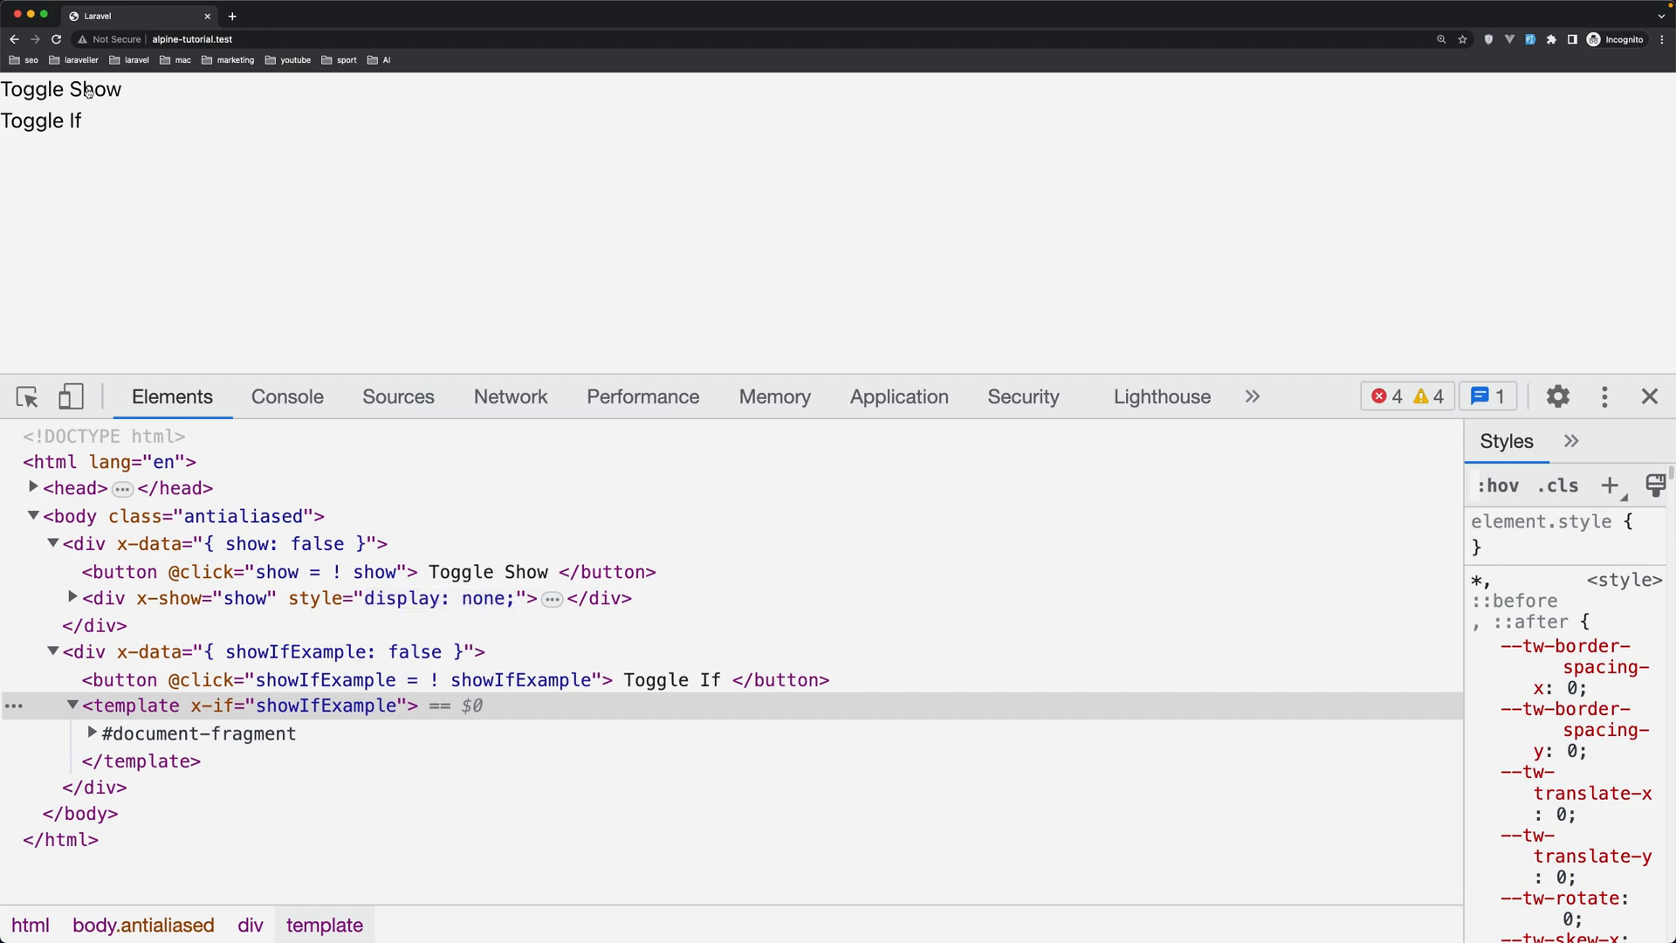
pyautogui.moveTo(212, 161)
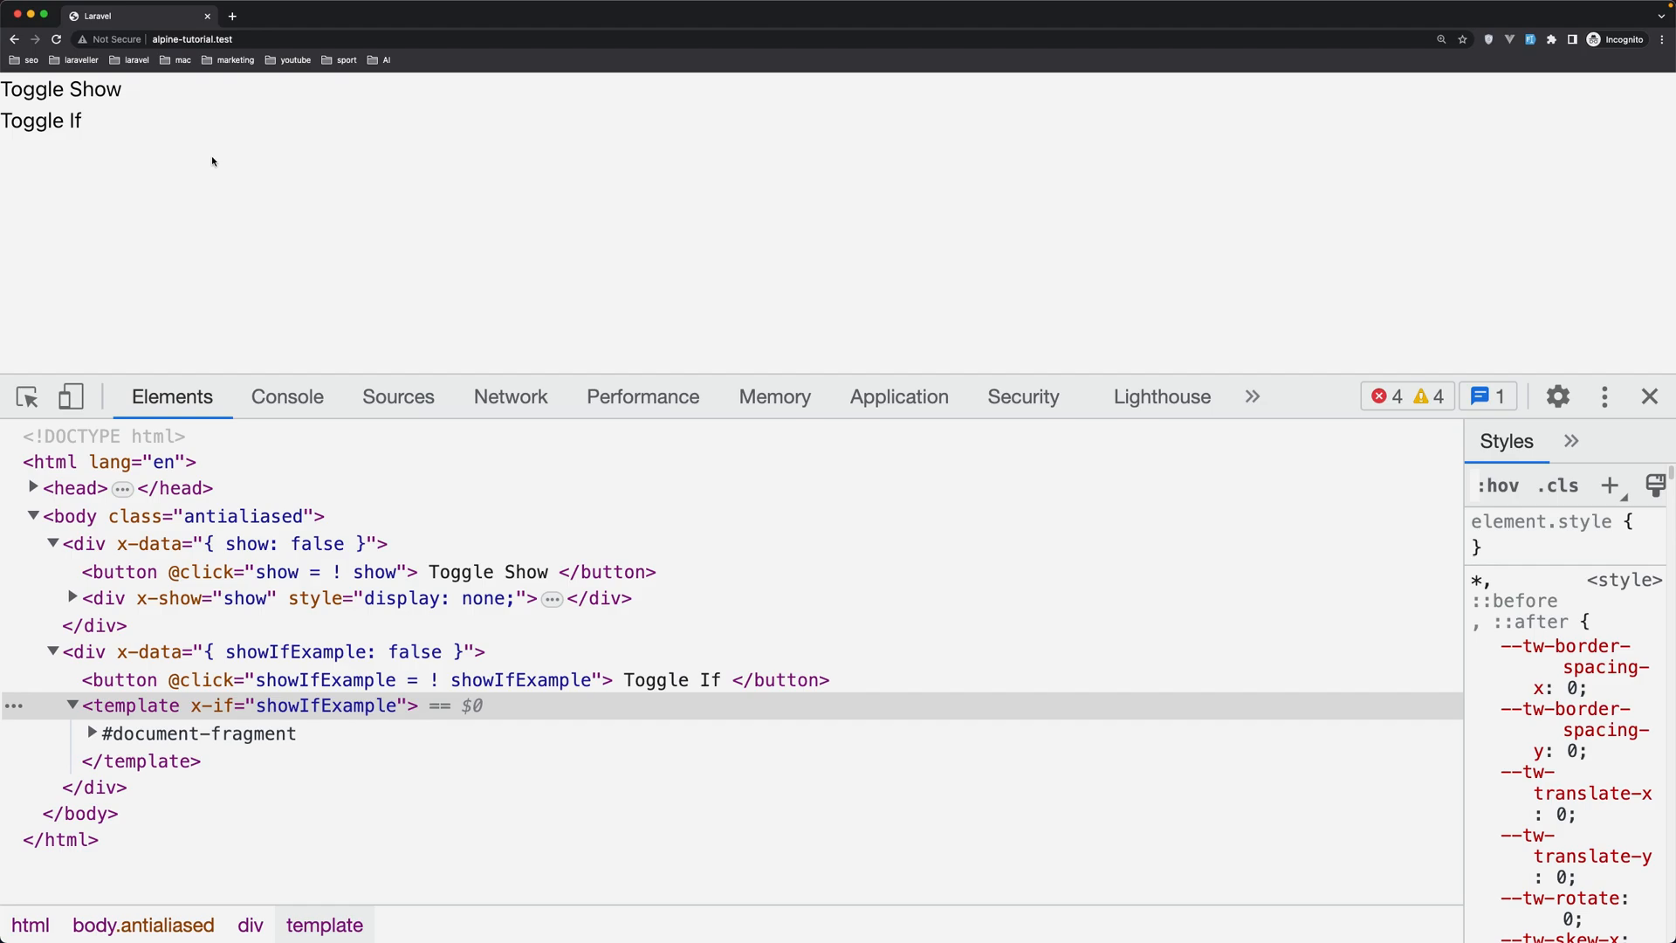
pyautogui.moveTo(49, 145)
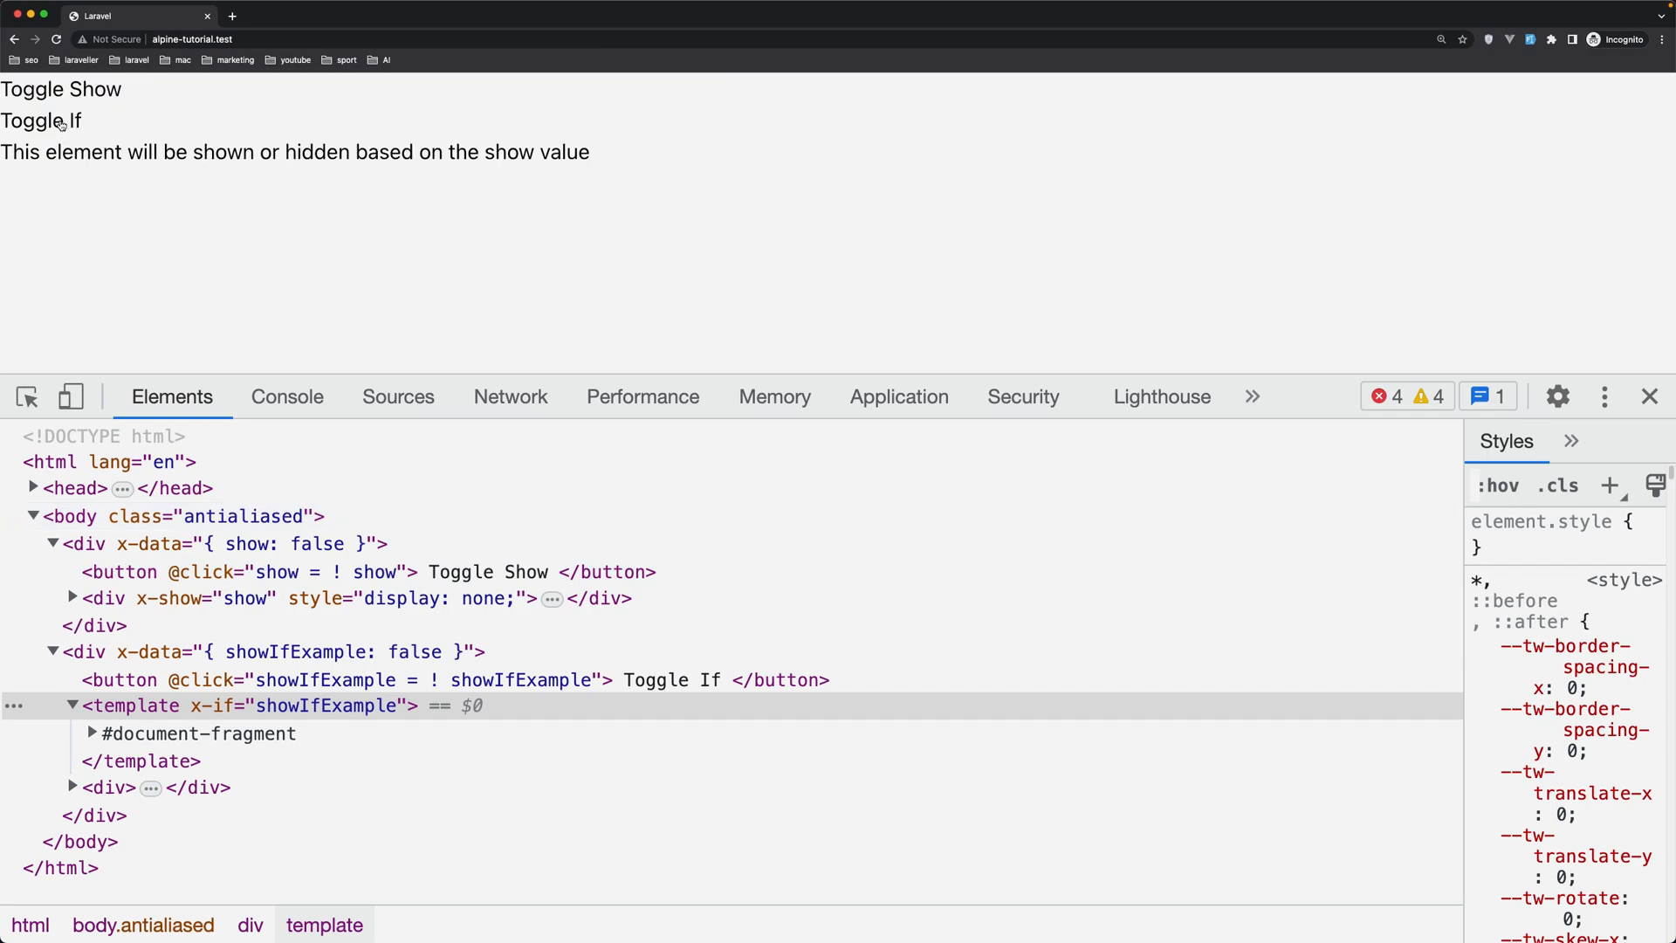
pyautogui.click(108, 788)
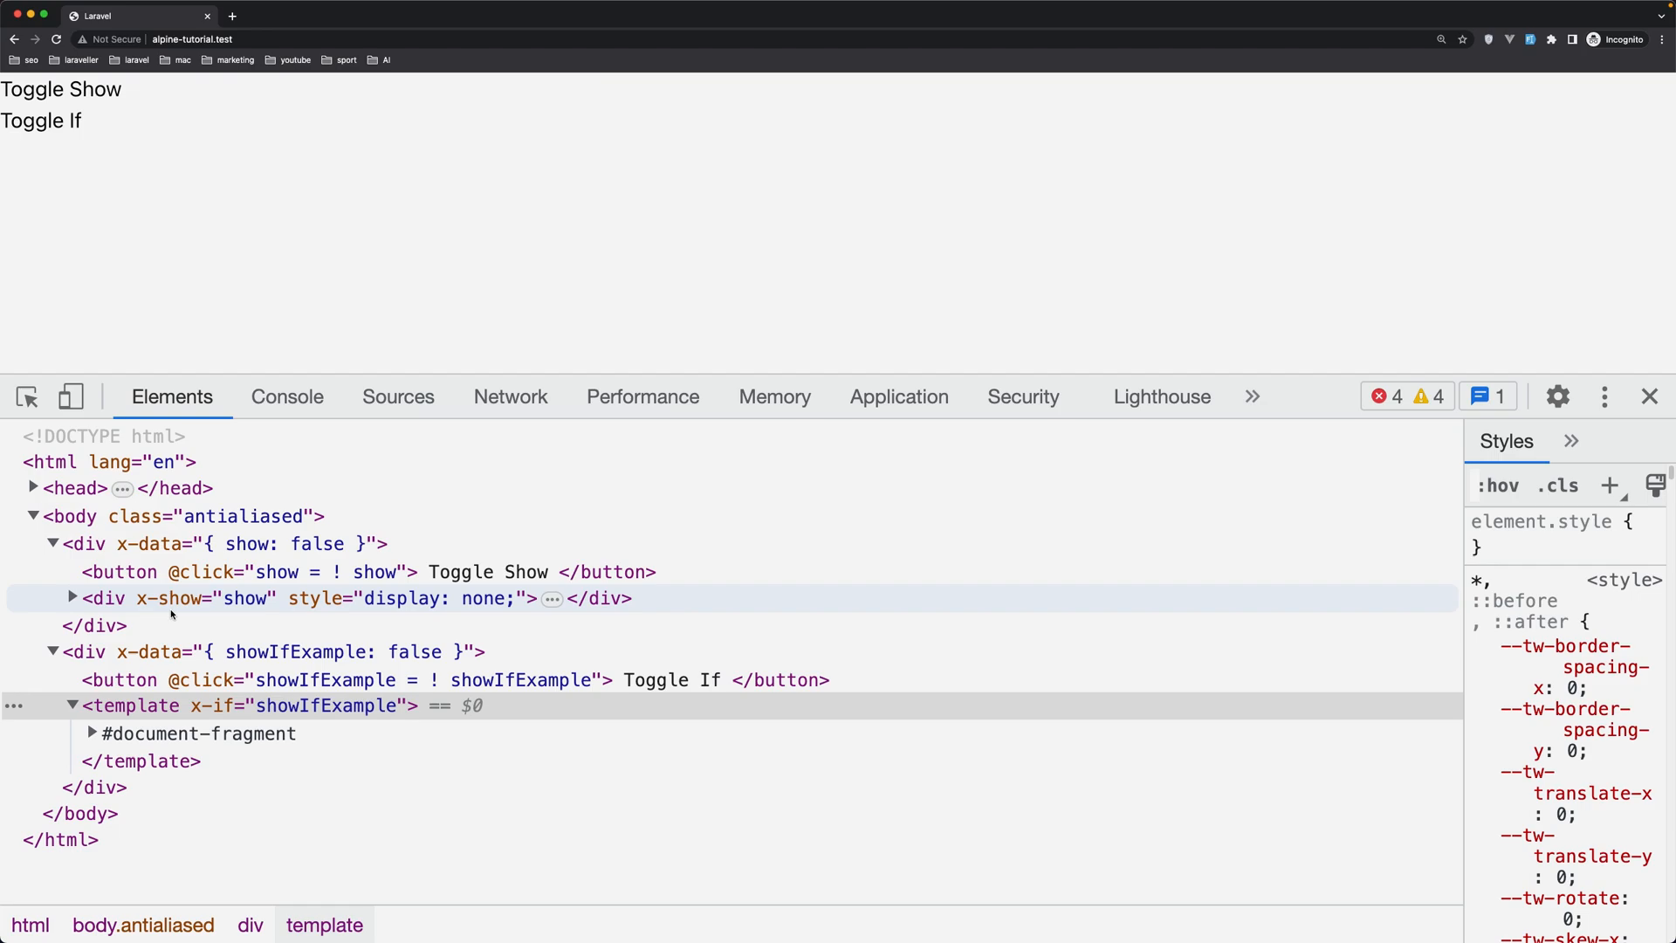
pyautogui.moveTo(176, 615)
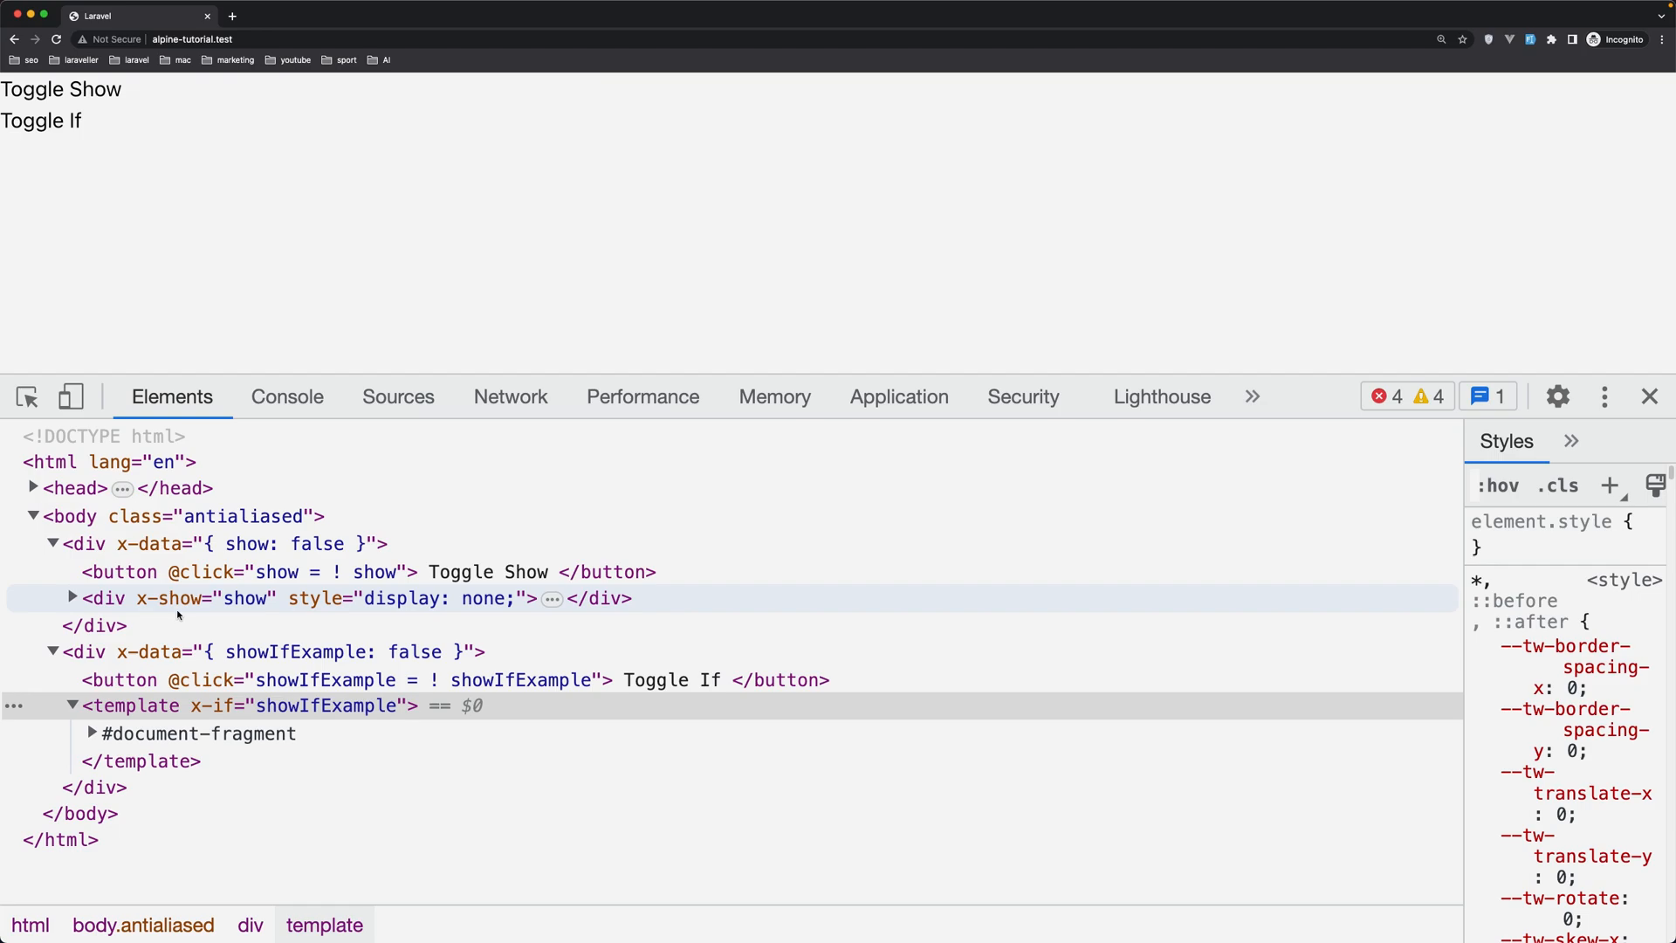
pyautogui.moveTo(182, 616)
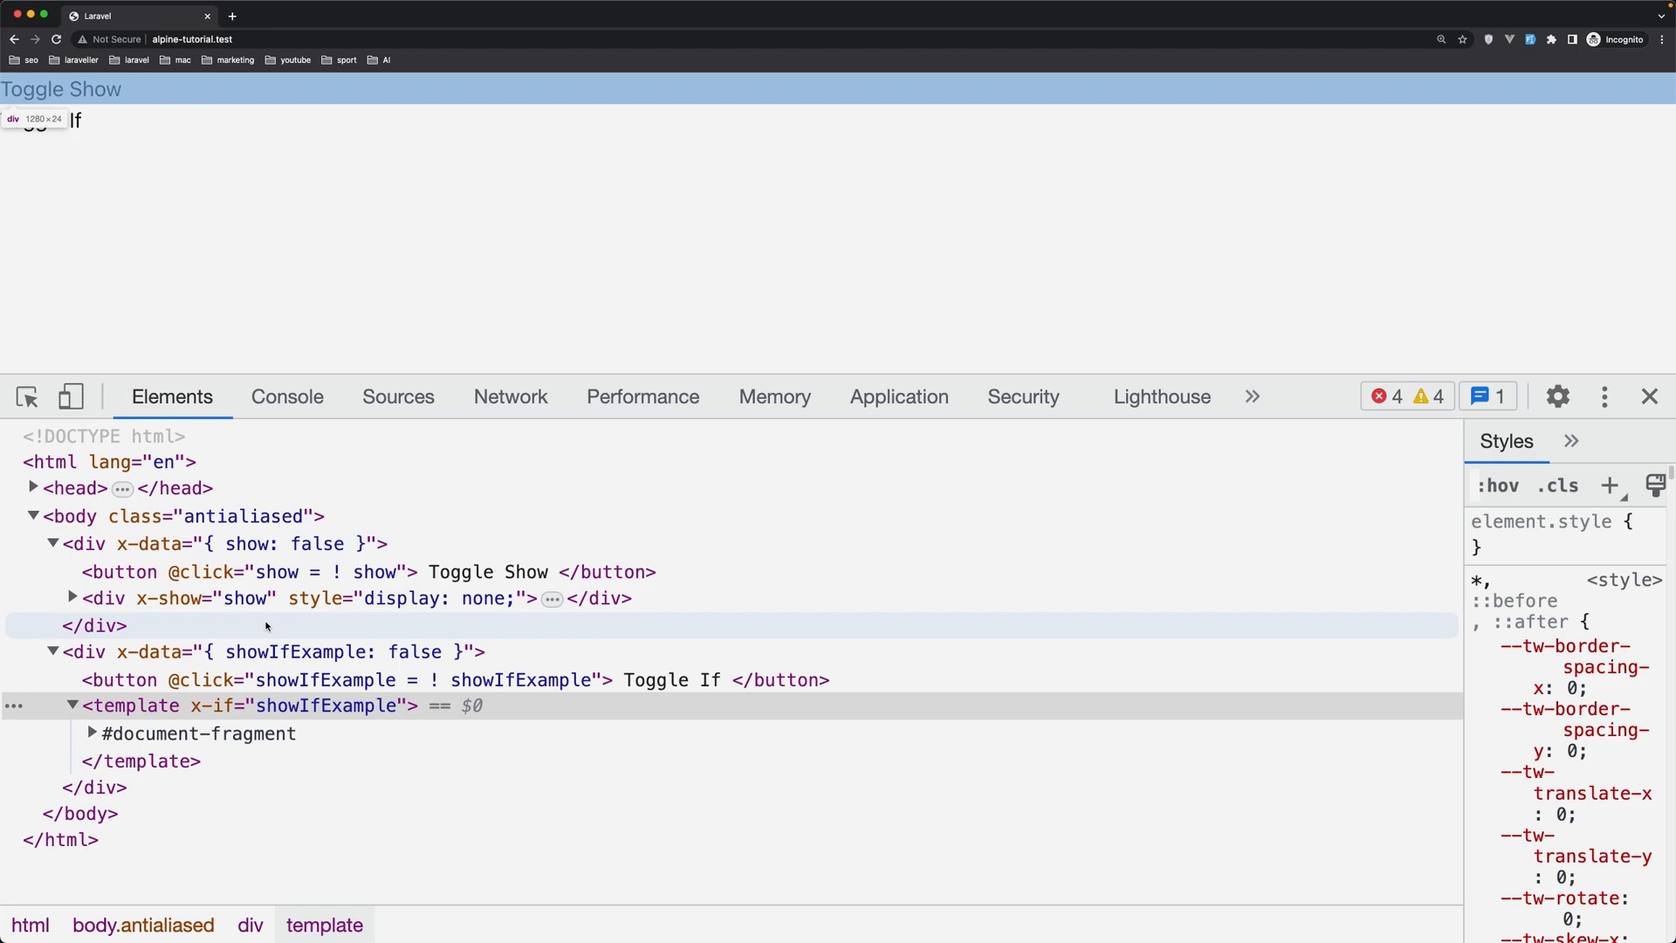
pyautogui.moveTo(283, 627)
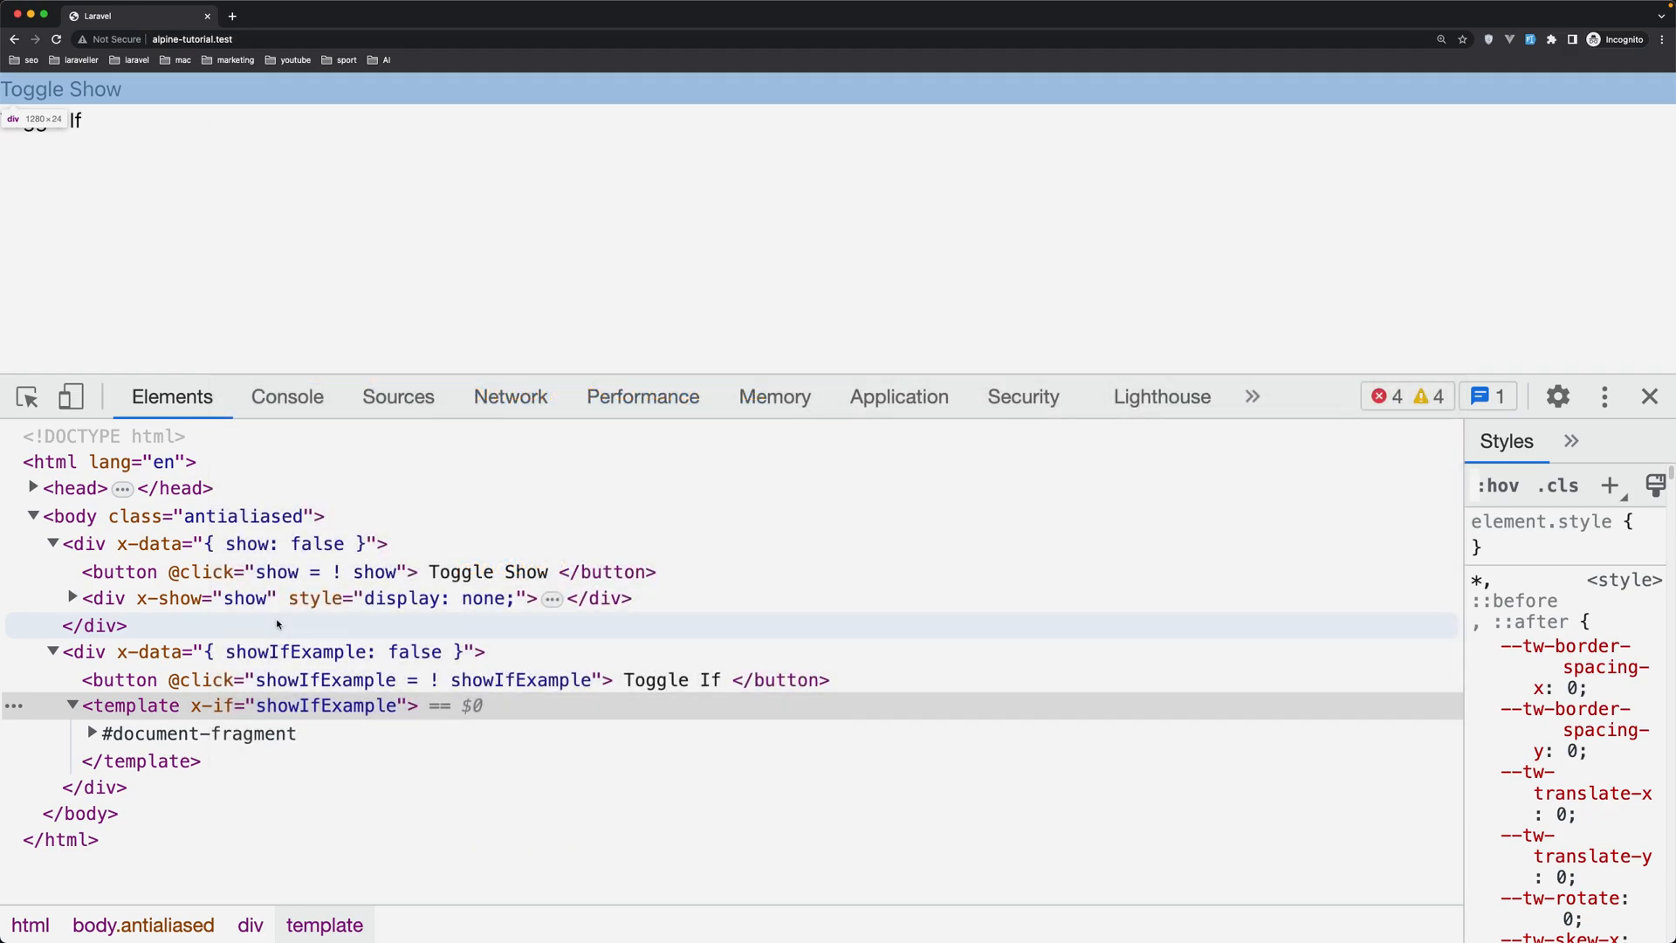
pyautogui.moveTo(276, 625)
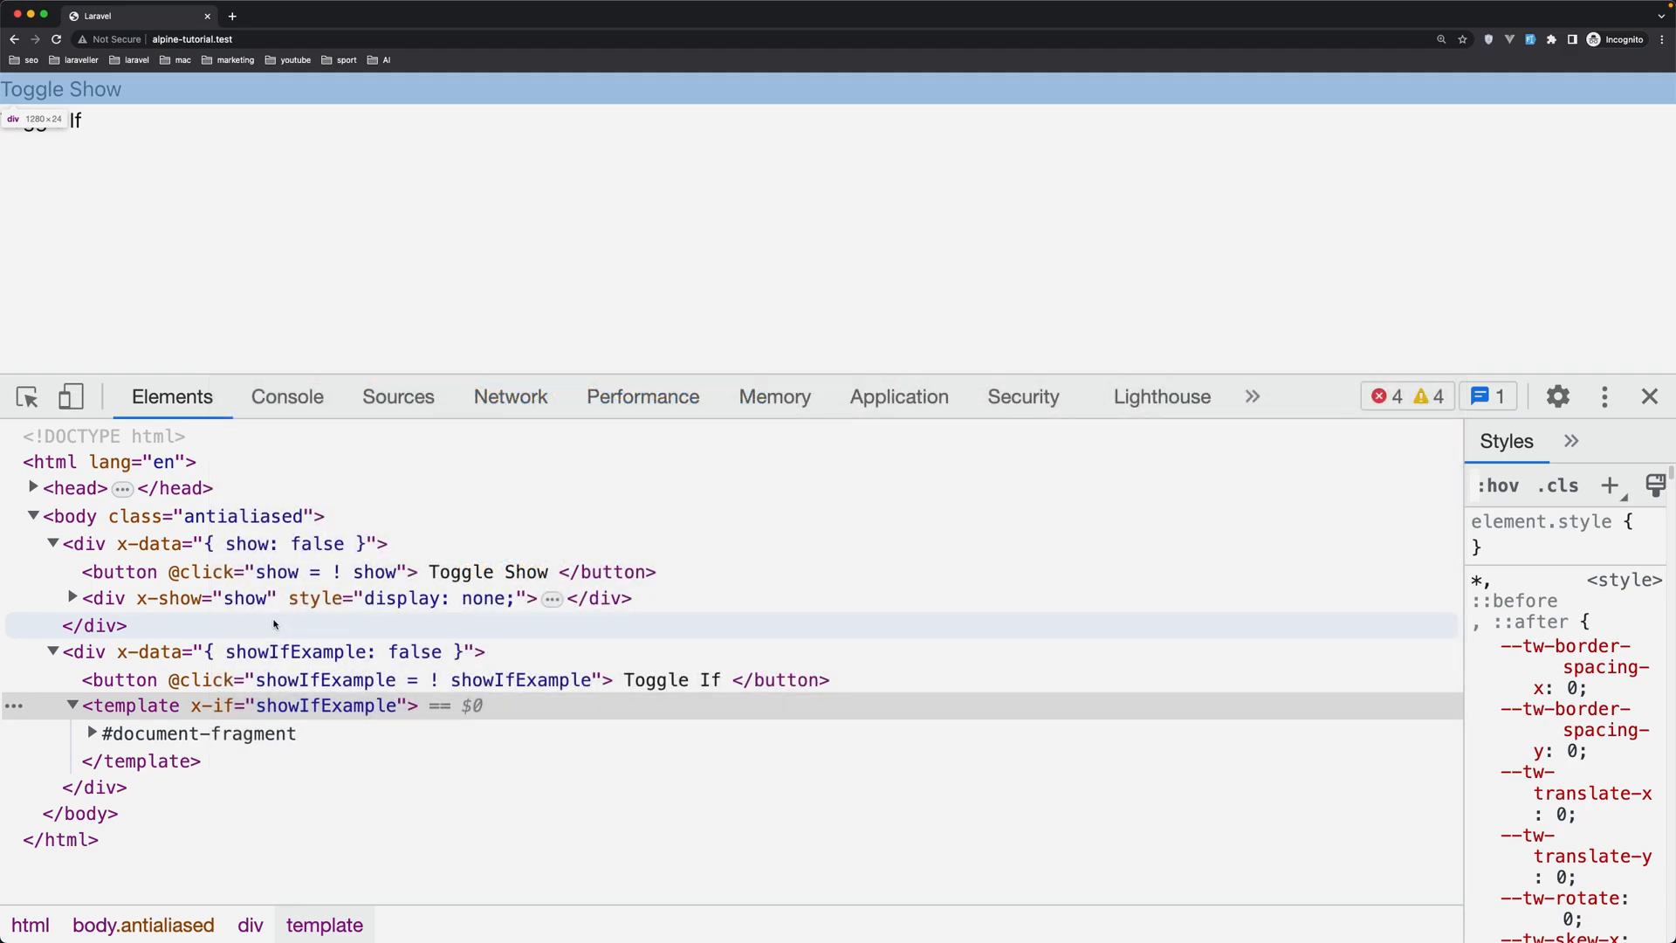